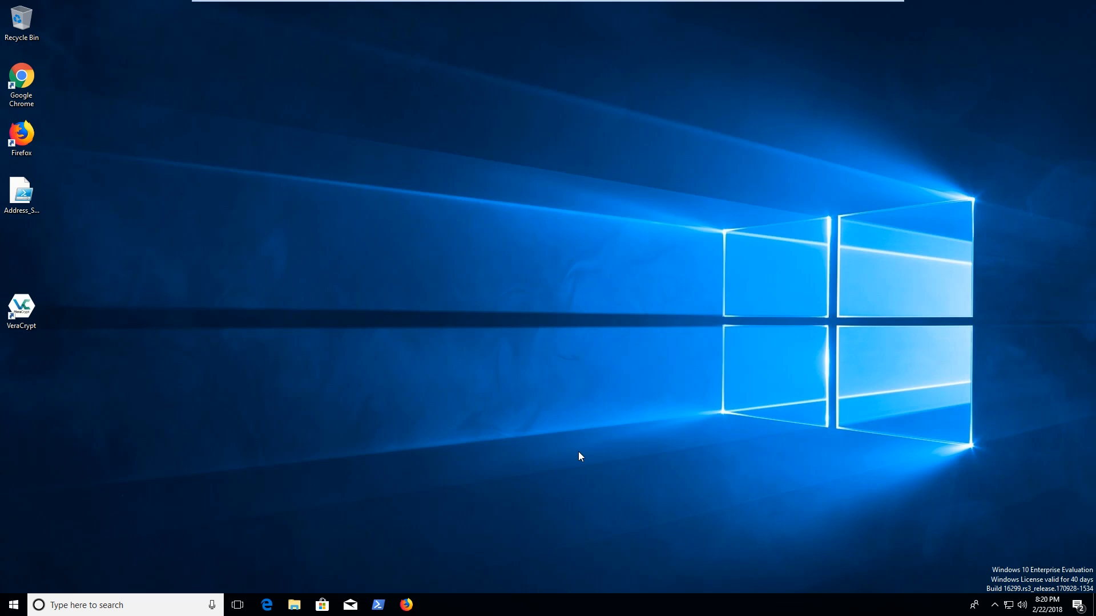
mouse_move(570, 485)
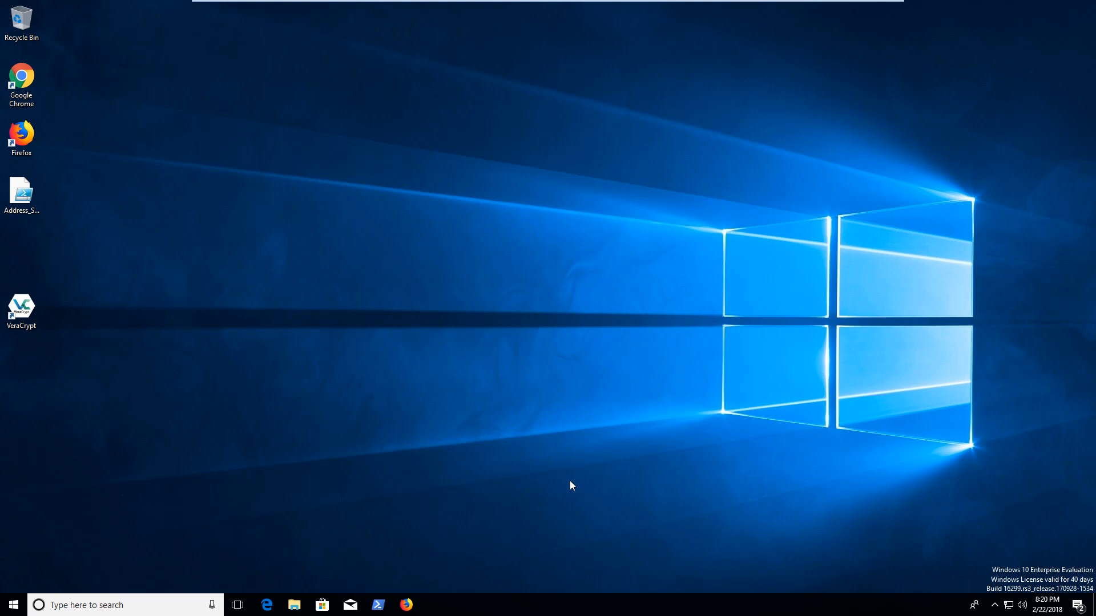
mouse_move(622, 442)
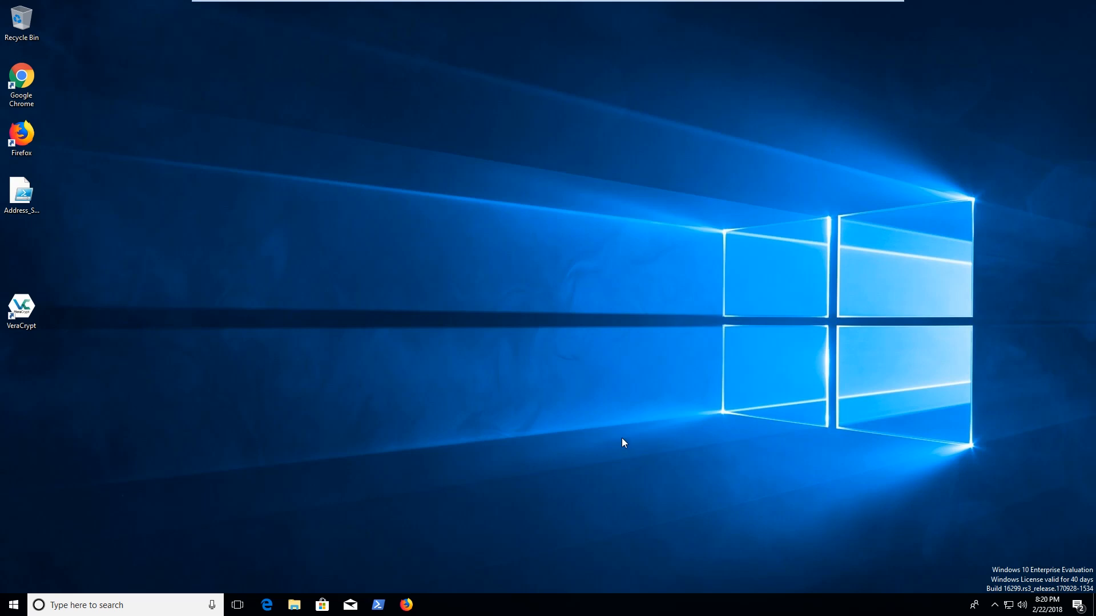
mouse_move(415, 582)
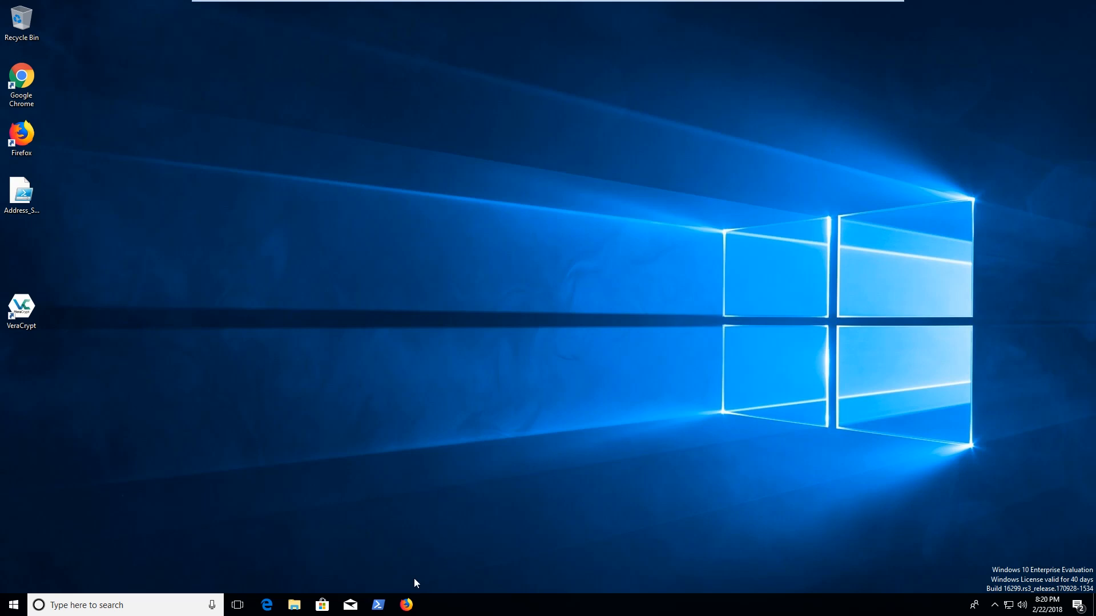
mouse_move(358, 529)
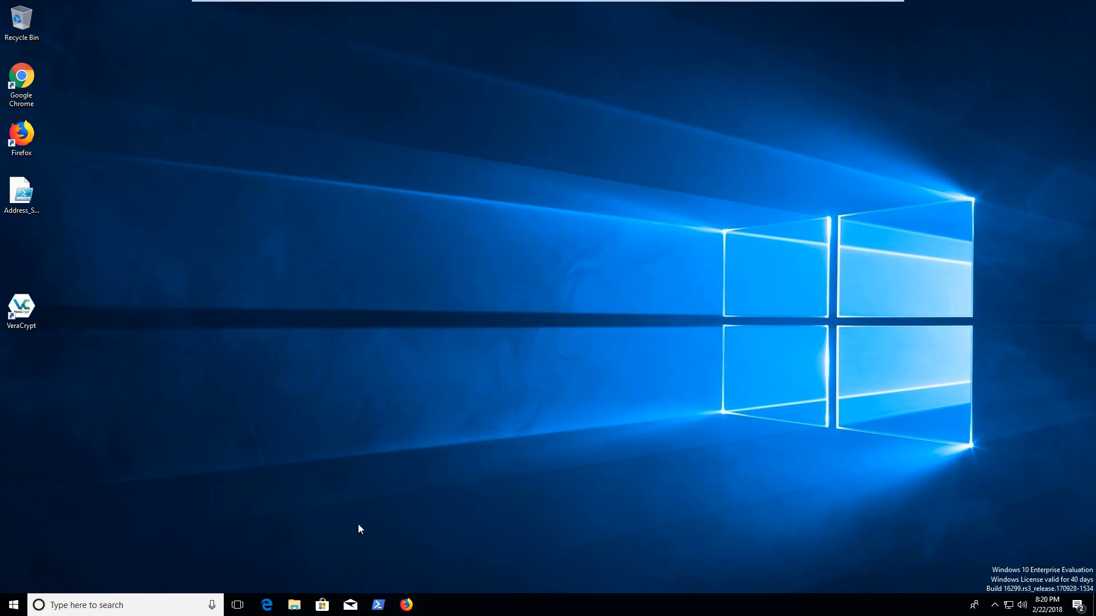
mouse_move(392, 470)
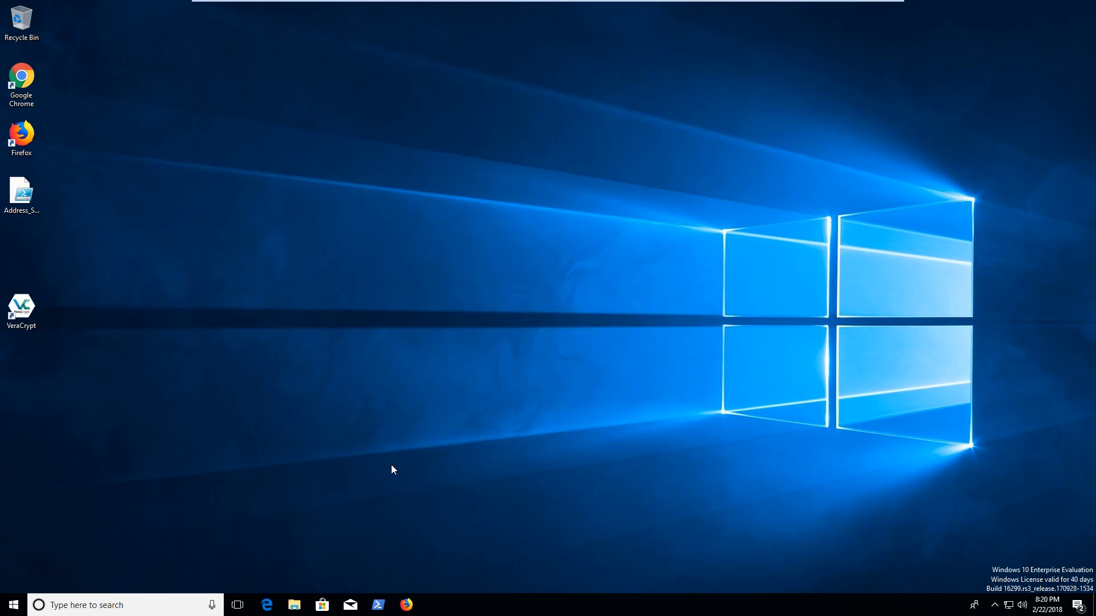
Launch IExpress from the Start search, relaunching it once, and centre the wizard window
click(12, 604)
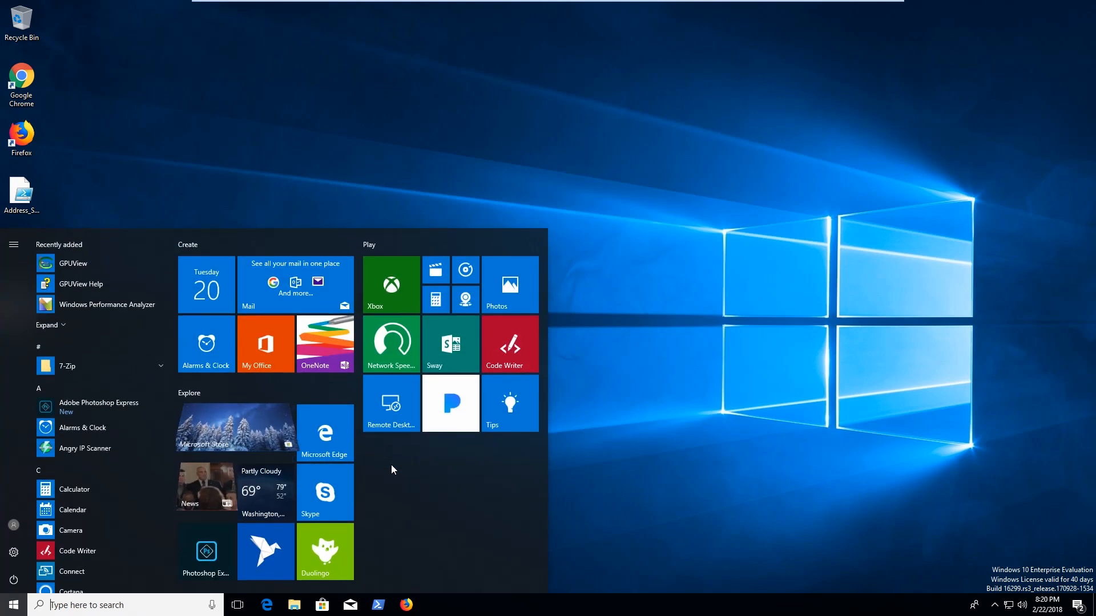
text(iexpres)
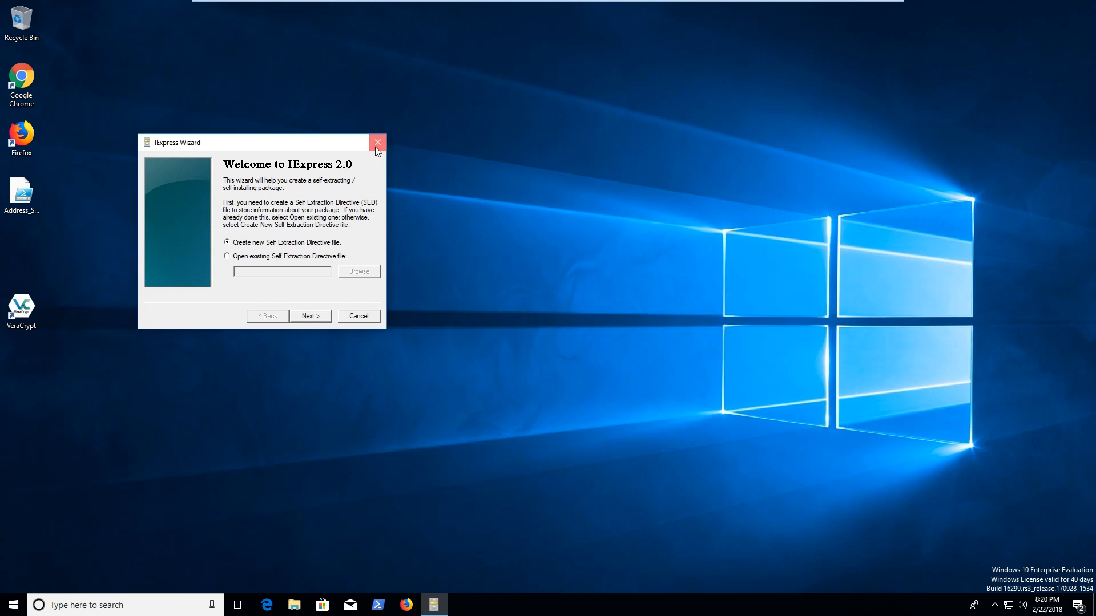
click(376, 142)
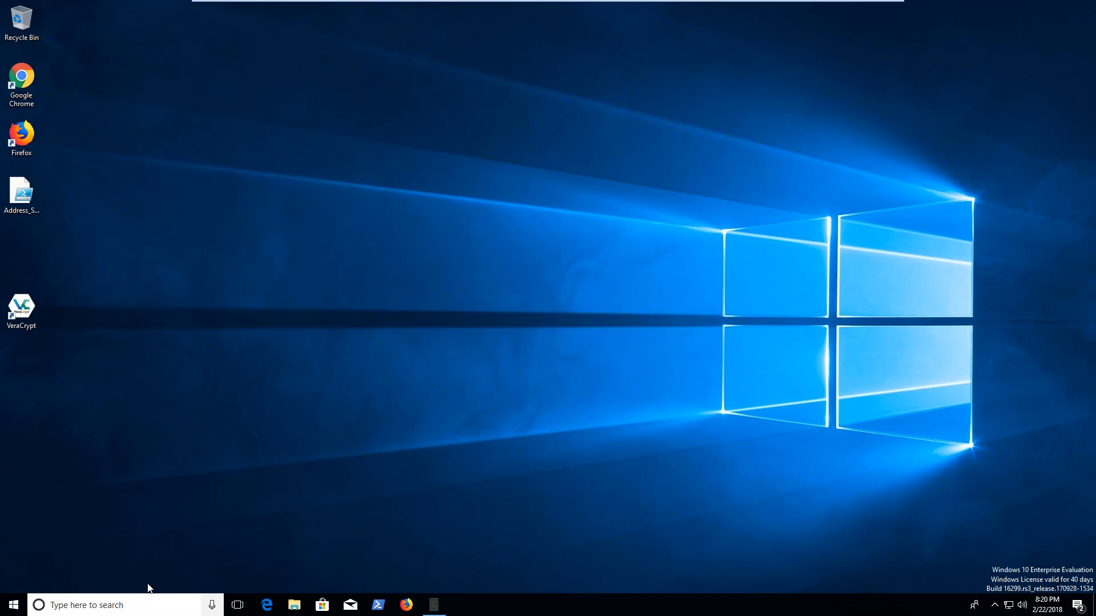
click(11, 605)
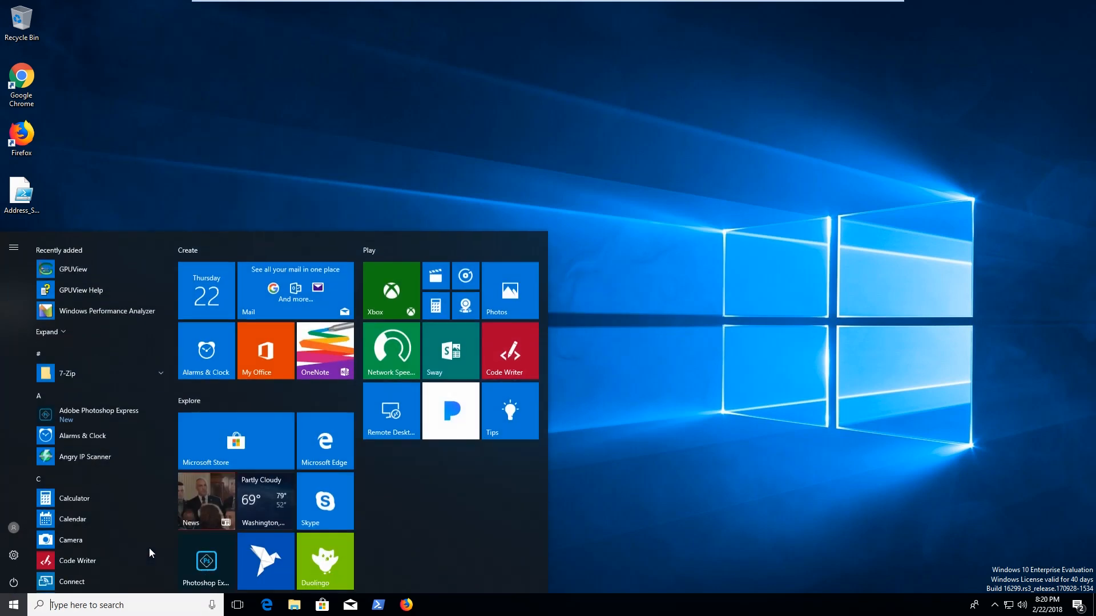
text(iexpress)
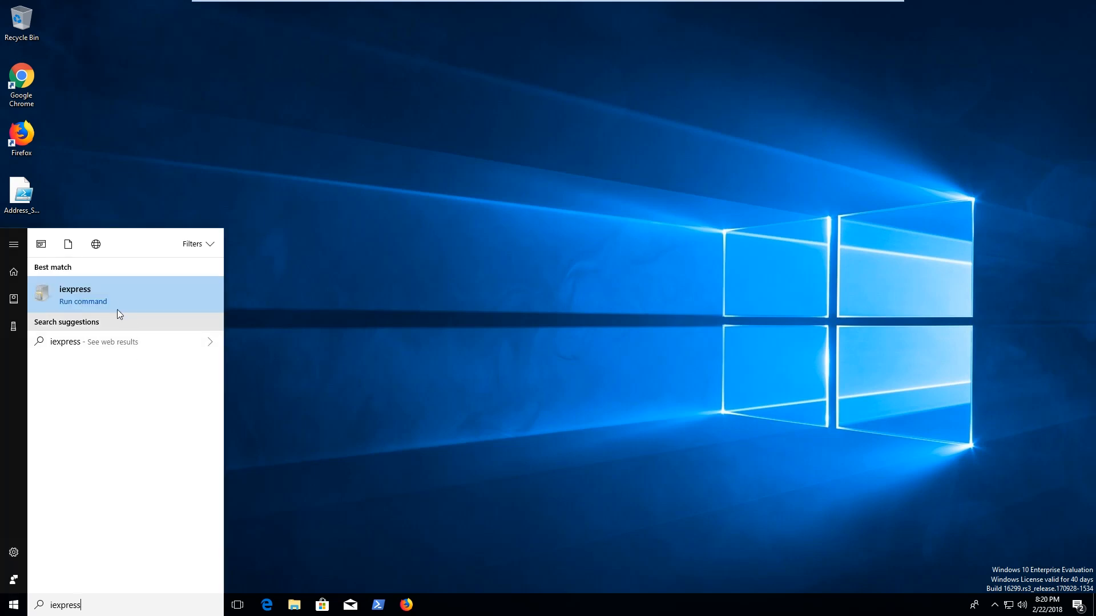
click(74, 294)
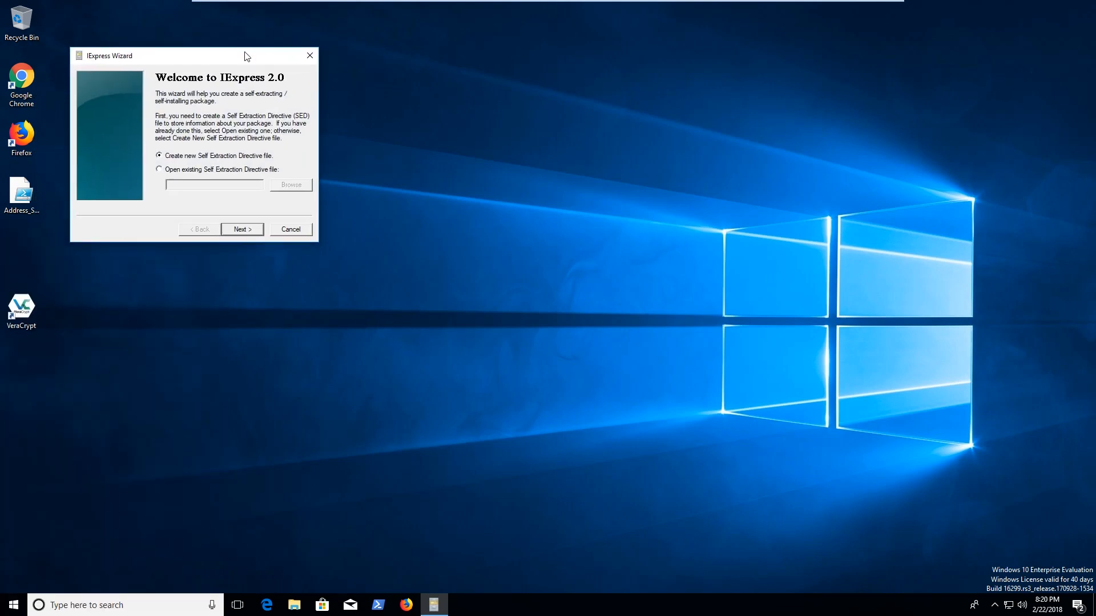
drag(195, 55, 361, 155)
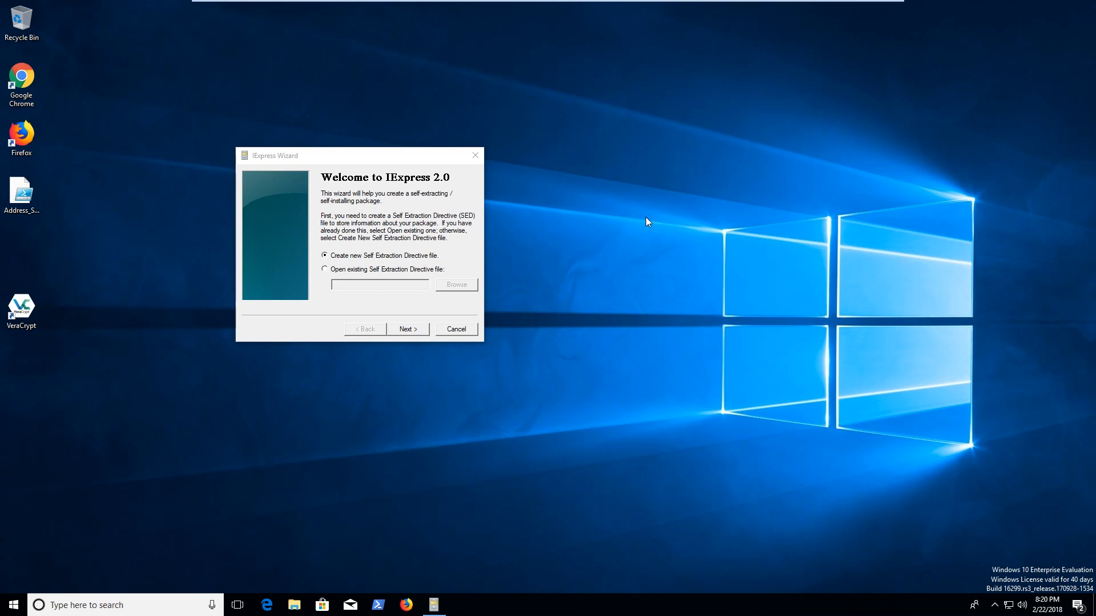
mouse_move(608, 201)
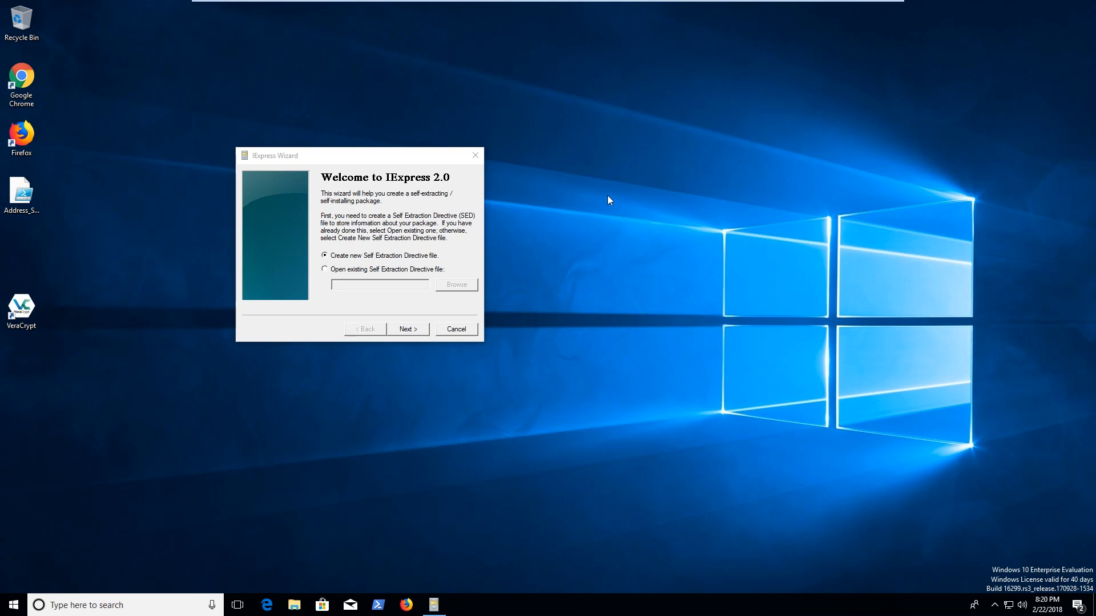
mouse_move(559, 221)
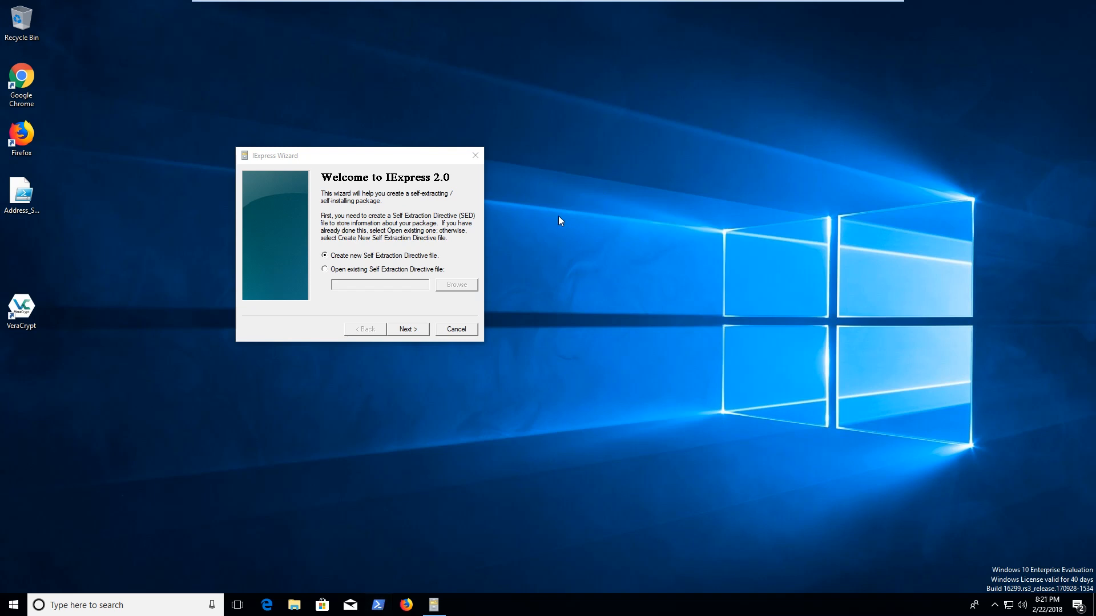
Run Get-NetIPAddress | ft in the PowerShell window
click(377, 604)
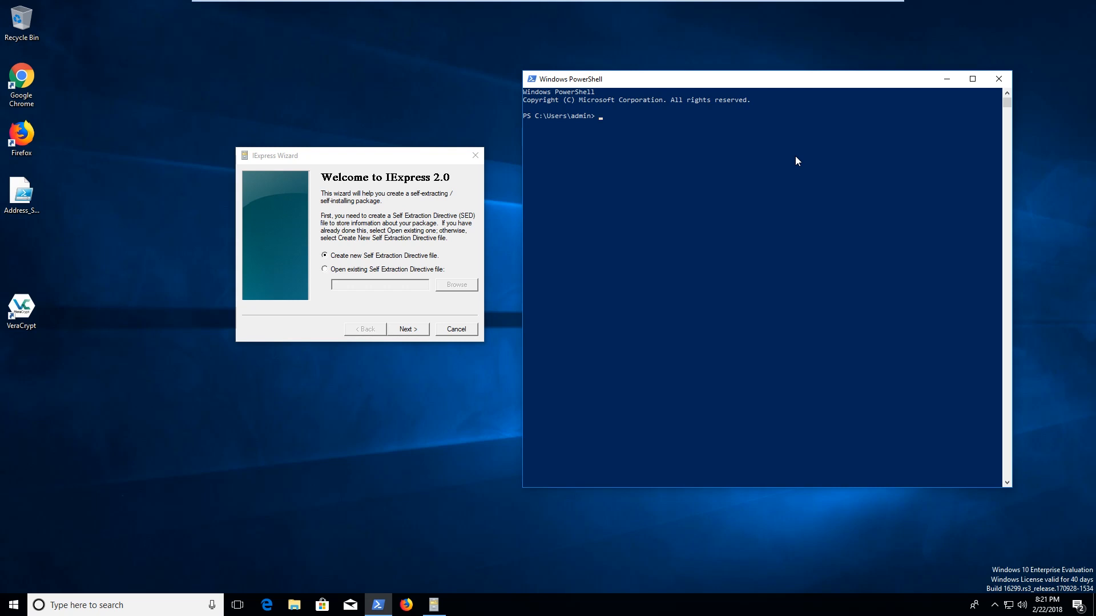
text(g)
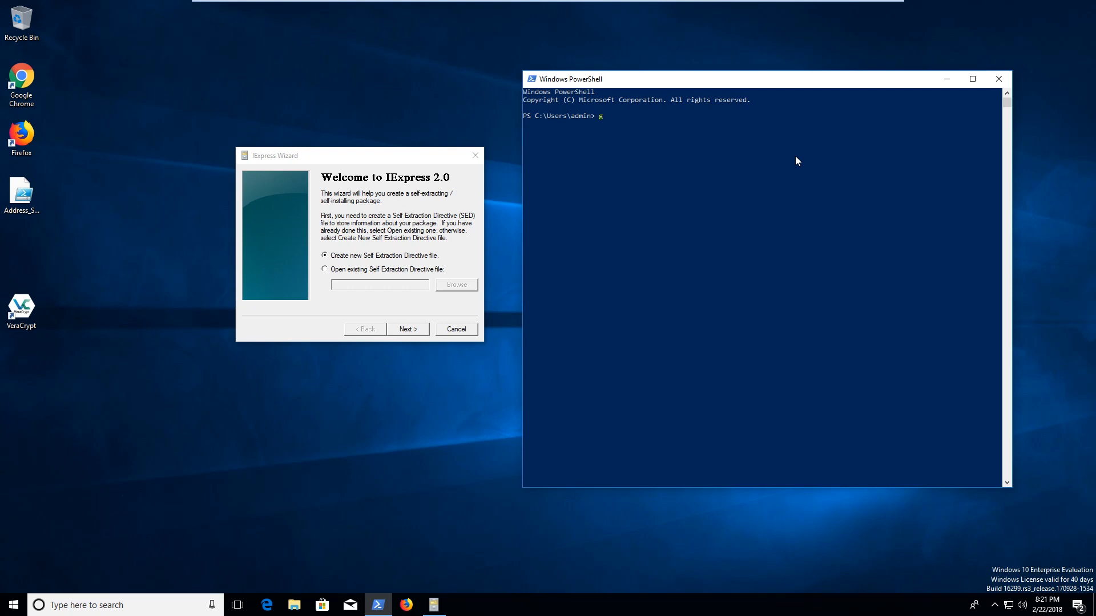
text(et)
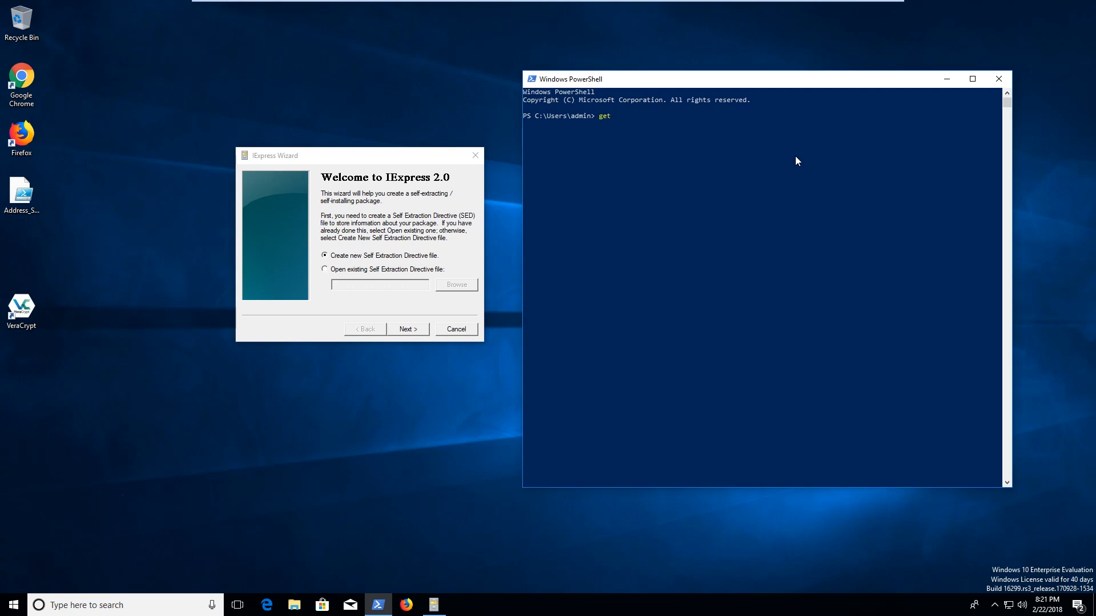
text(-n)
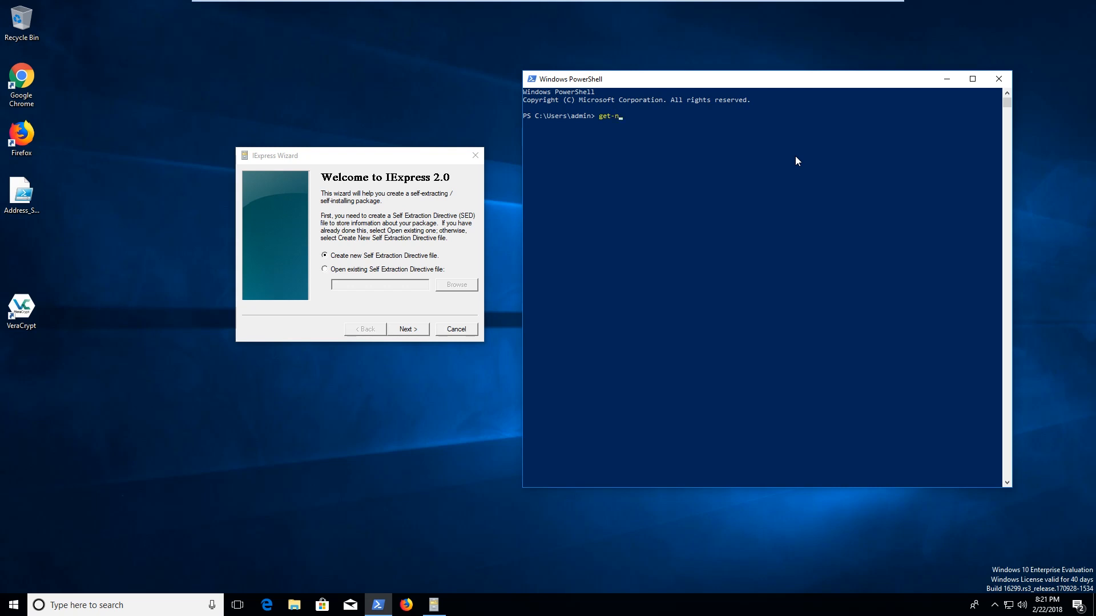
text(et)
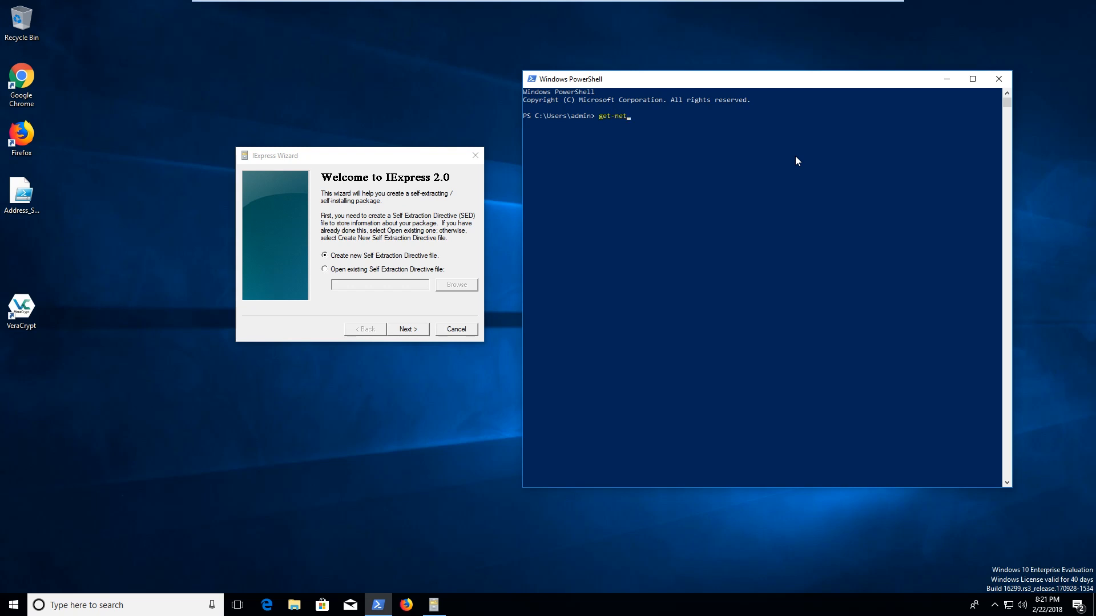
text(ip)
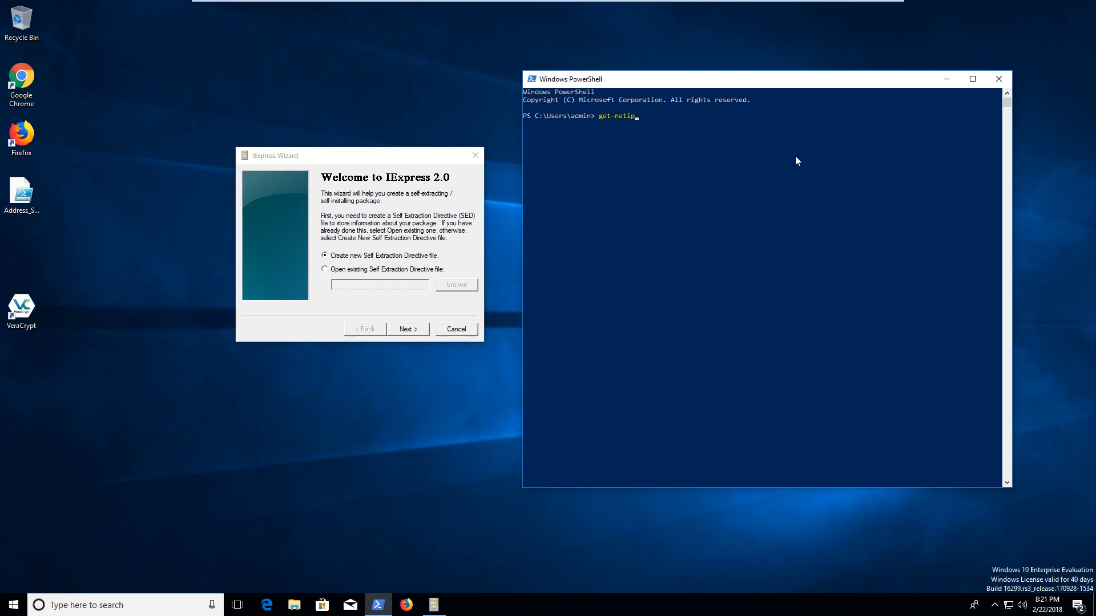
text(ad)
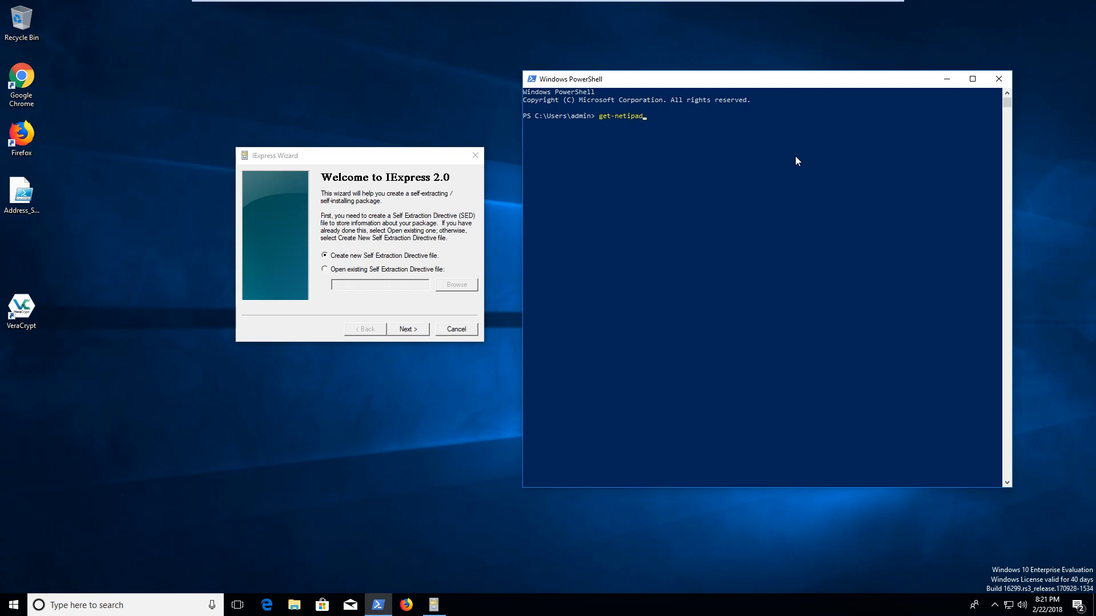
text(ddress | ft)
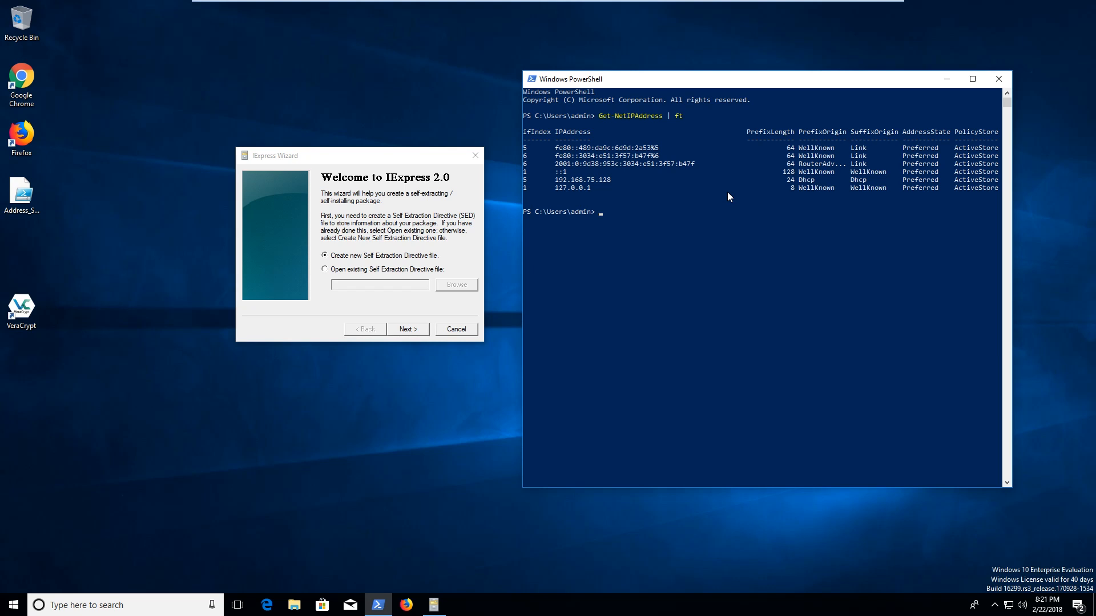
mouse_move(409, 230)
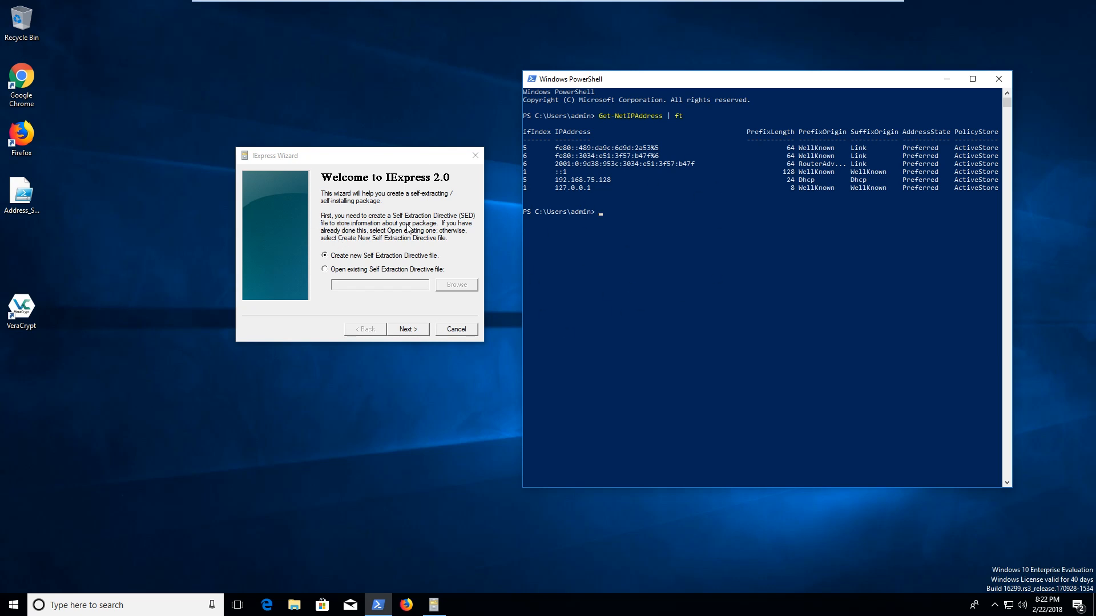
mouse_move(654, 260)
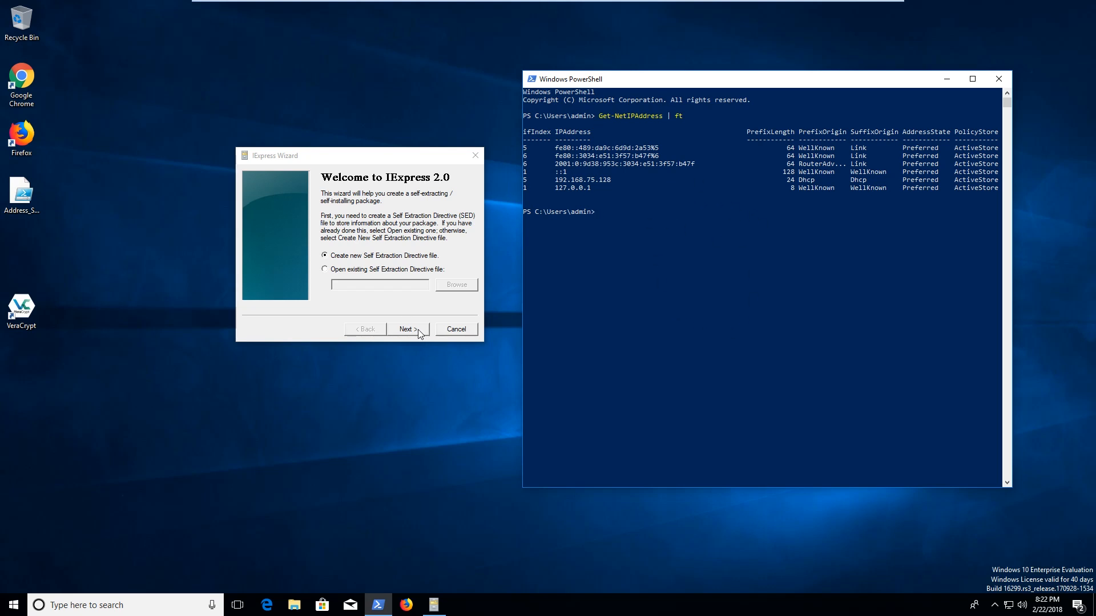
Keep the default package purpose and title the package 'Get-IP'
click(407, 329)
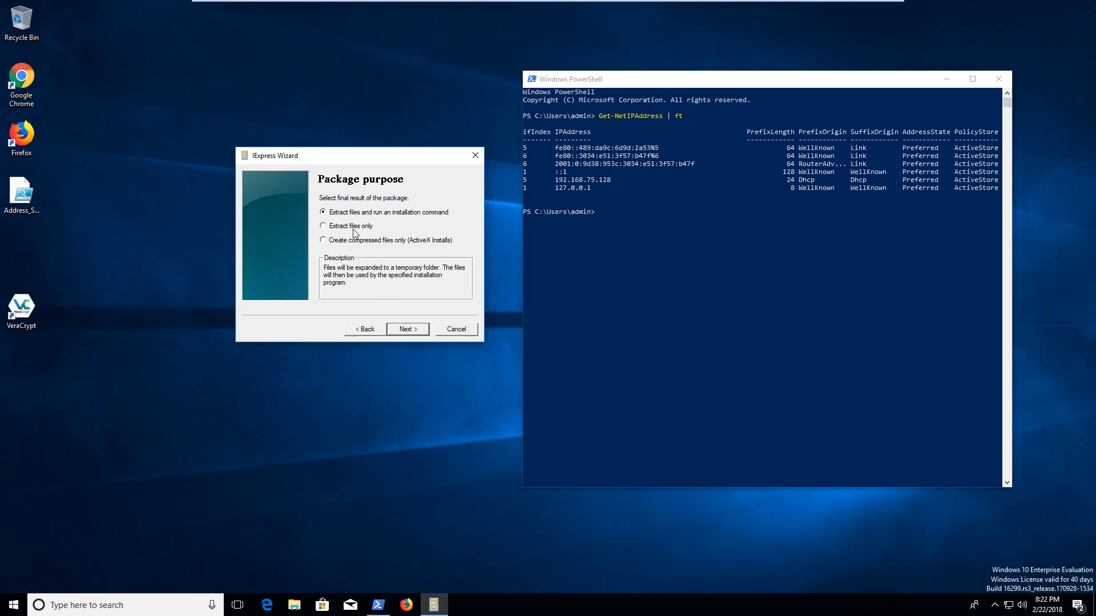
click(406, 329)
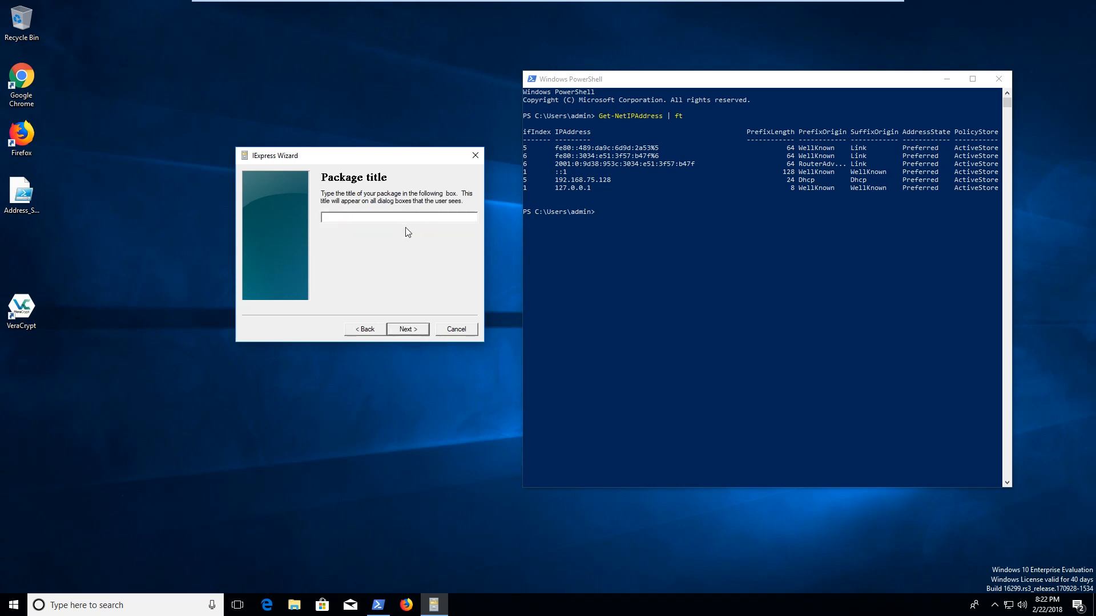
click(398, 217)
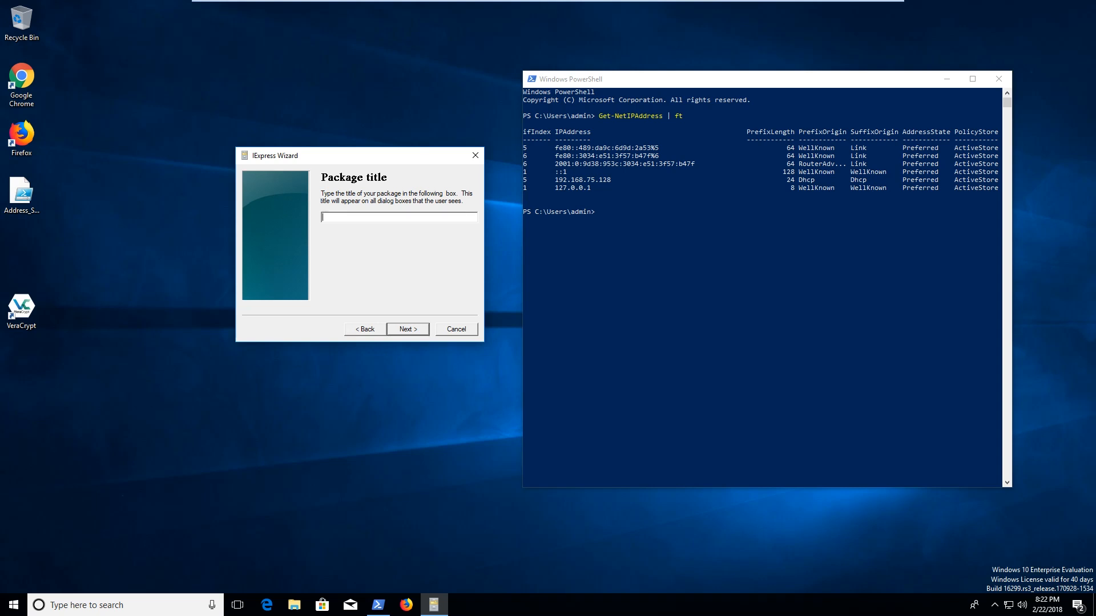
text(Get-IP)
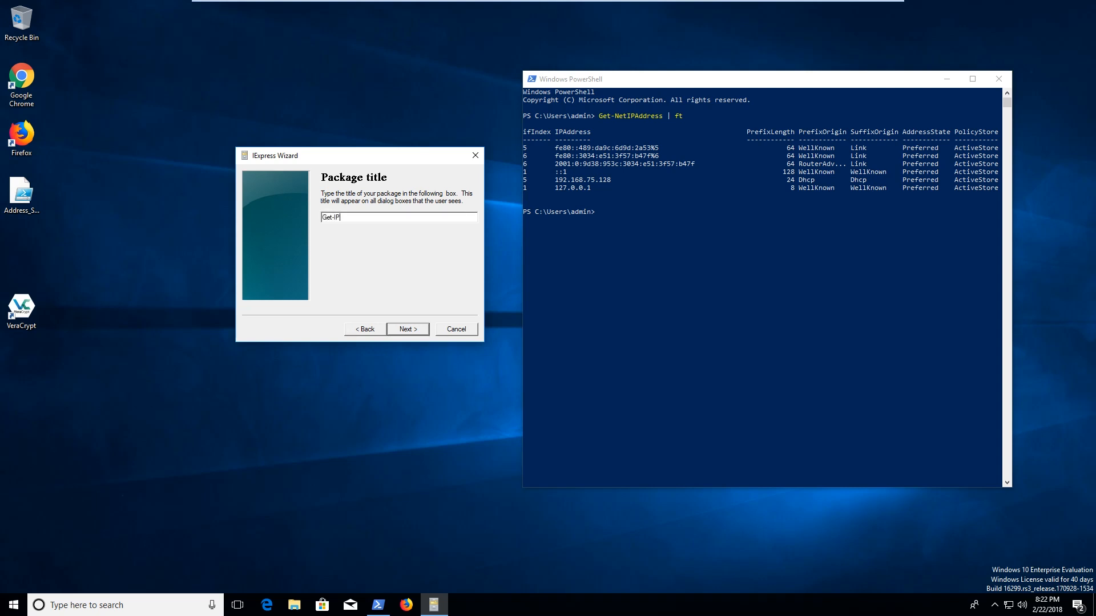
click(407, 329)
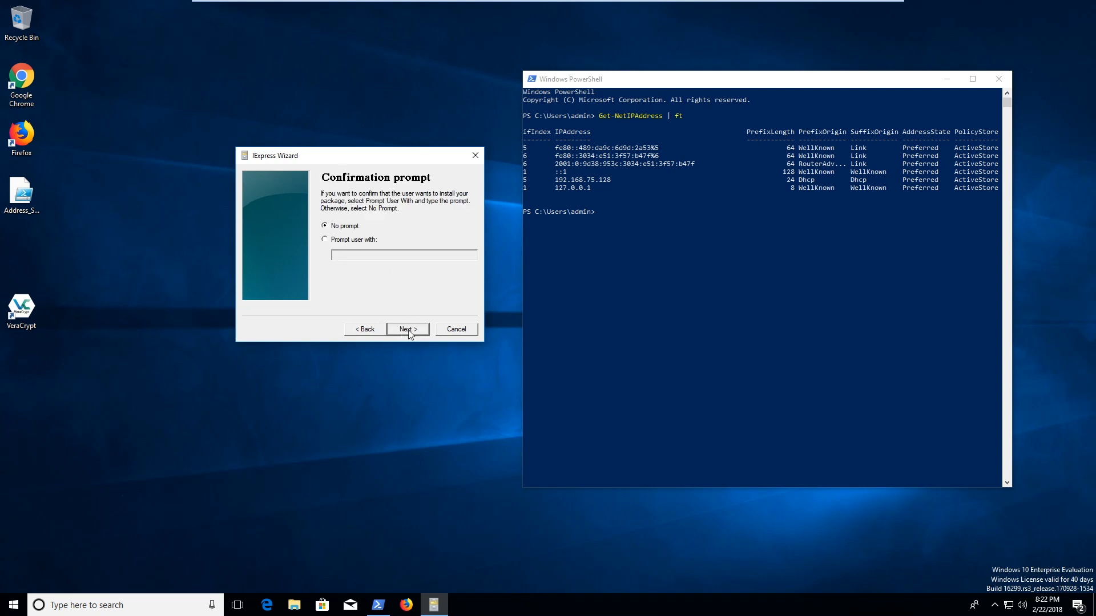
Keep no confirmation prompt and choose 'Do not display a license.'
click(407, 330)
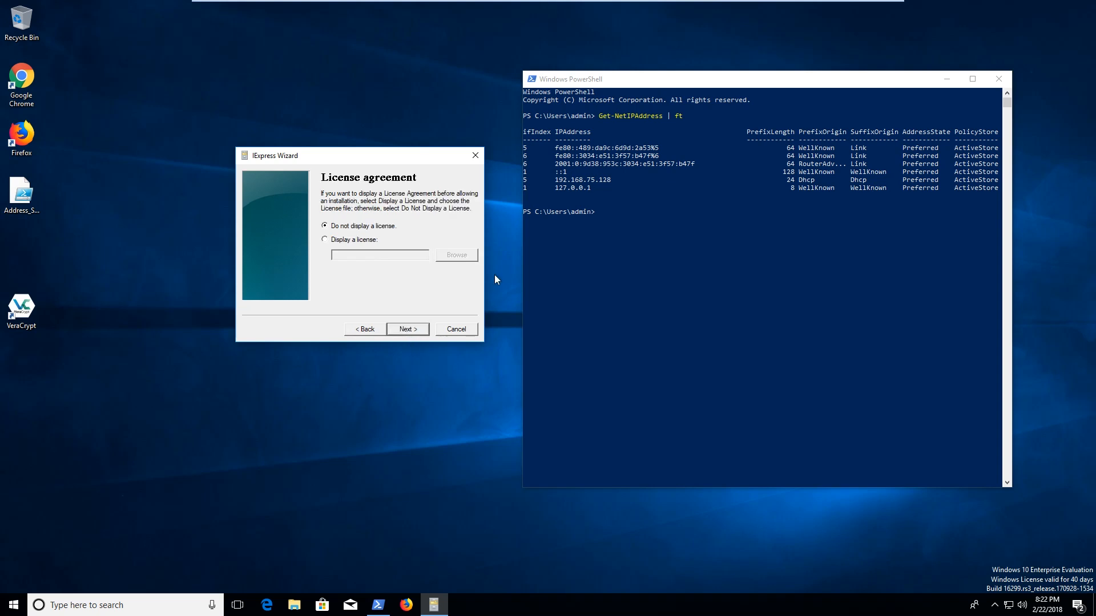
click(325, 239)
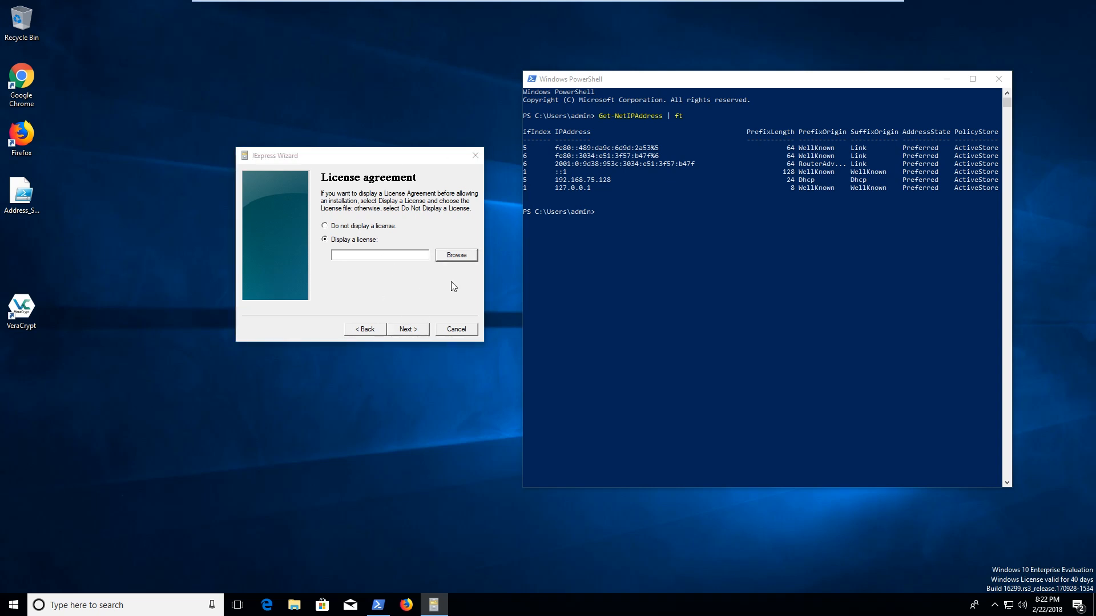
click(455, 255)
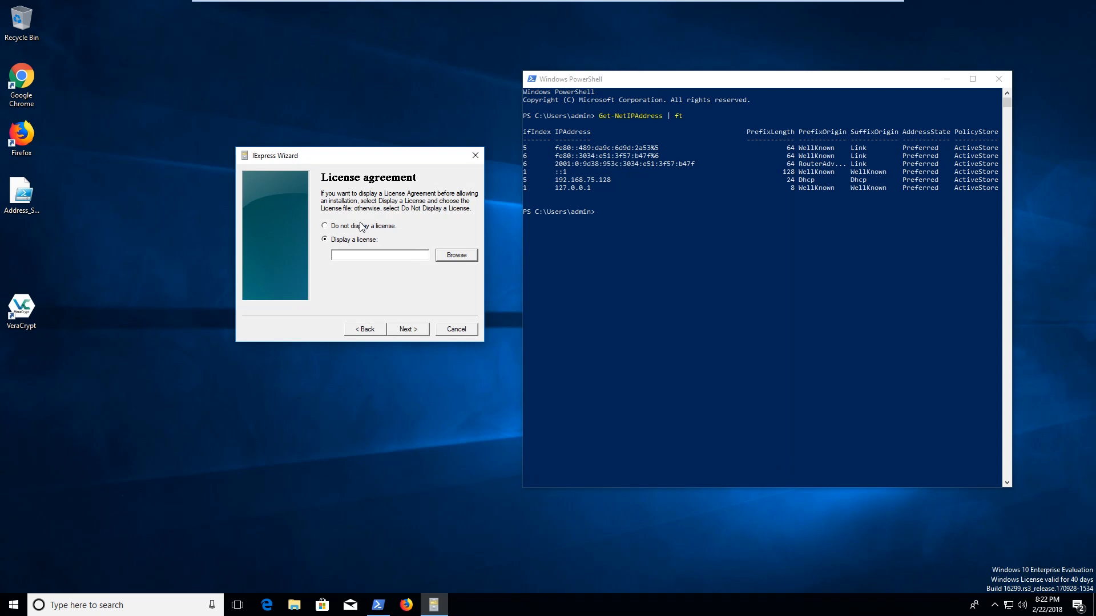
click(325, 226)
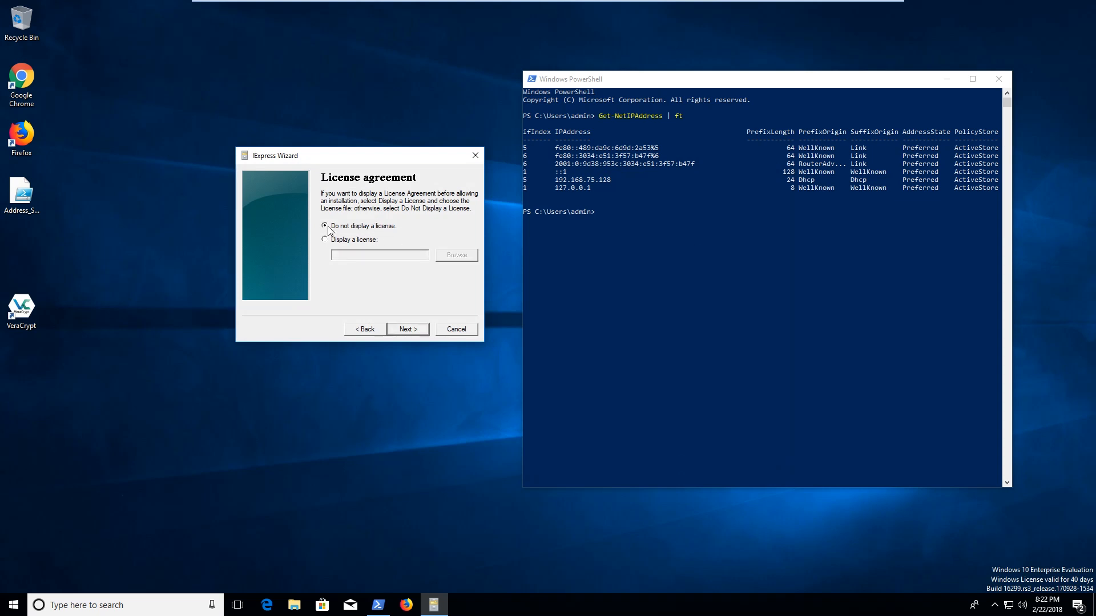
click(407, 329)
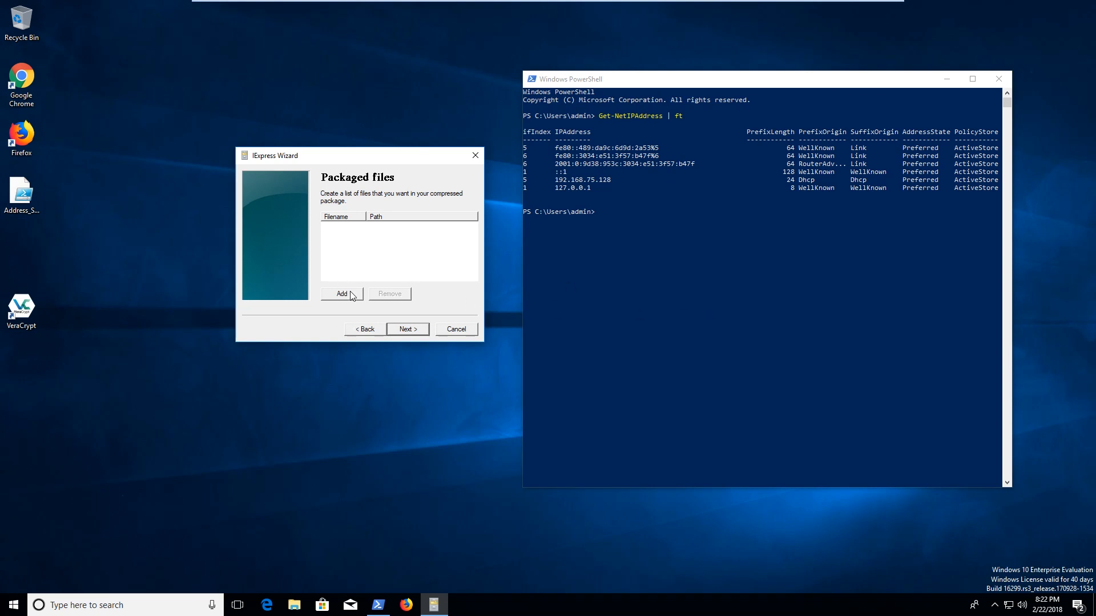
Move the wizard further left and search Start for Notepad
drag(294, 155, 195, 114)
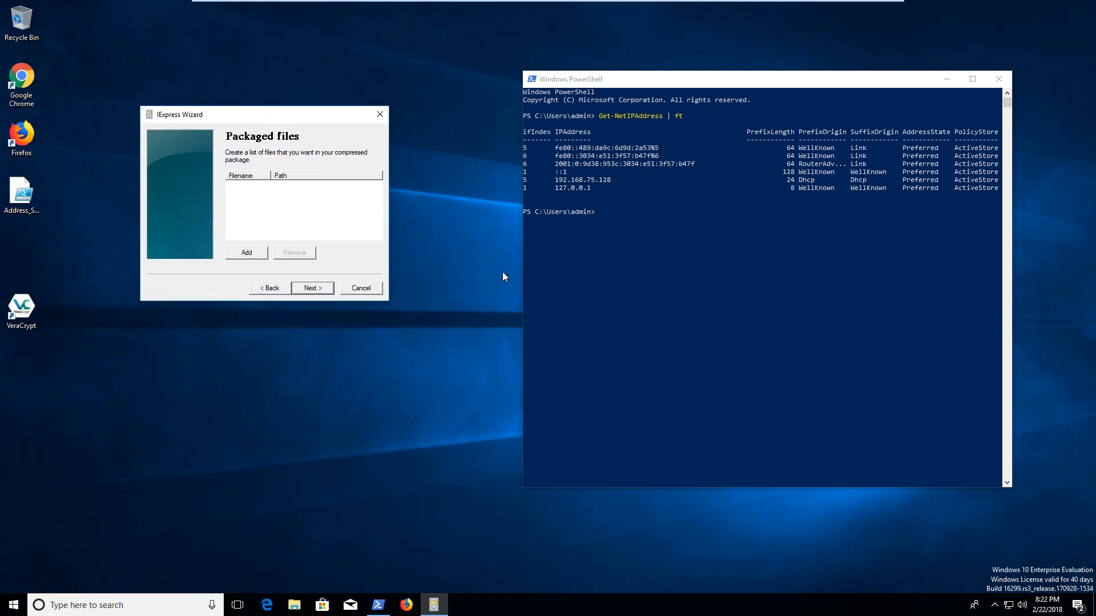
mouse_move(687, 194)
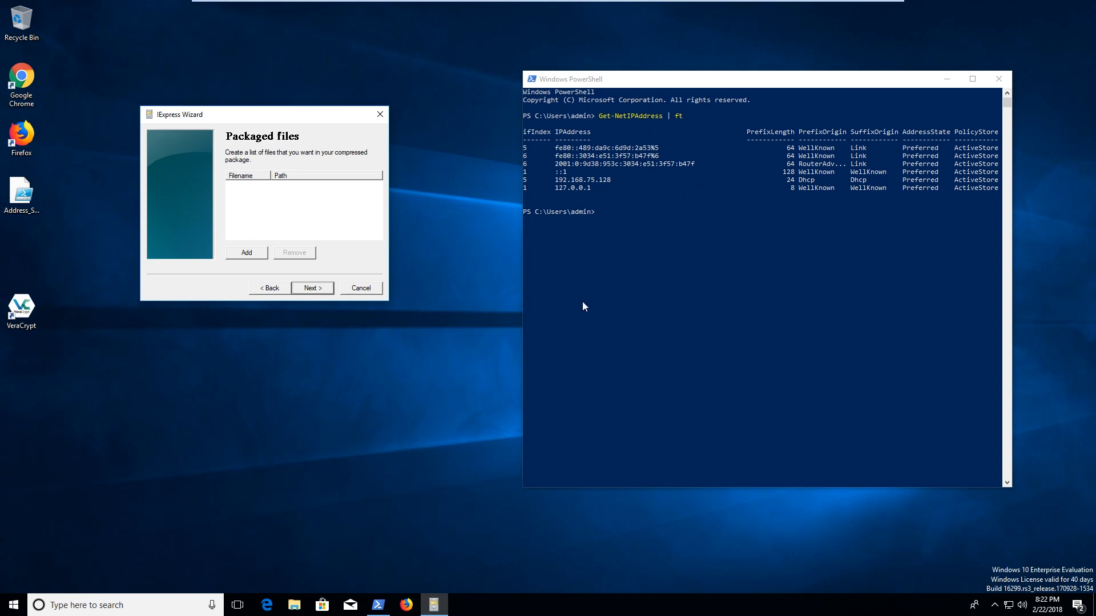
mouse_move(397, 384)
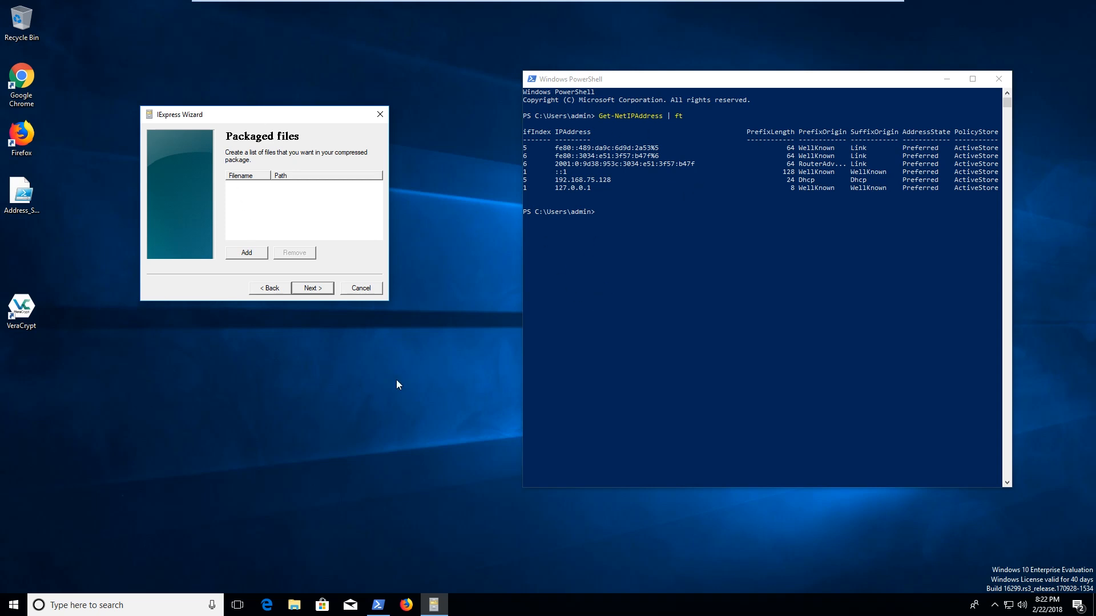
mouse_move(393, 513)
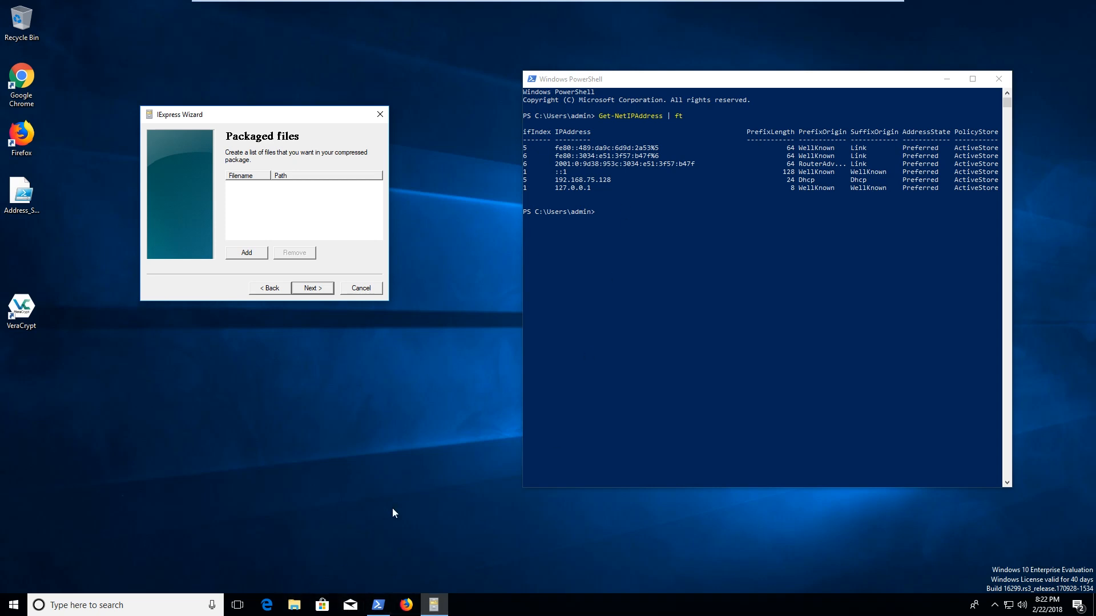
text(not5ep)
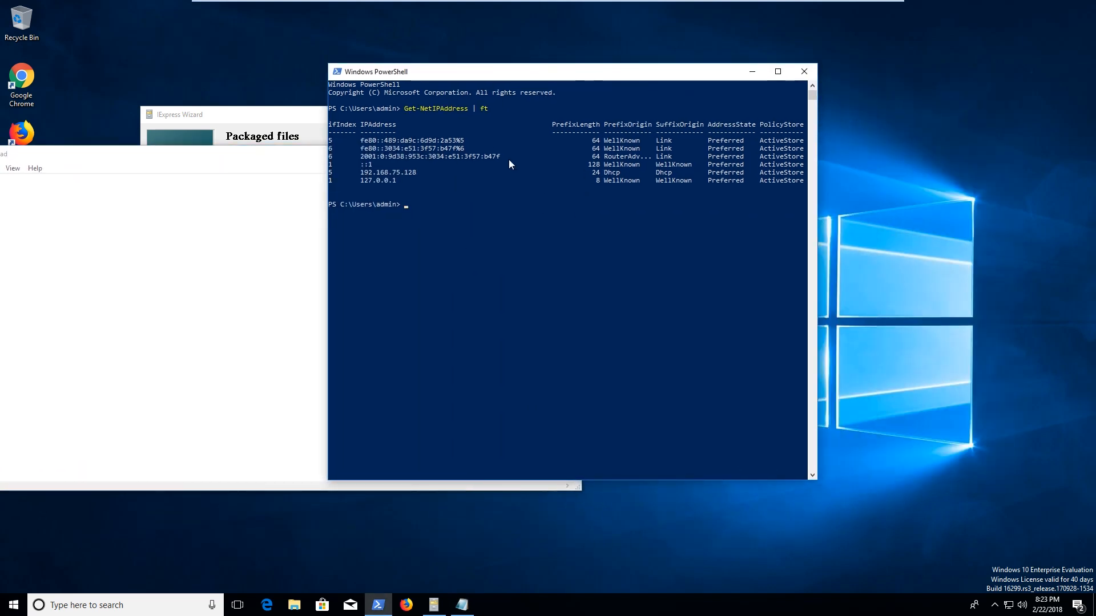
mouse_move(593, 218)
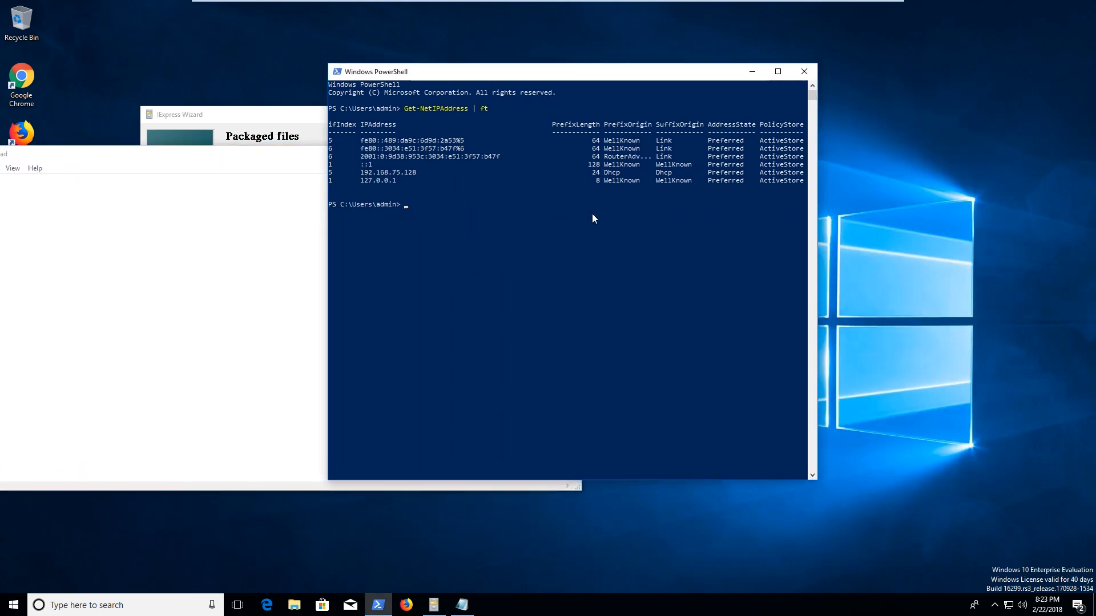
Change to the Desktop folder and run Get-NetIPAddress | ft
text(cd d)
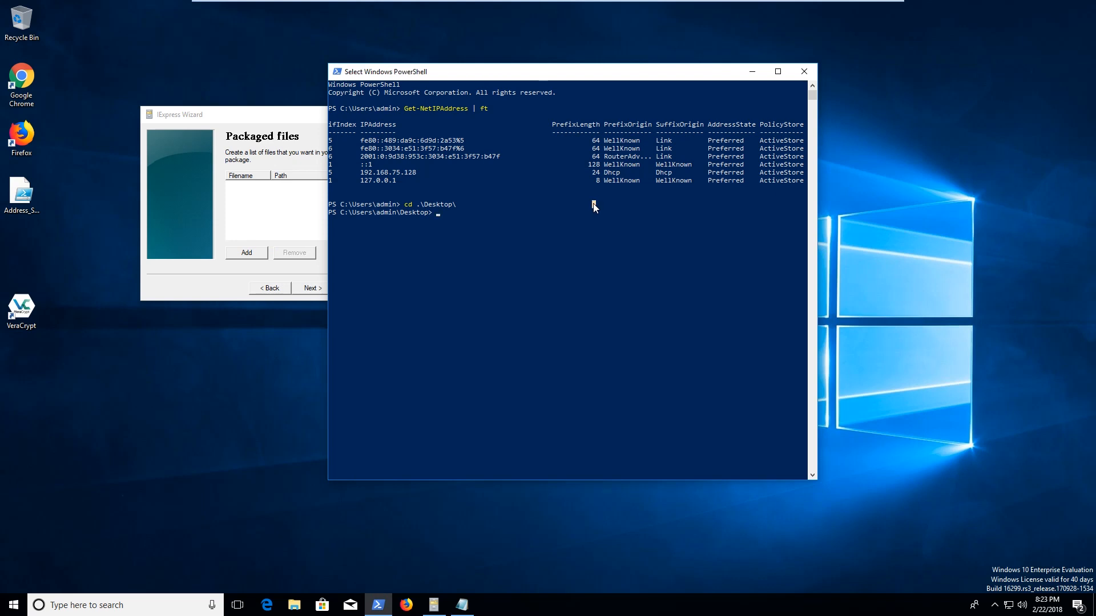
text(cd .\Desktop\)
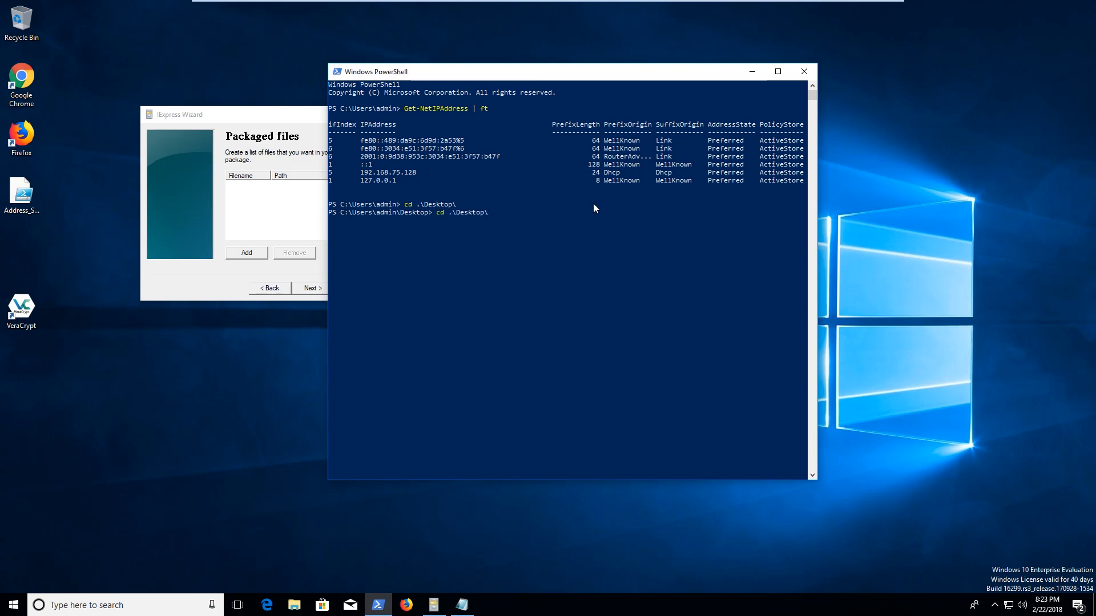
text(Get-NetIPAddress | ft)
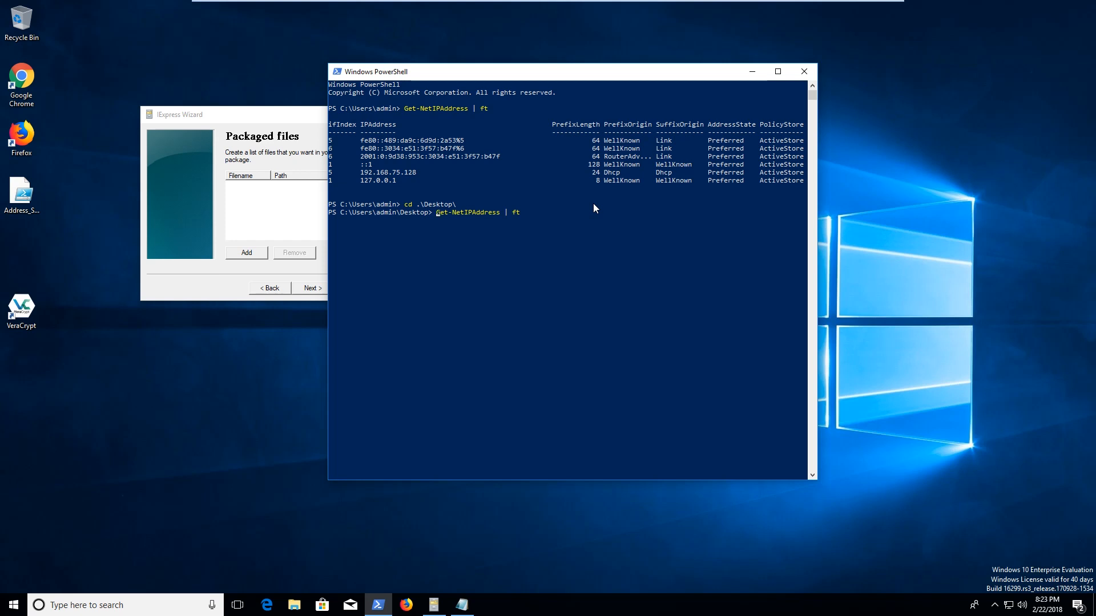
Store the table in $ips, write it to output.txt with Out-File, and review it
text($ips =)
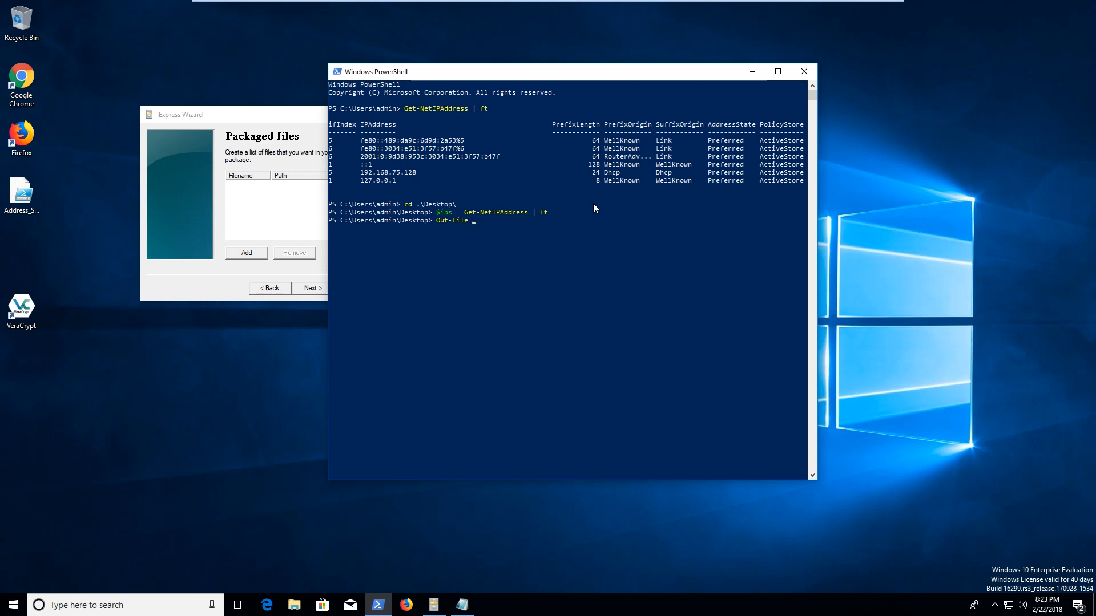
text(-FilePath)
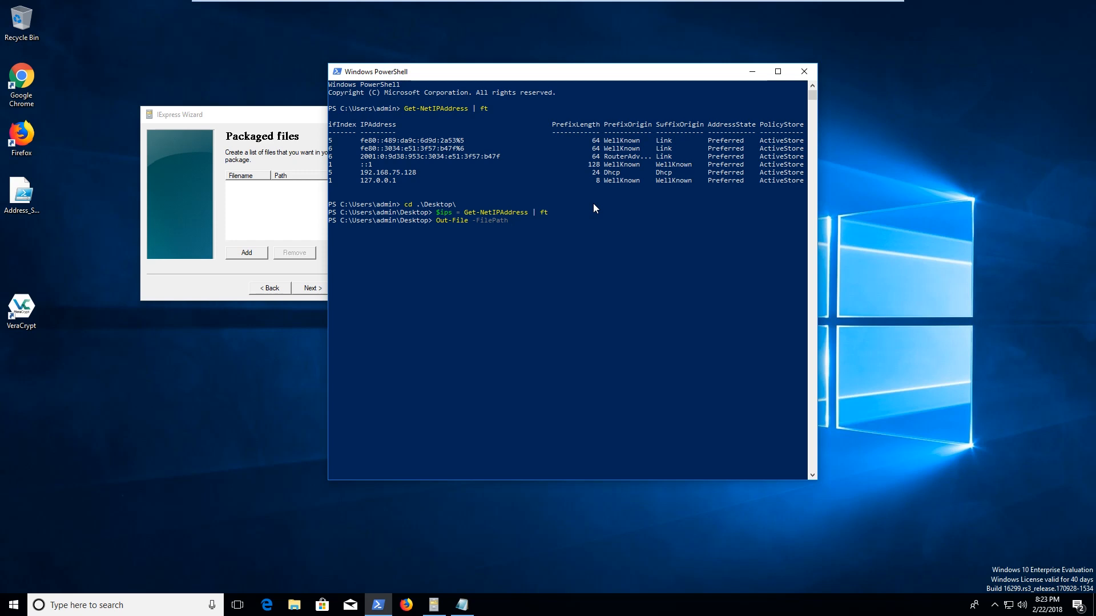
text(output.txty)
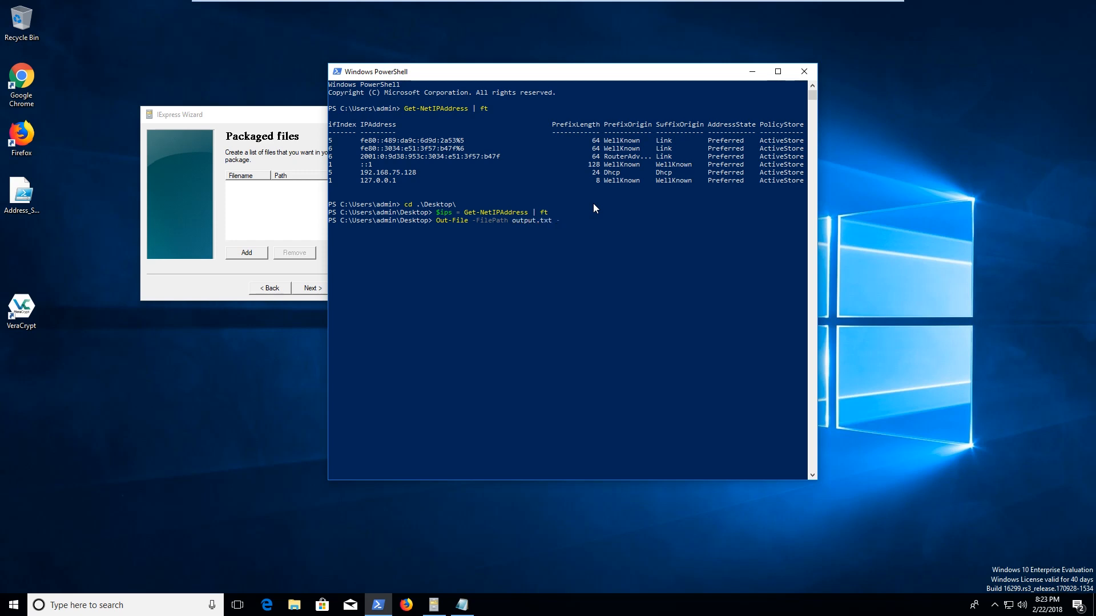
text(-InputObject)
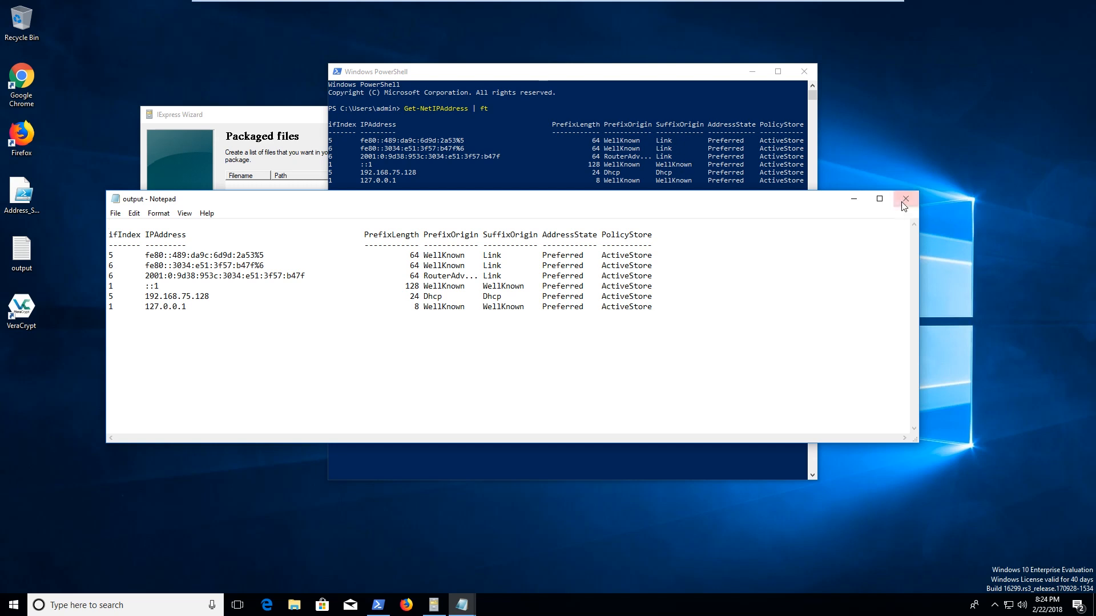
mouse_move(905, 199)
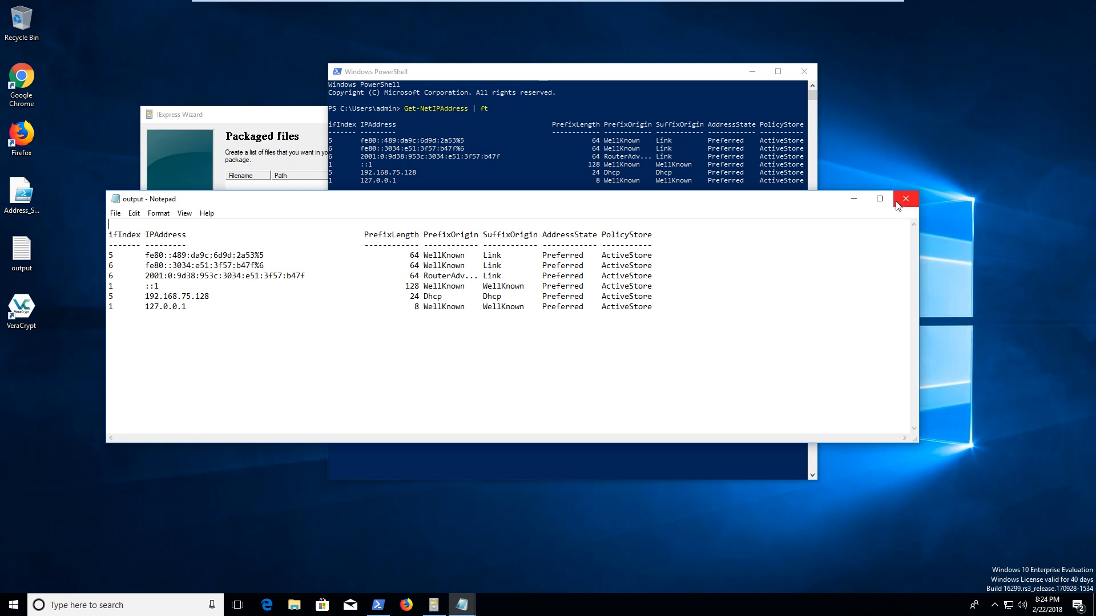
click(904, 198)
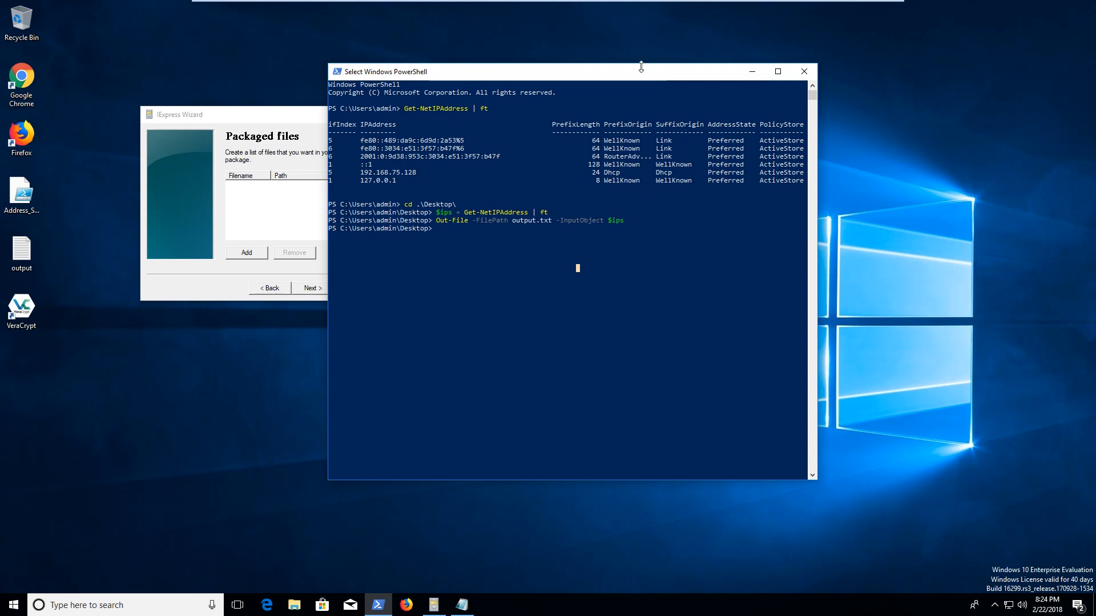
mouse_move(628, 66)
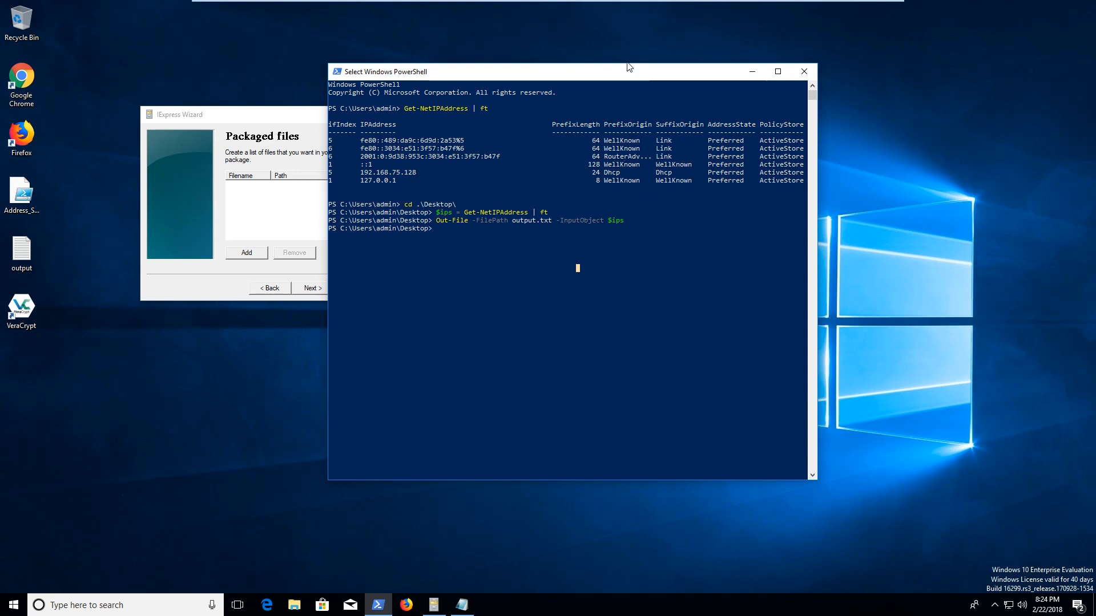
mouse_move(641, 126)
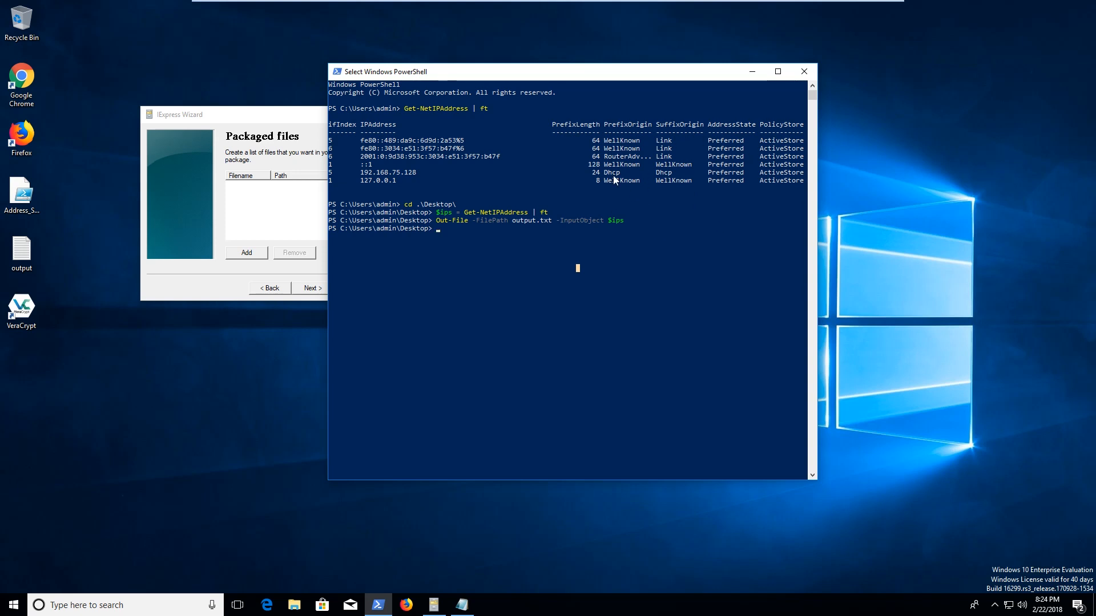
drag(566, 71, 669, 62)
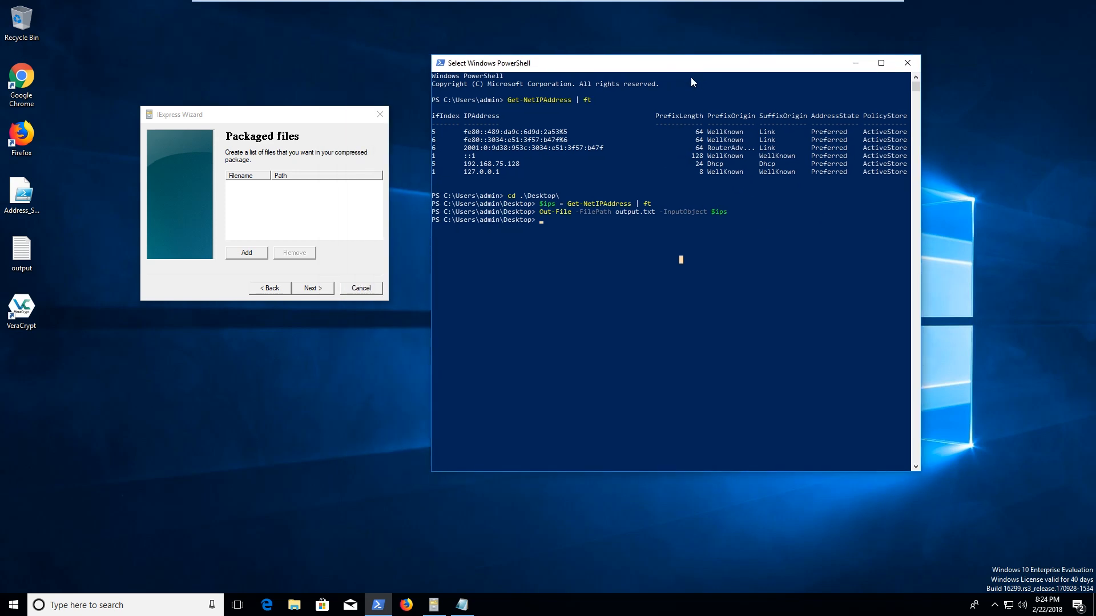
mouse_move(553, 244)
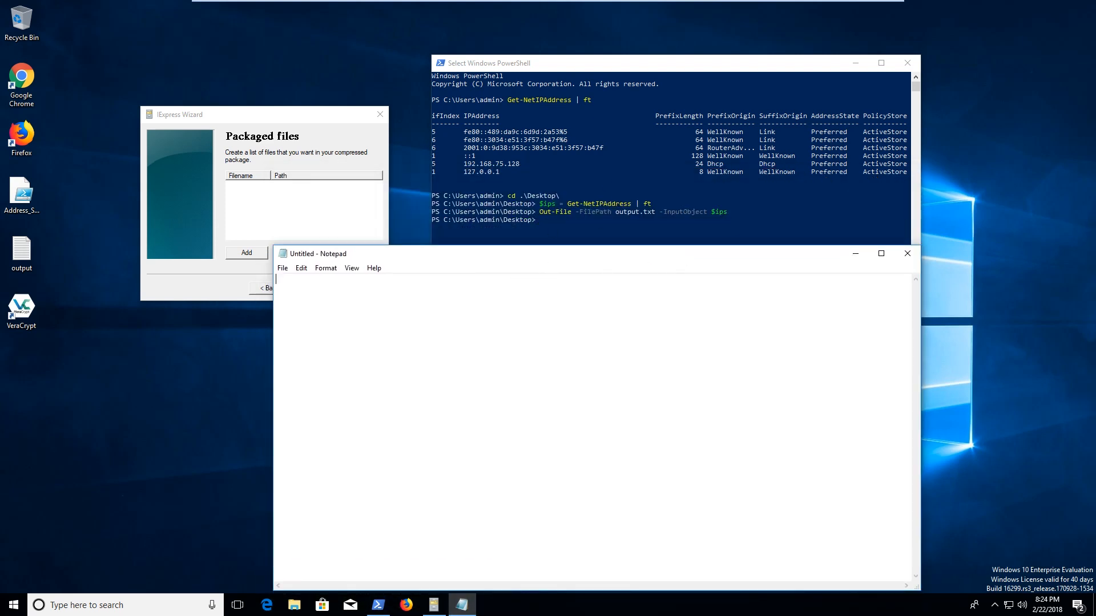
Write the script storing Get-NetIPAddress | ft in $ips and passing it to Out-File
text($ips = g)
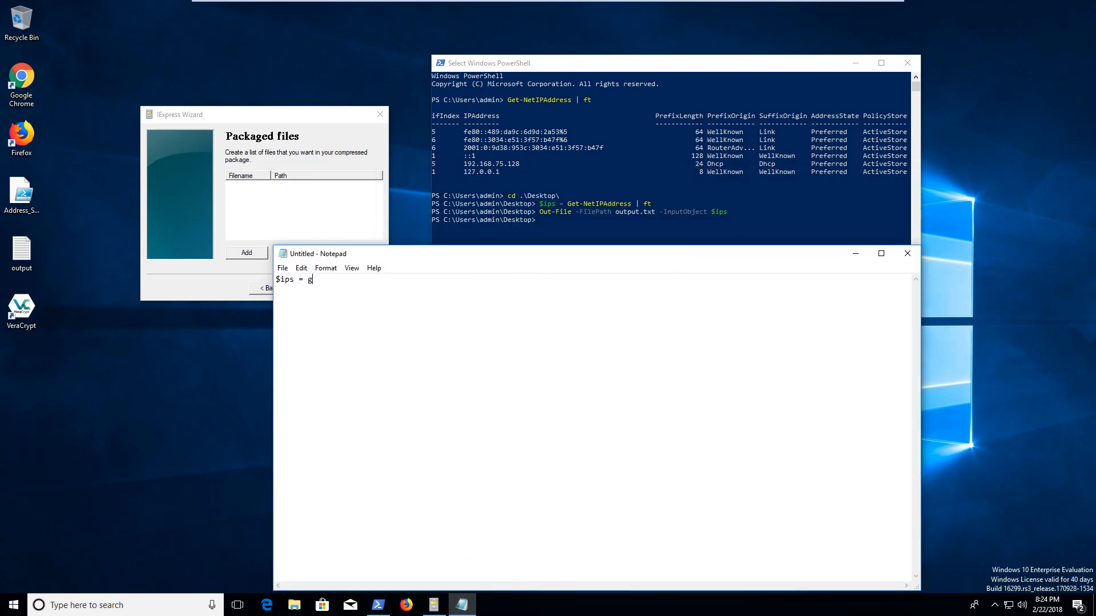
text(et-Netip)
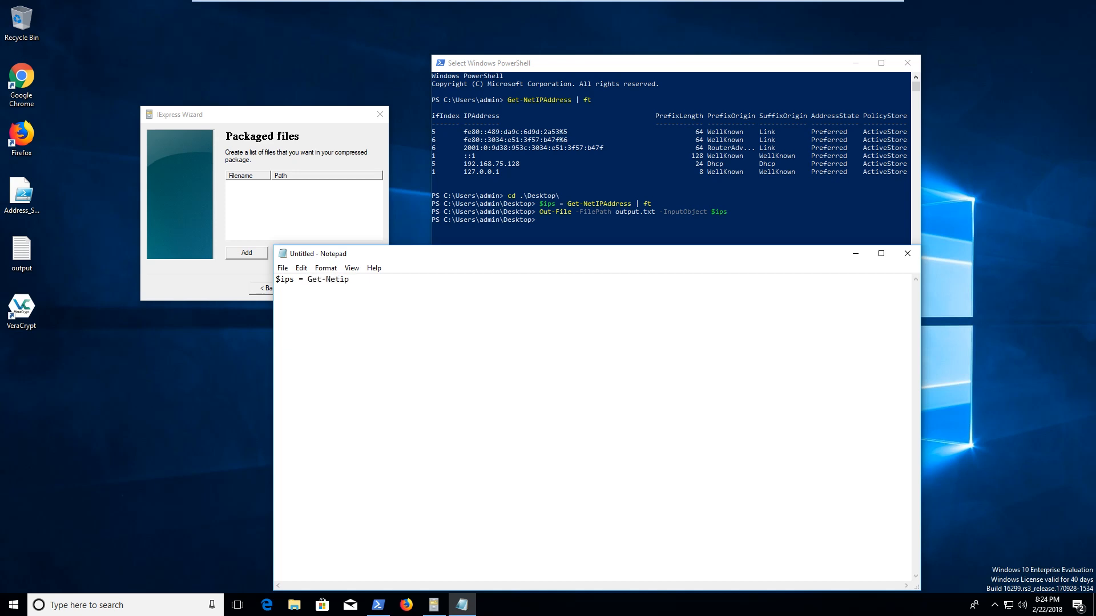
text(ADddress)
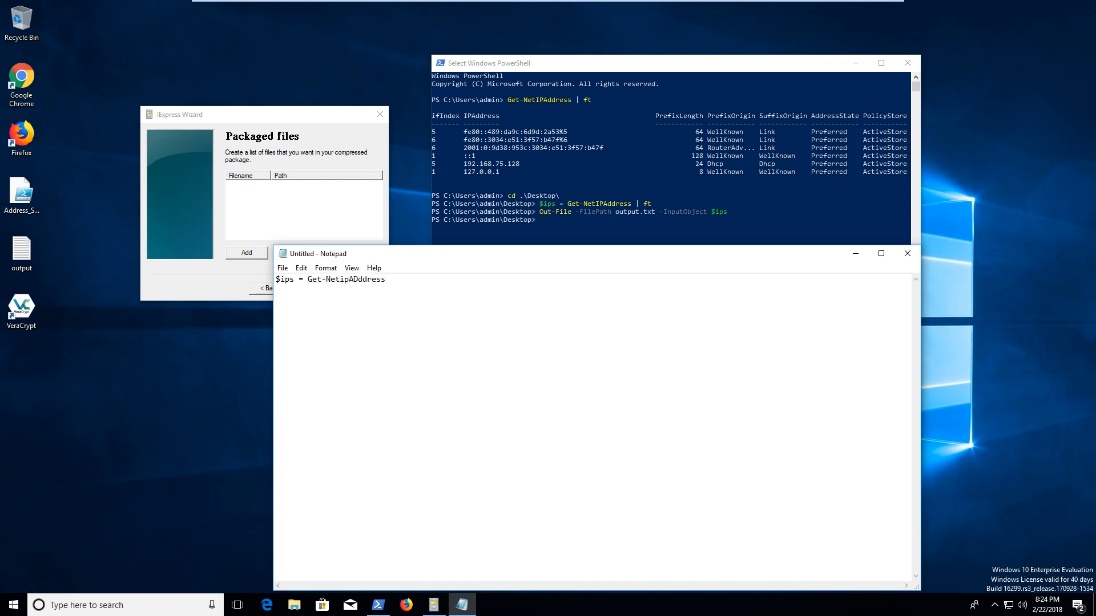
text(| ft)
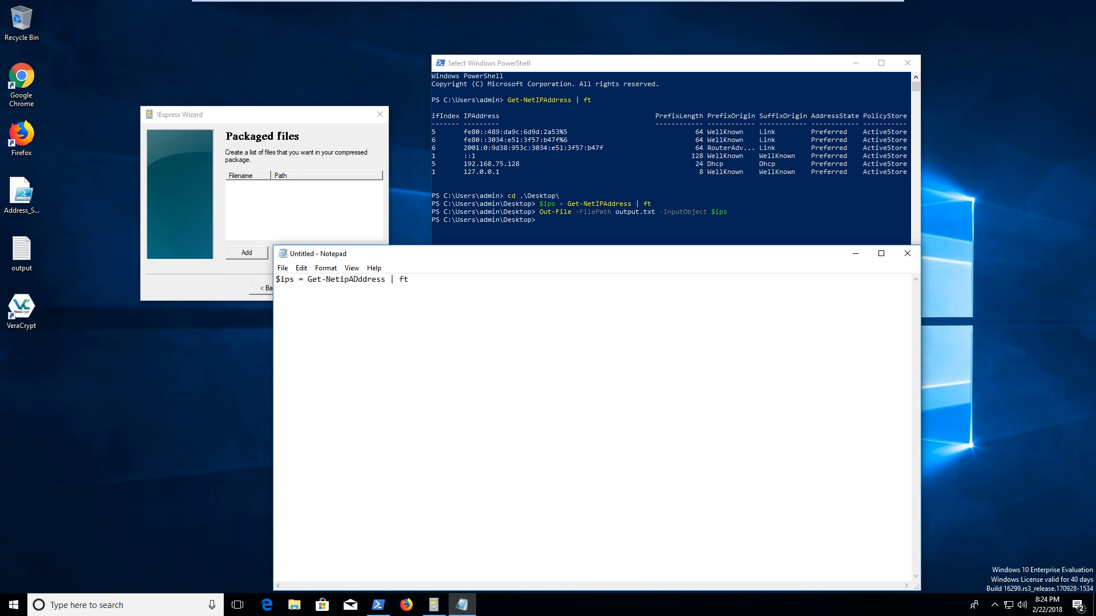
text(out)
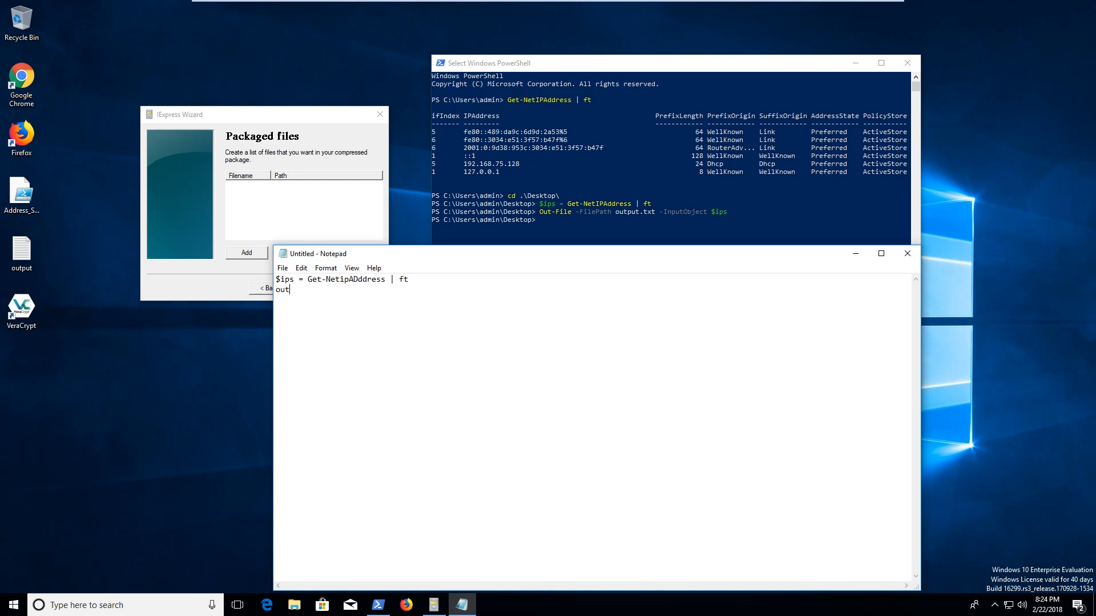
text(-file -filepath output.txt -inpu)
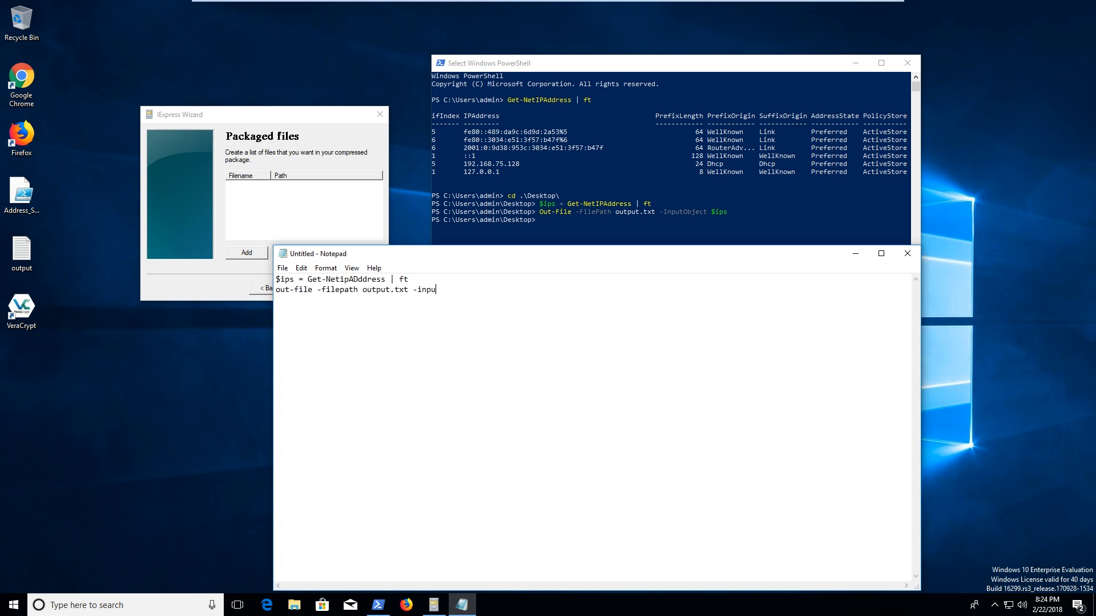
text(tobjec)
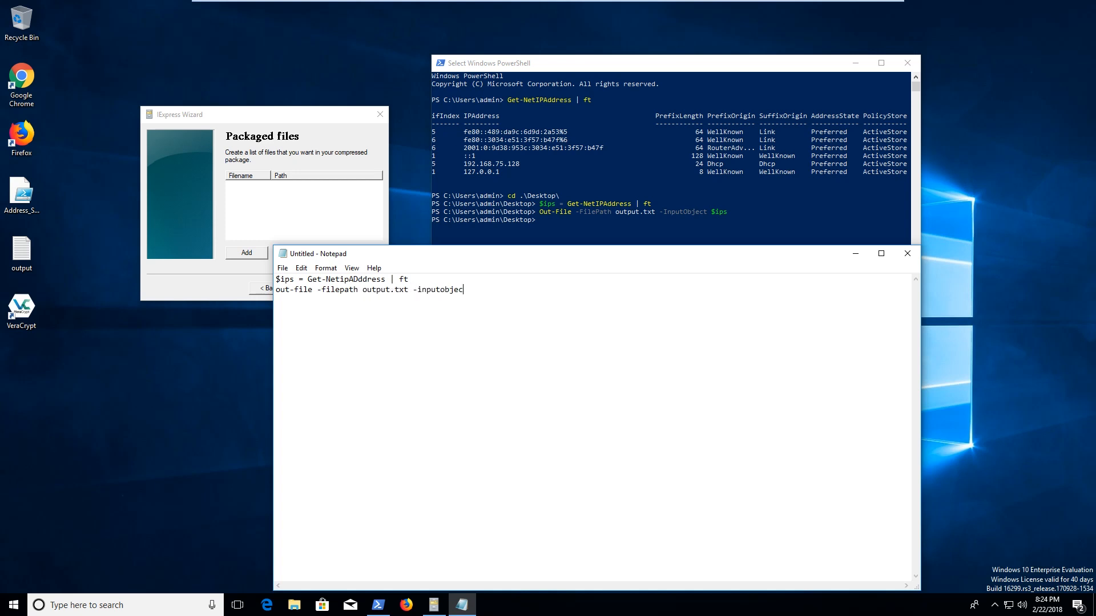
text($ips)
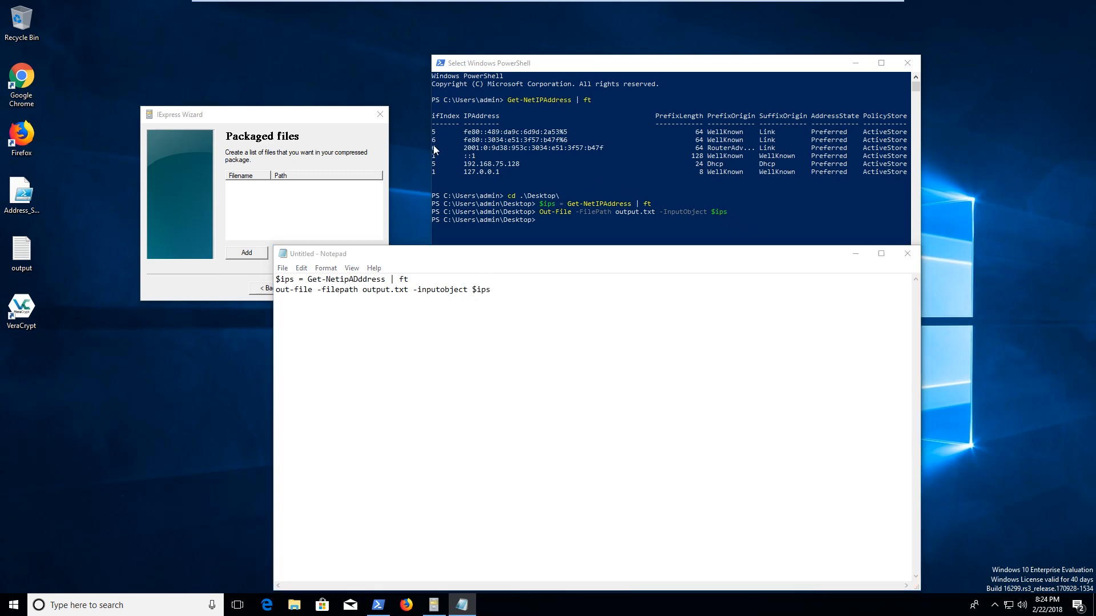
Save the script to the Desktop with All Files type as 'output-'
click(282, 268)
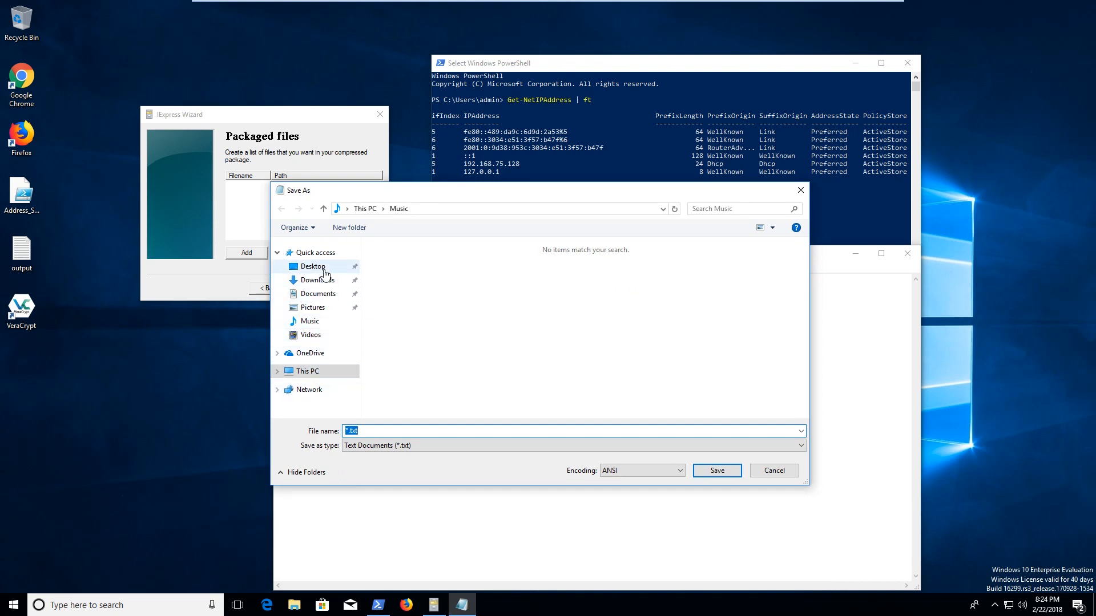
click(312, 266)
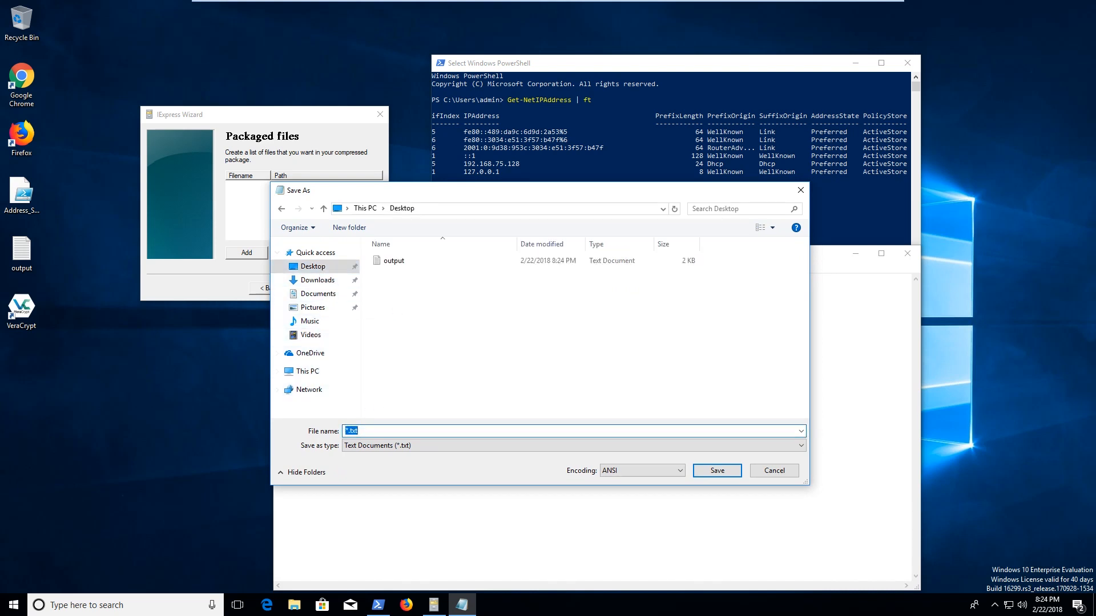
click(570, 445)
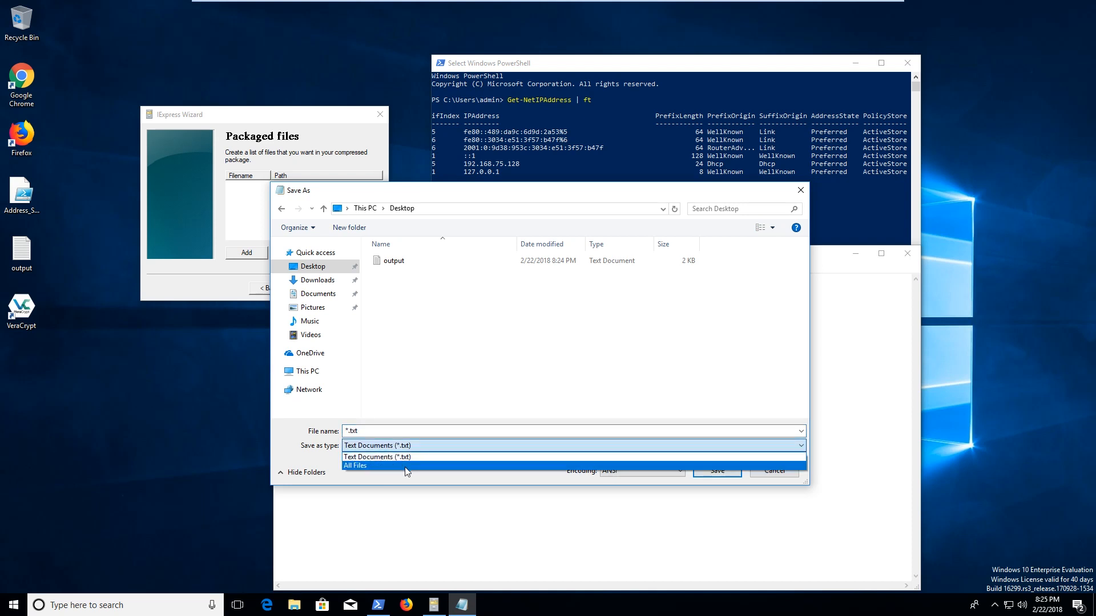
click(355, 466)
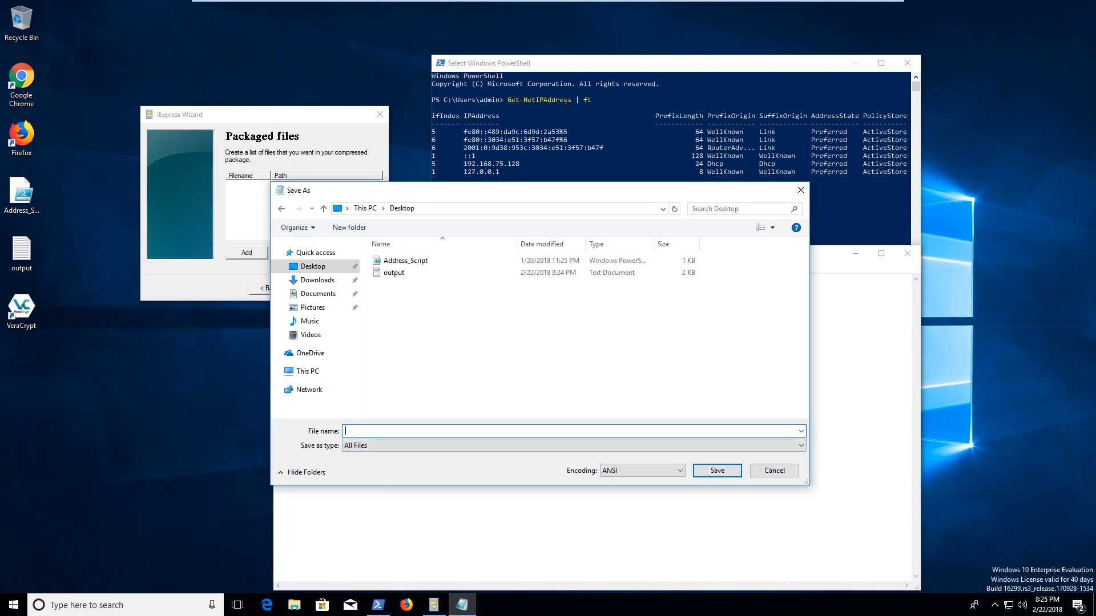
text(output-)
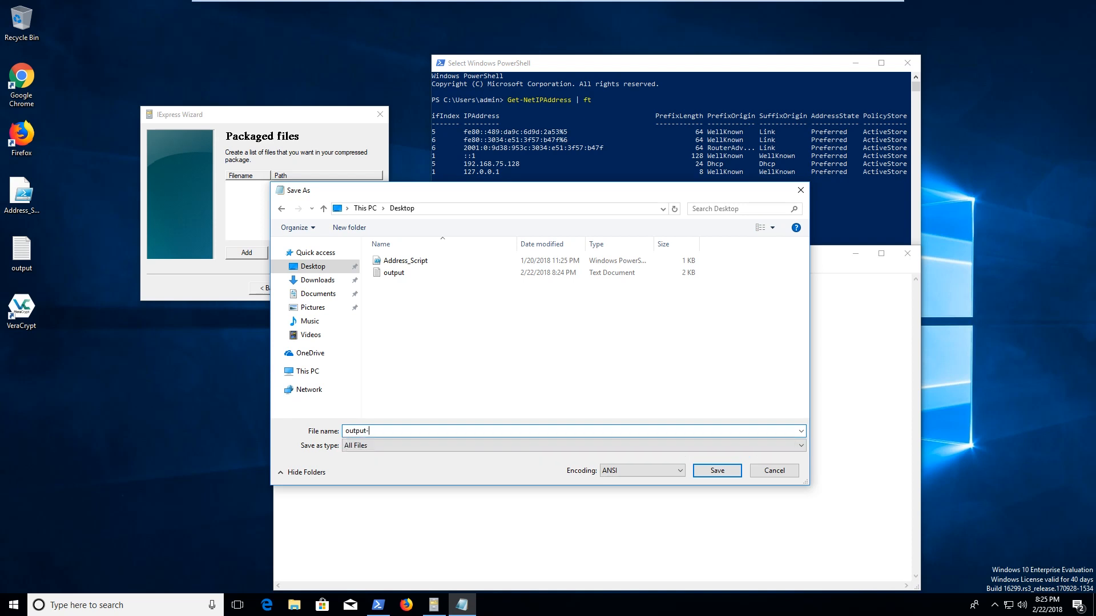
click(716, 470)
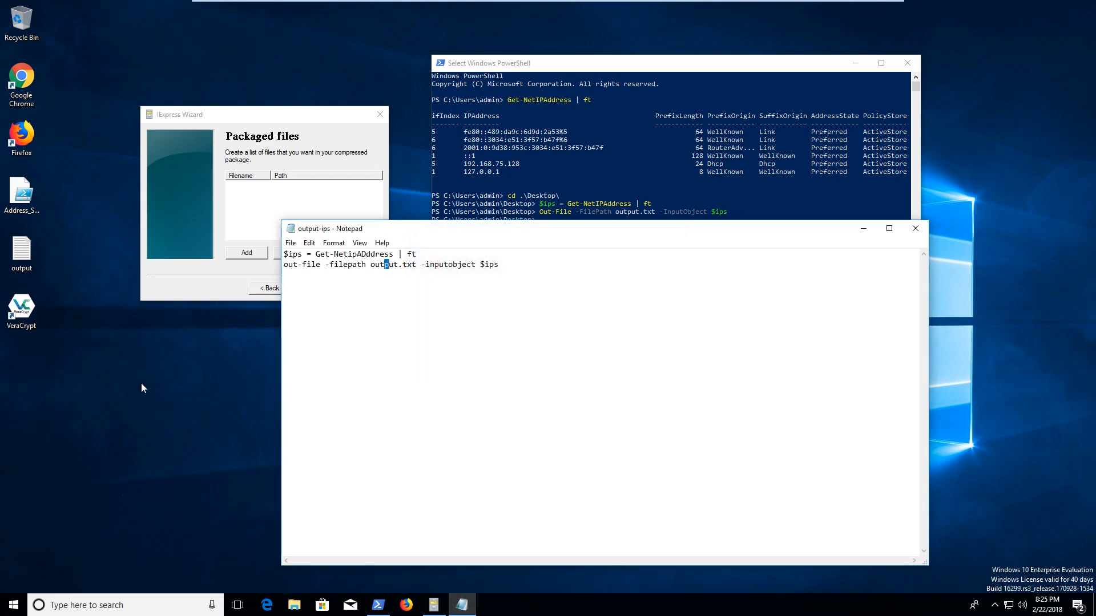
Save the script again on the Desktop as output-ips.ps1
click(289, 243)
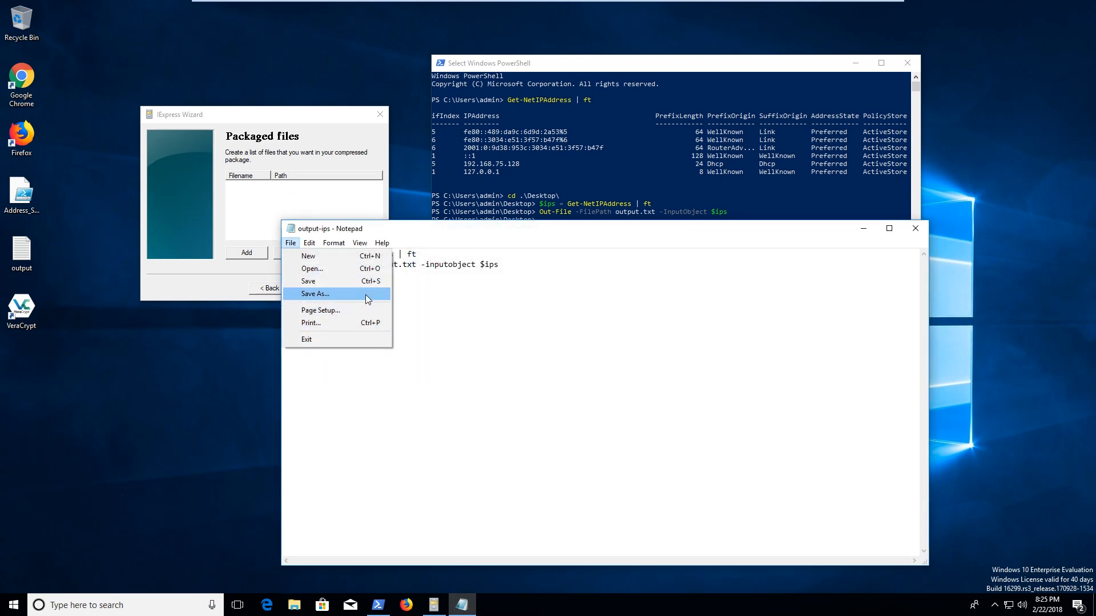
click(314, 294)
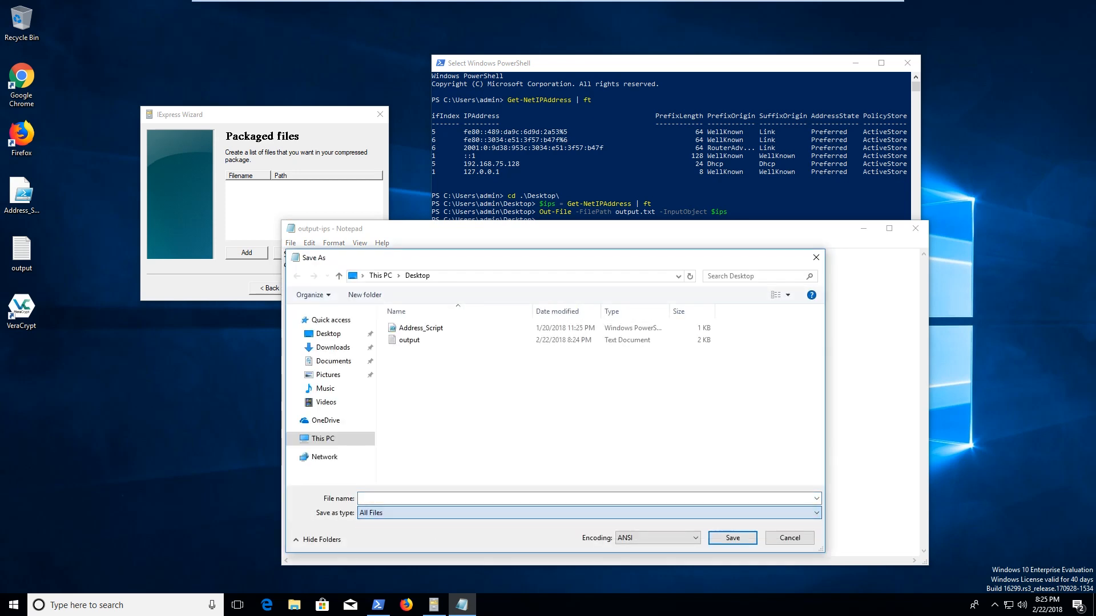
text(output-=ips.ps1)
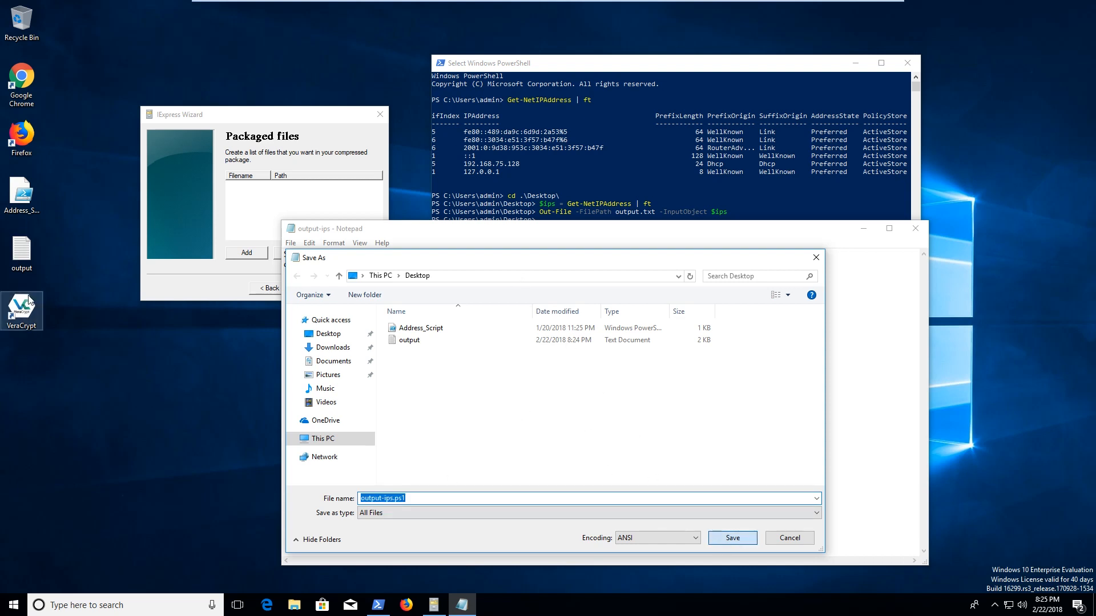
click(731, 538)
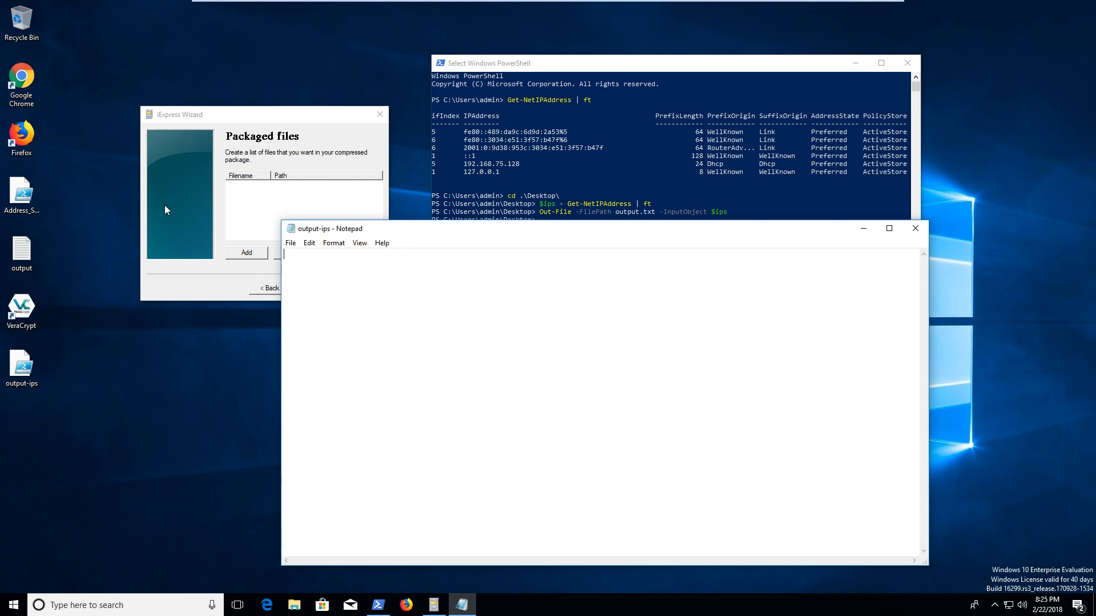
text(@ach)
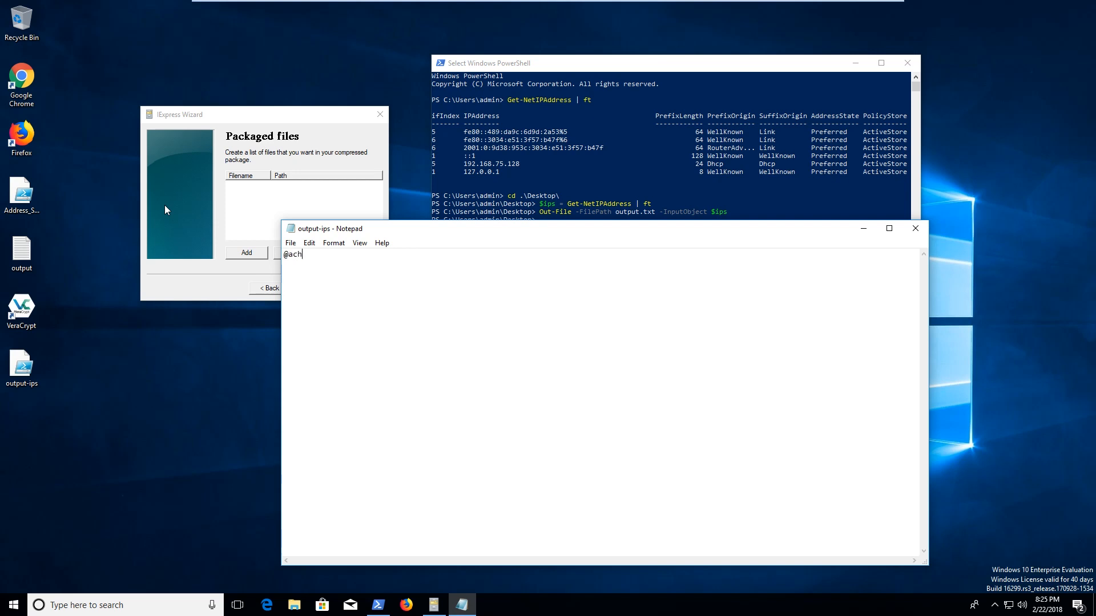
text(echo)
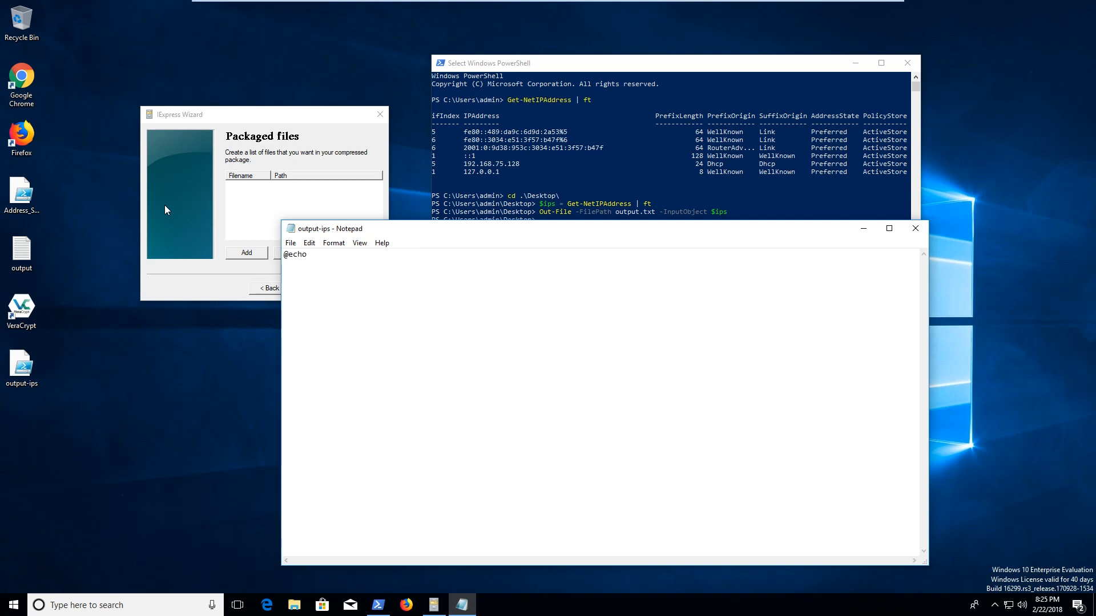
text(of)
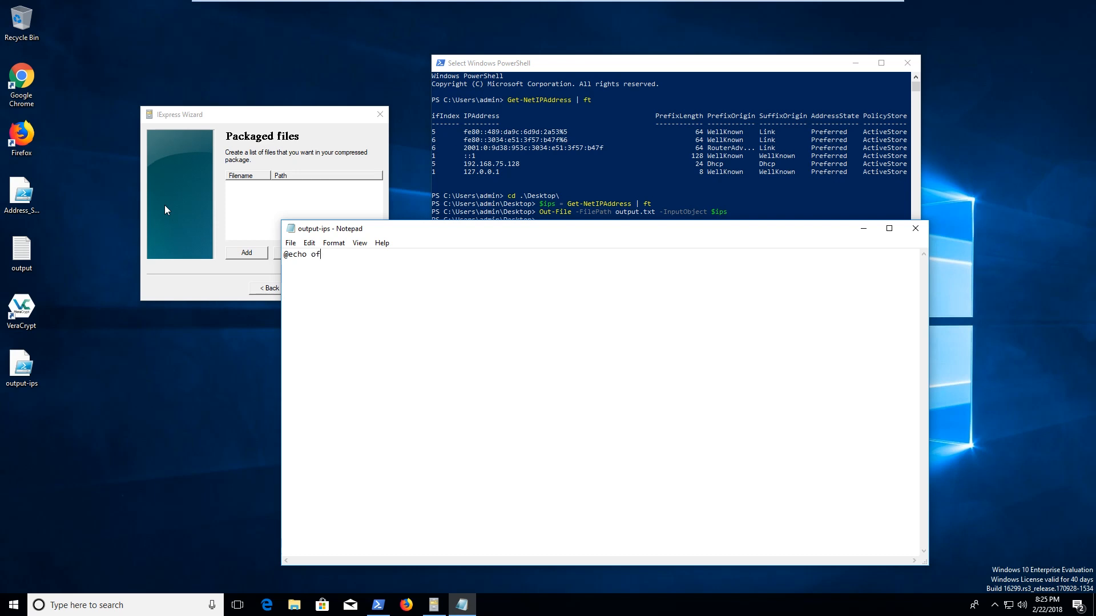
text(f)
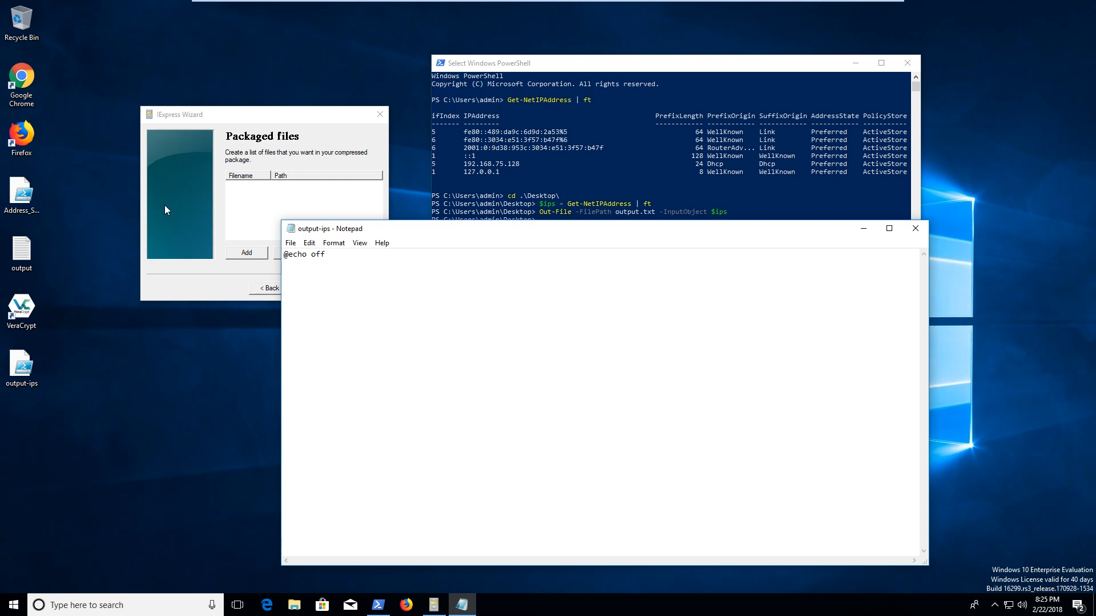
key(Enter)
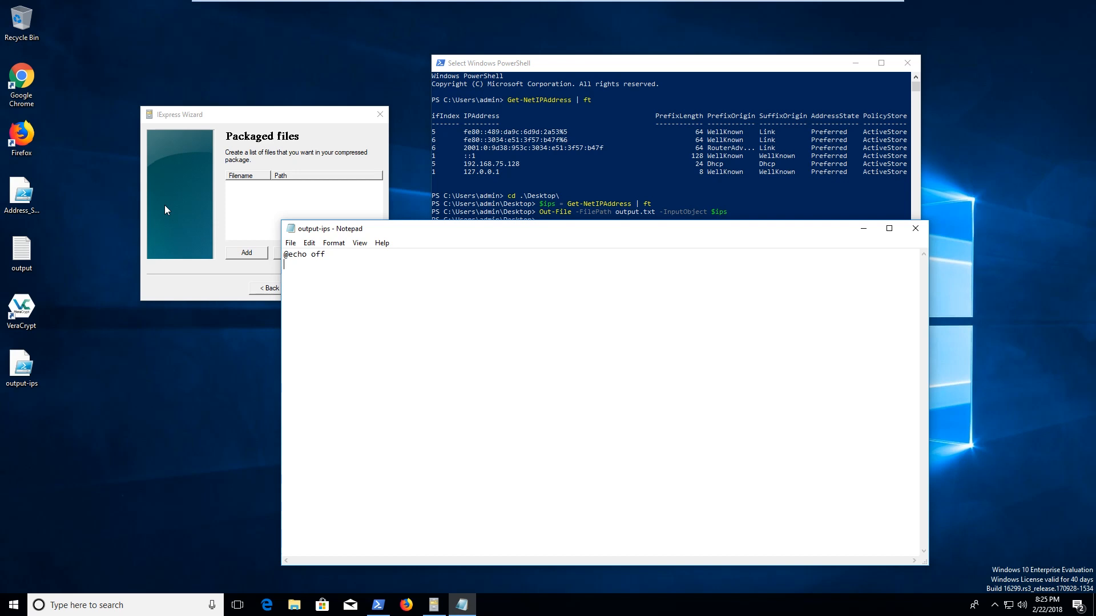
text(powershell)
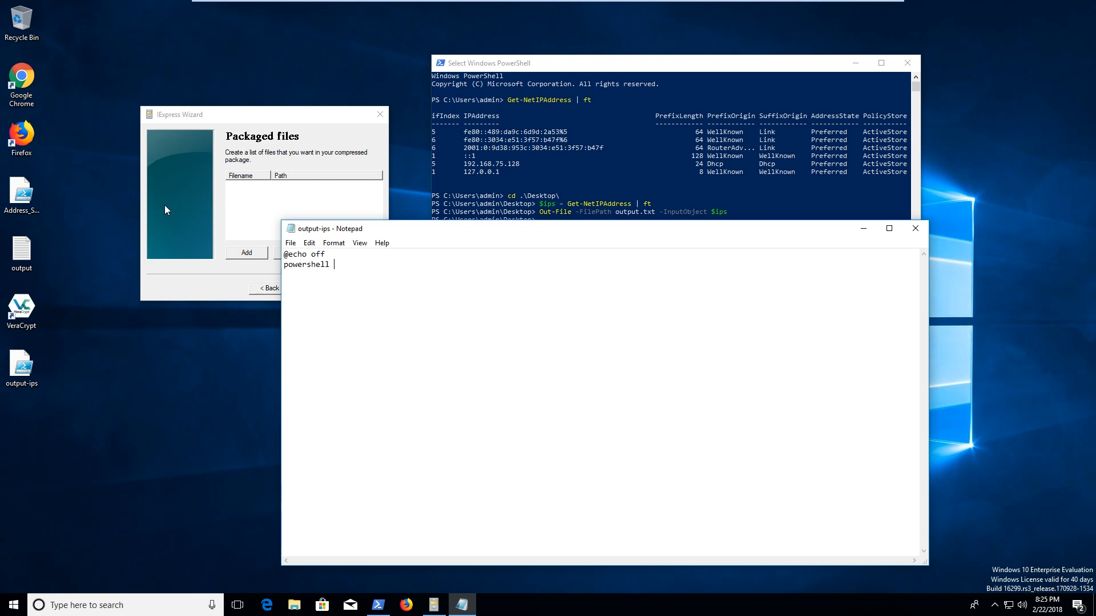
text(output-ips)
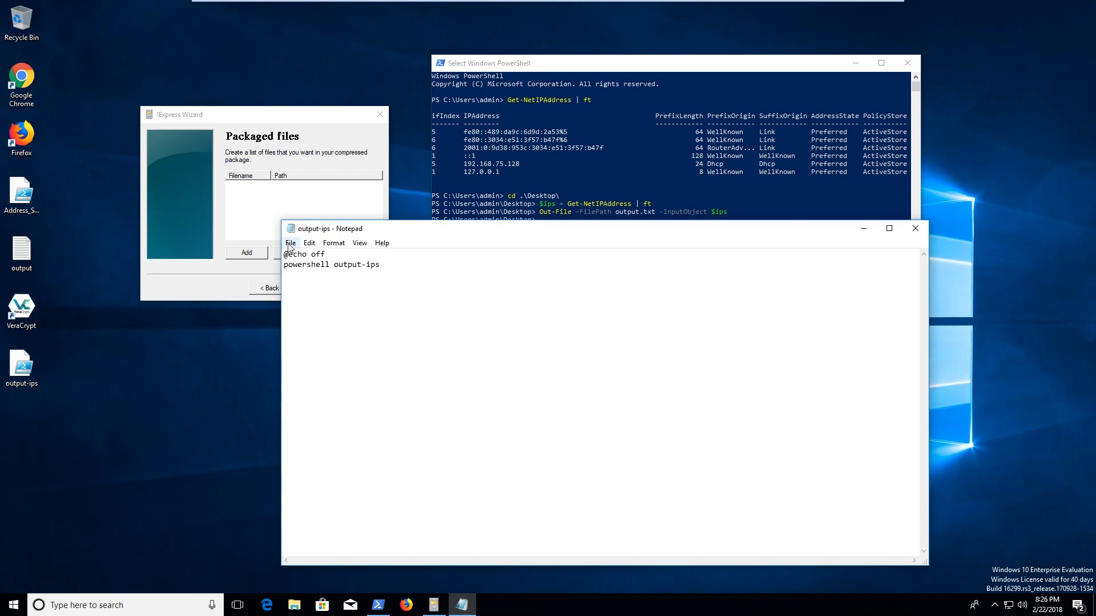
Save it as test.bat, confirm deleting the output file, and run test.bat
click(290, 243)
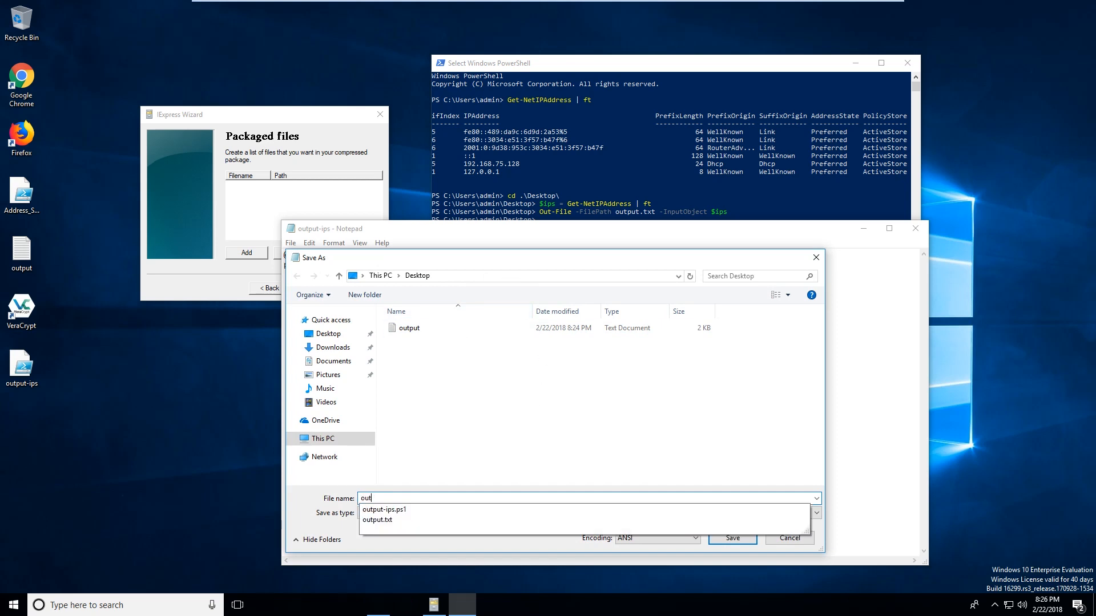
key(Backspace)
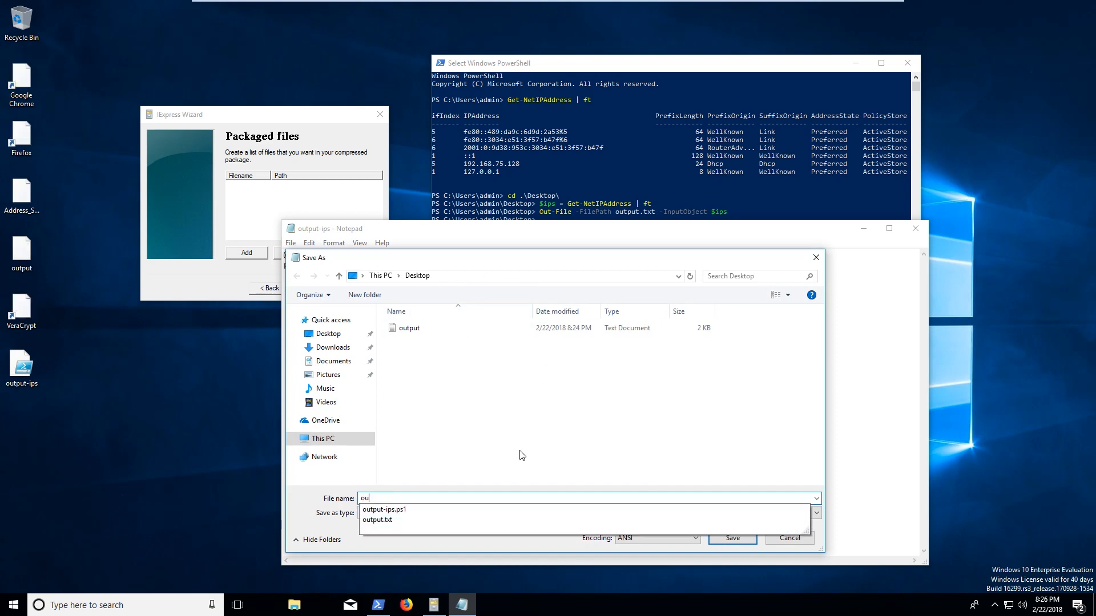
text(test.bat)
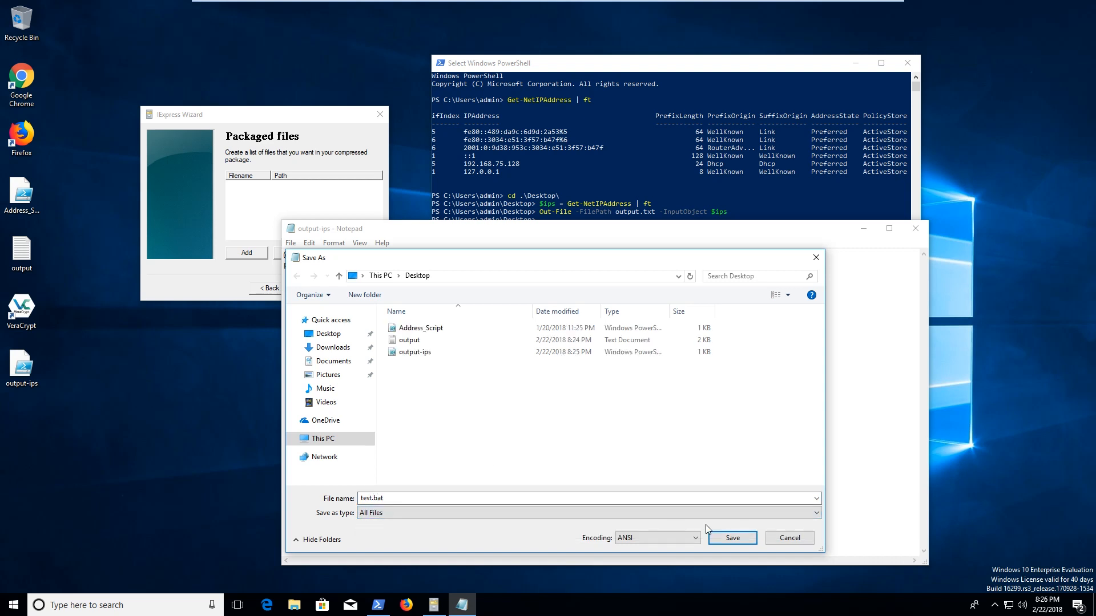
click(731, 538)
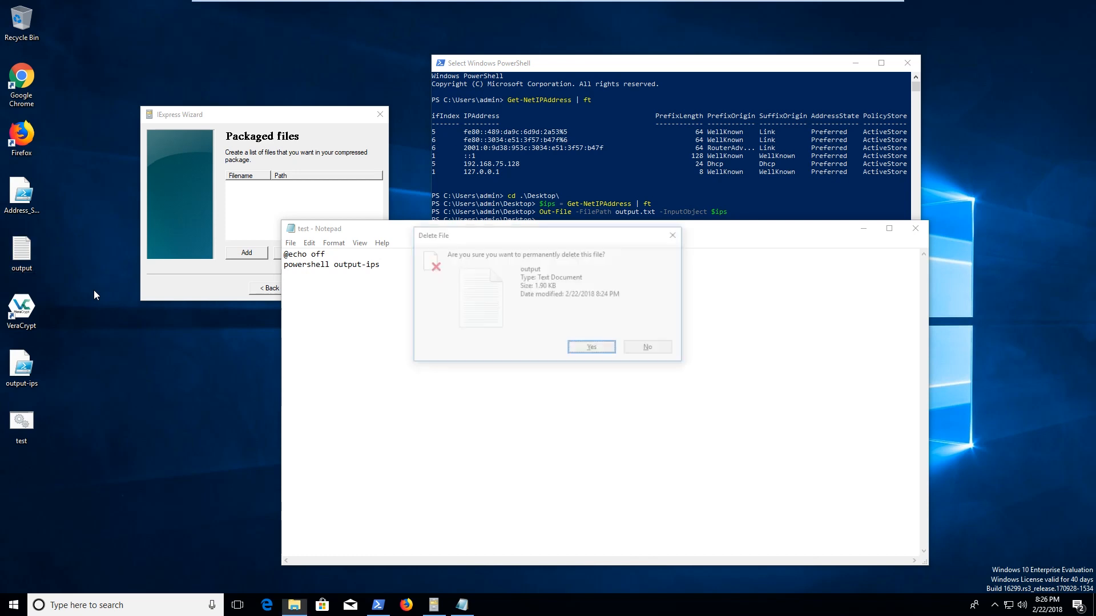
click(591, 348)
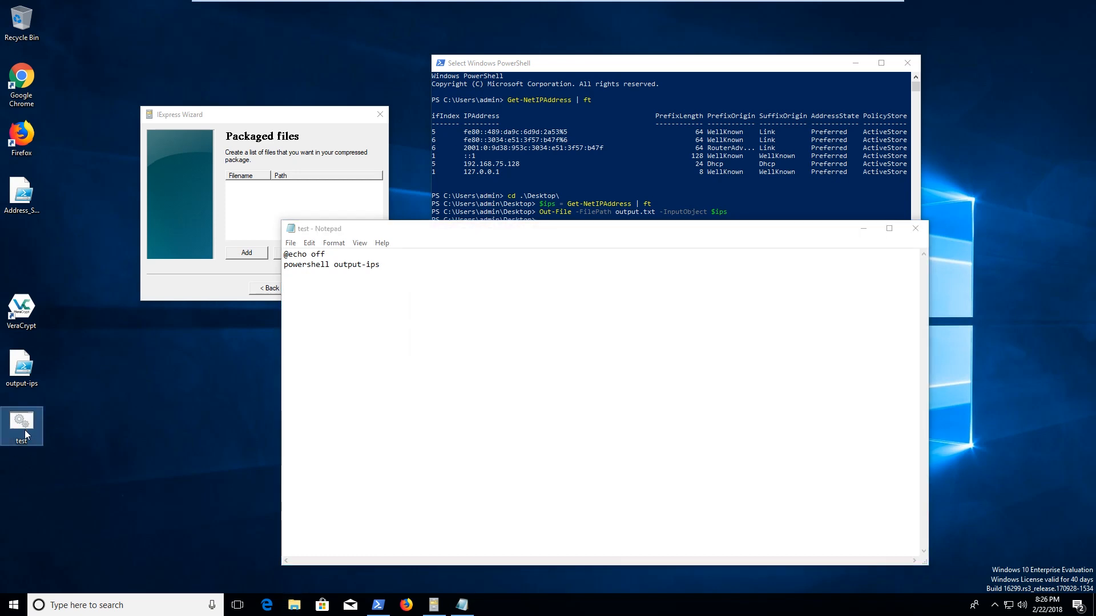
double_click(22, 421)
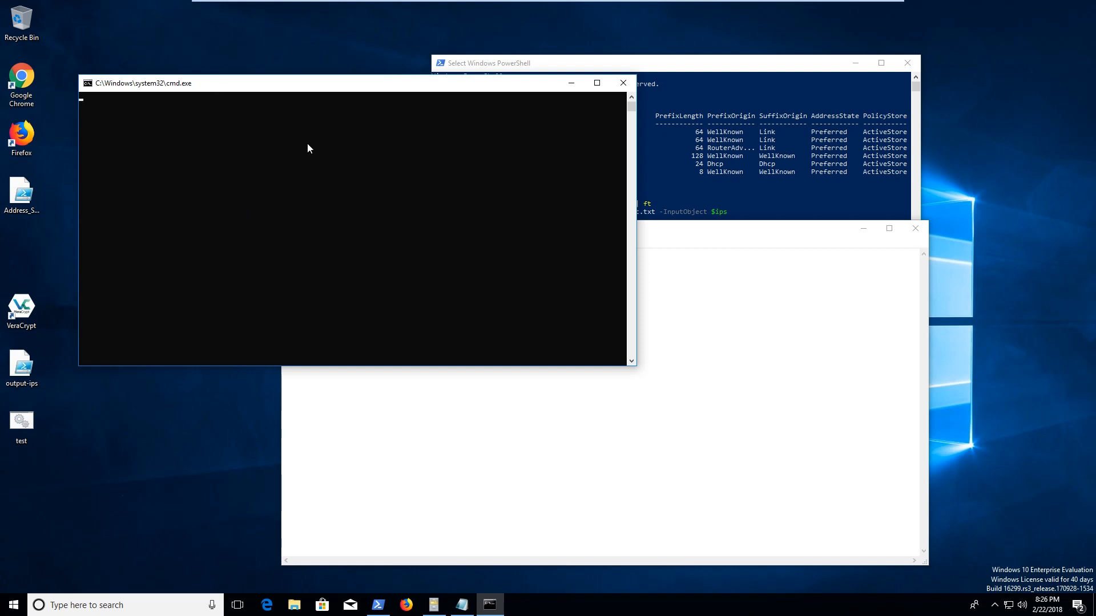
mouse_move(361, 172)
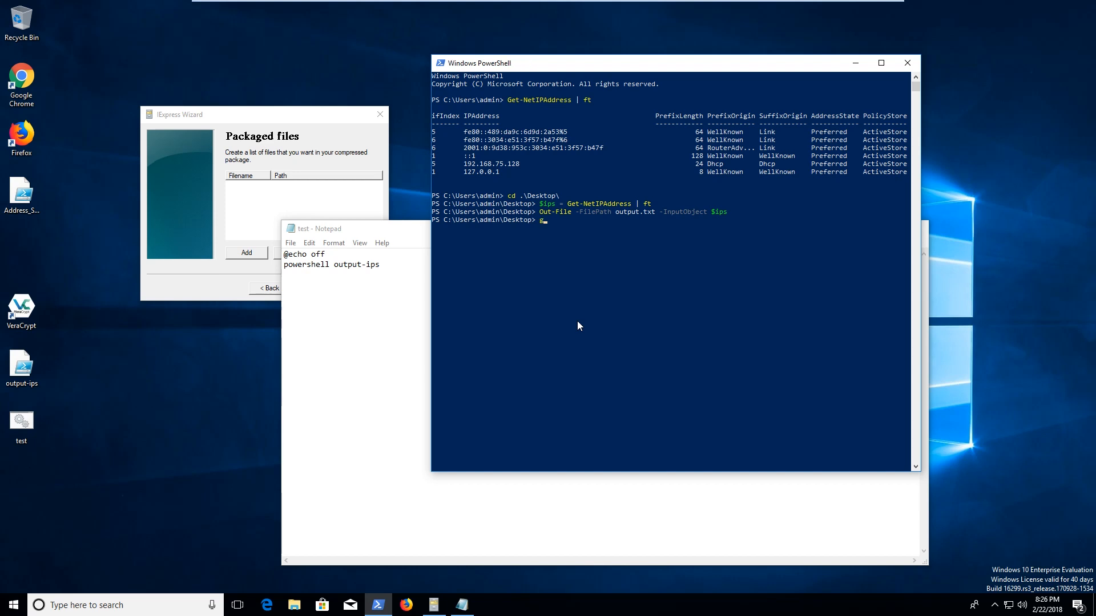
Run Get-ExecutionPolicy in PowerShell and bring the test batch file window forward
text(et-ExecutionPolicy)
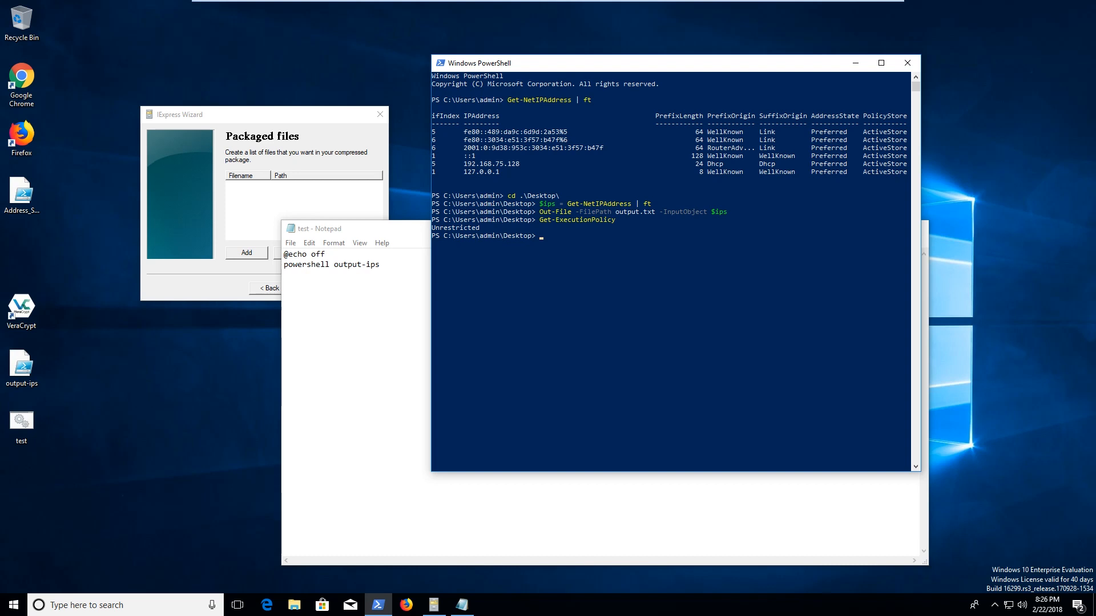
click(321, 229)
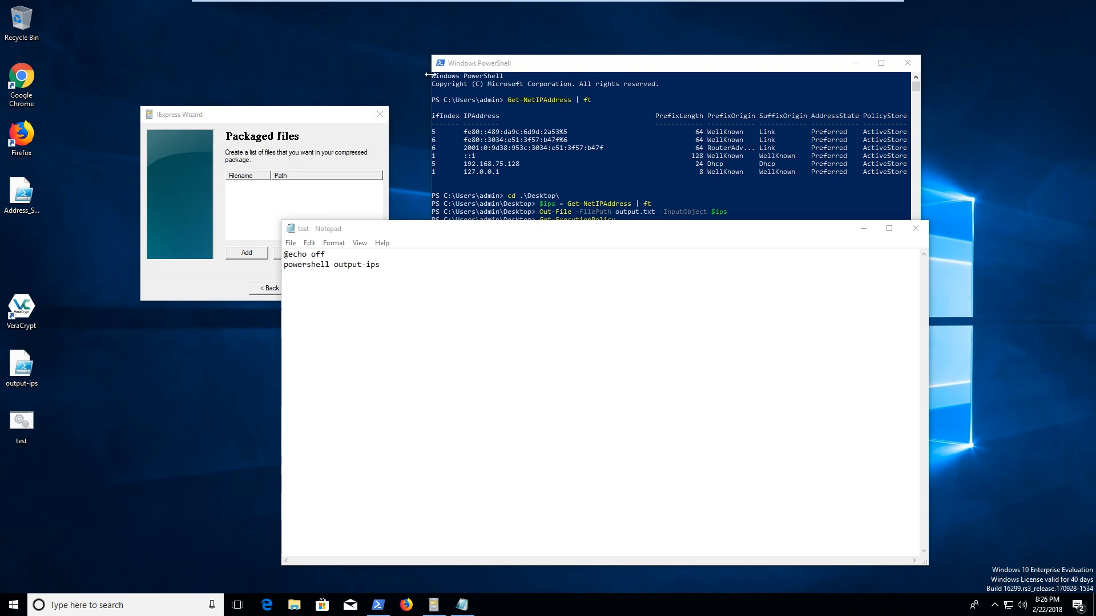
mouse_move(348, 139)
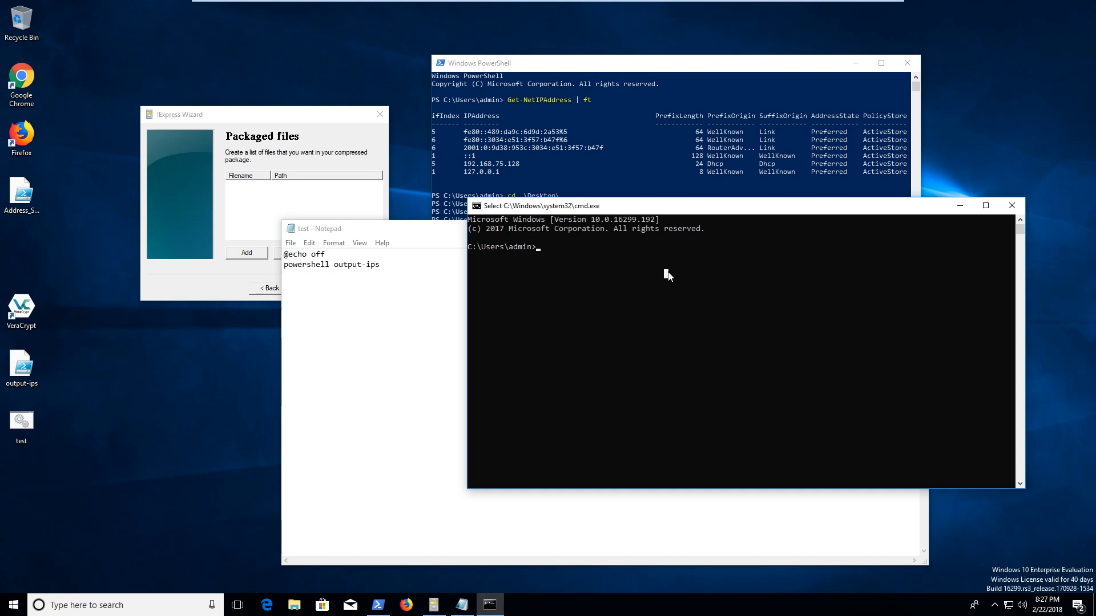
Run cd Desktop and test.bat in Command Prompt
text(cd Desktop)
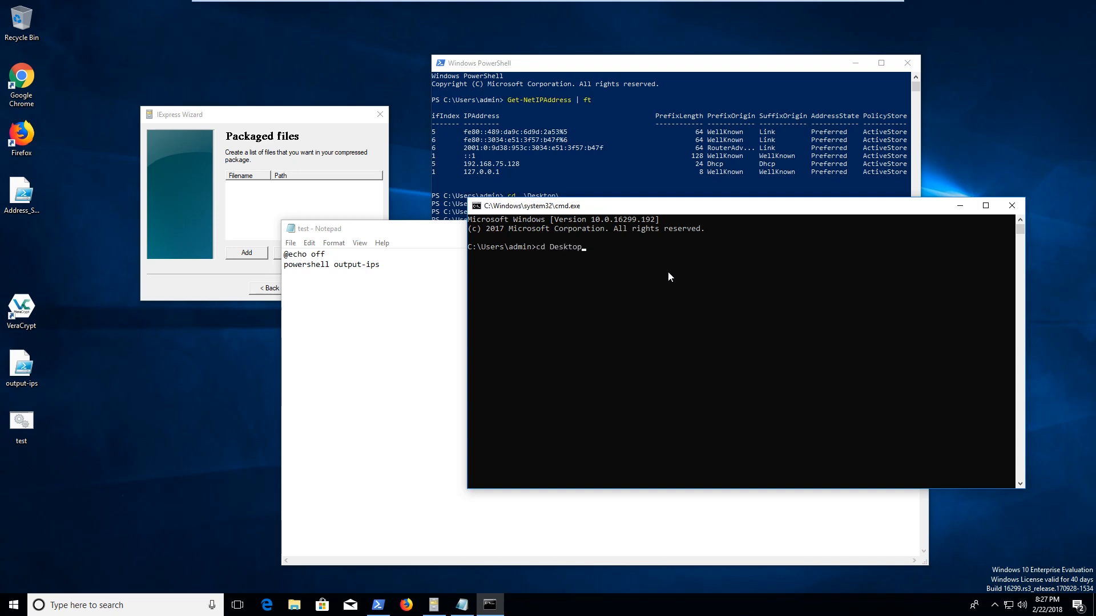
text(top>t)
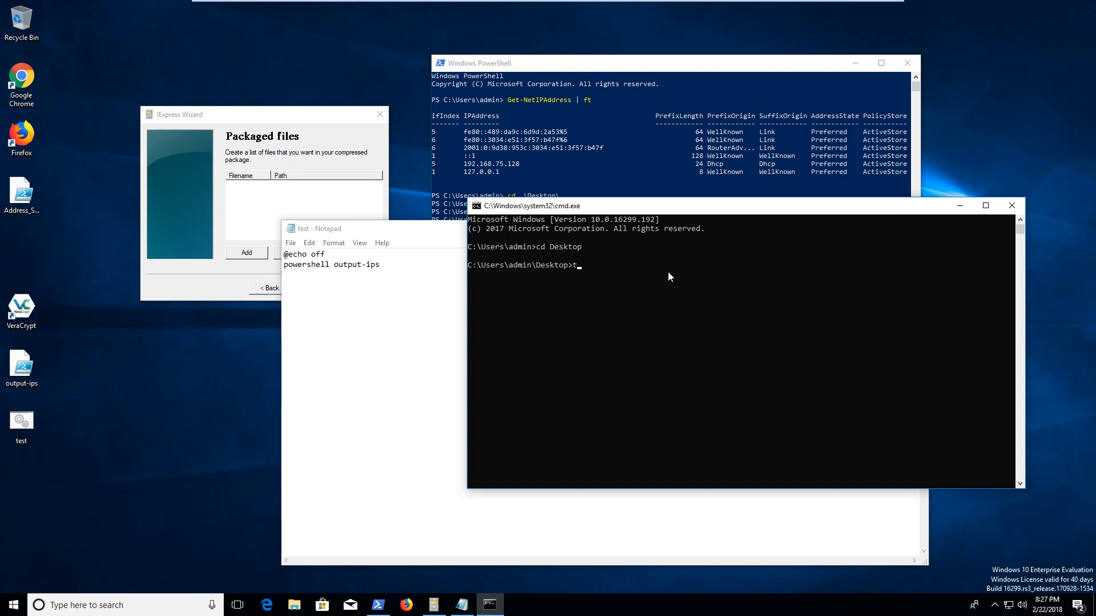
text(est.bat)
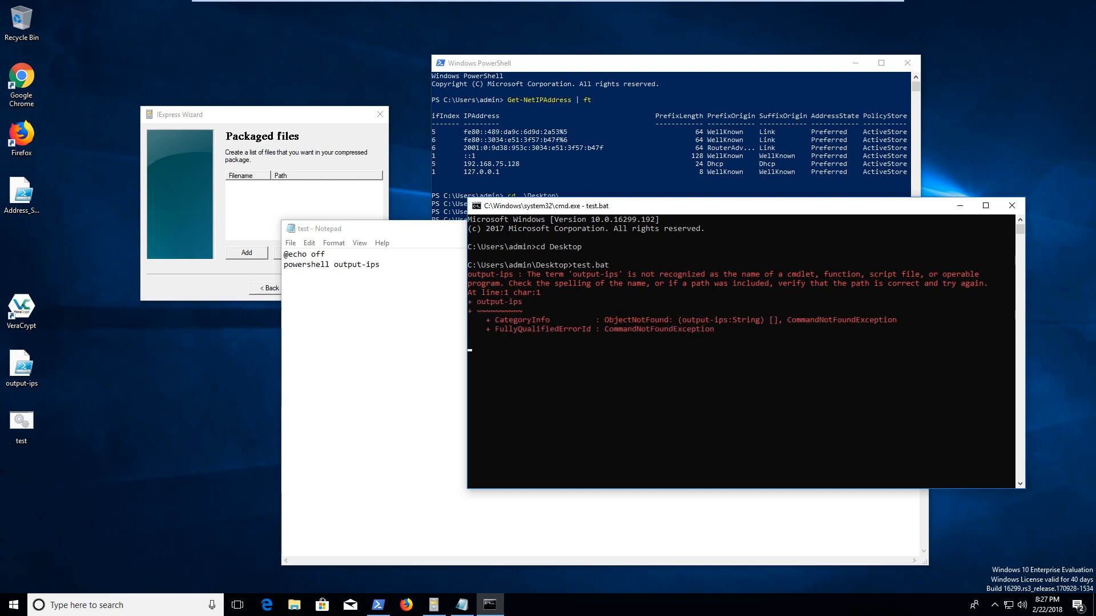
Change the batch call to powershell .\output-ips.ps1 and right-click a desktop icon
text(.)
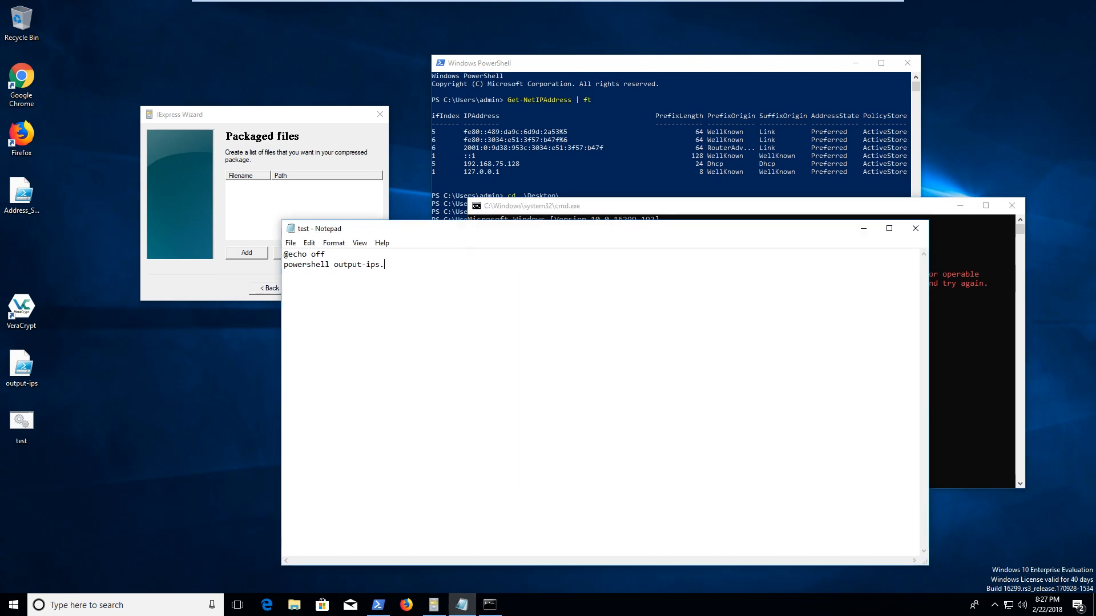
key(Backspace)
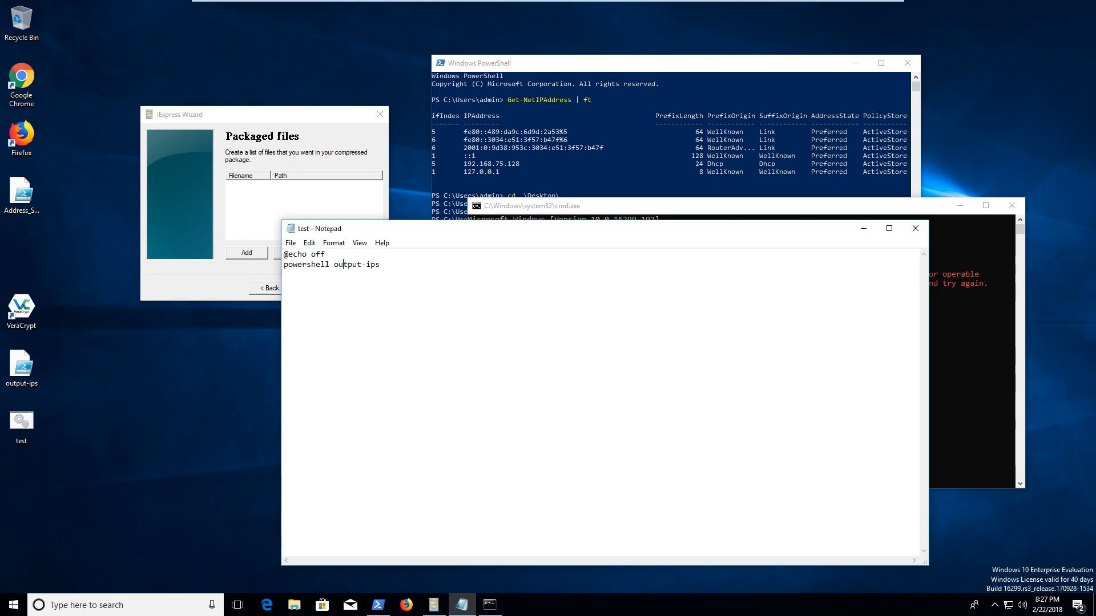
text(.\)
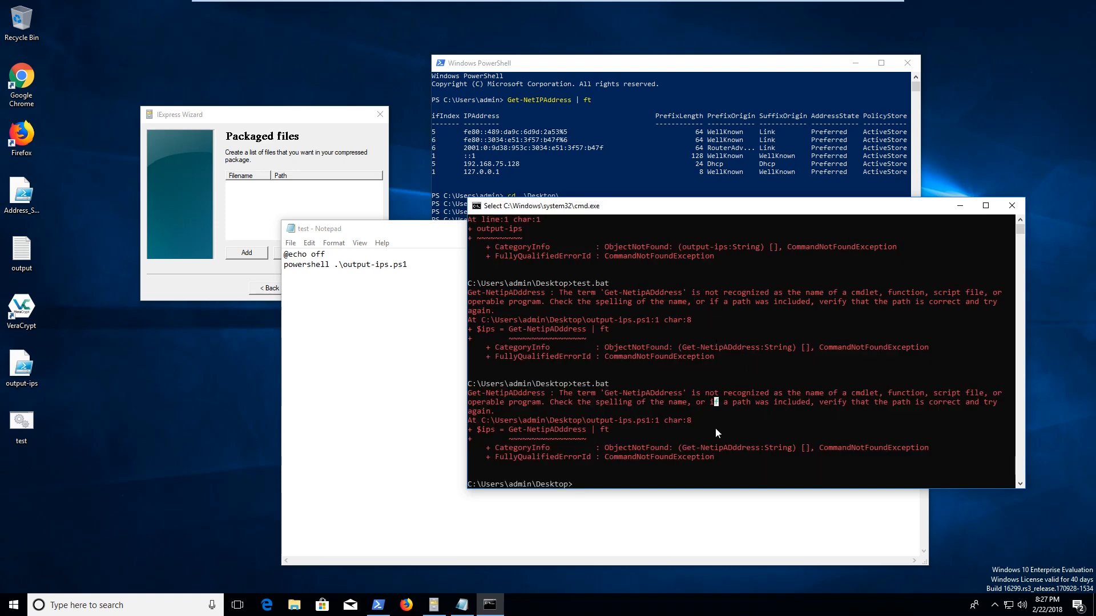
right_click(22, 364)
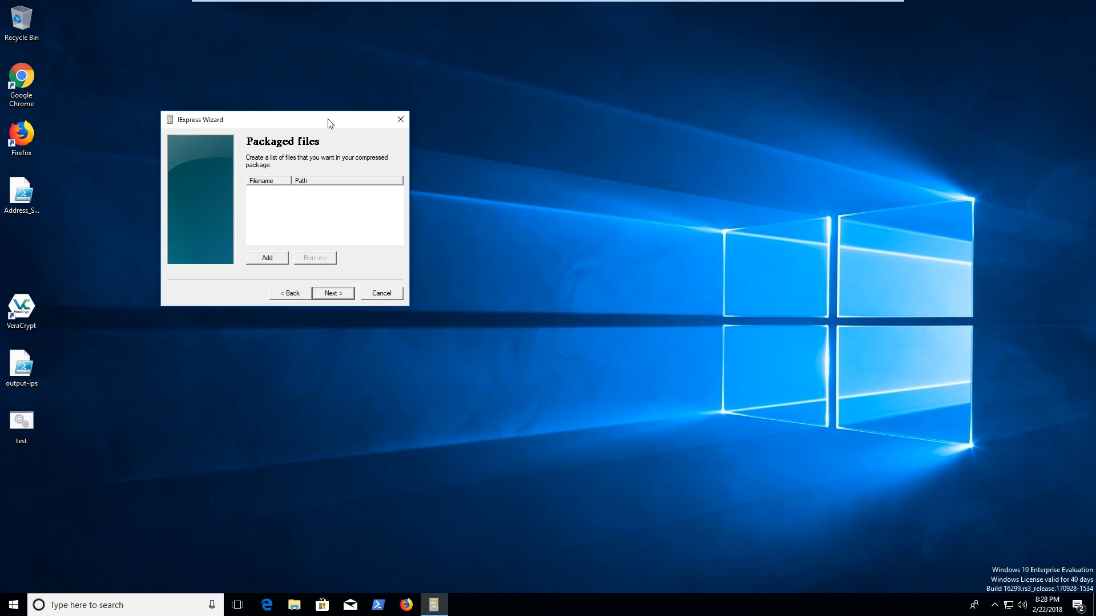
Add test.bat and output-ips.ps1 from the Desktop as packaged files and continue
click(266, 257)
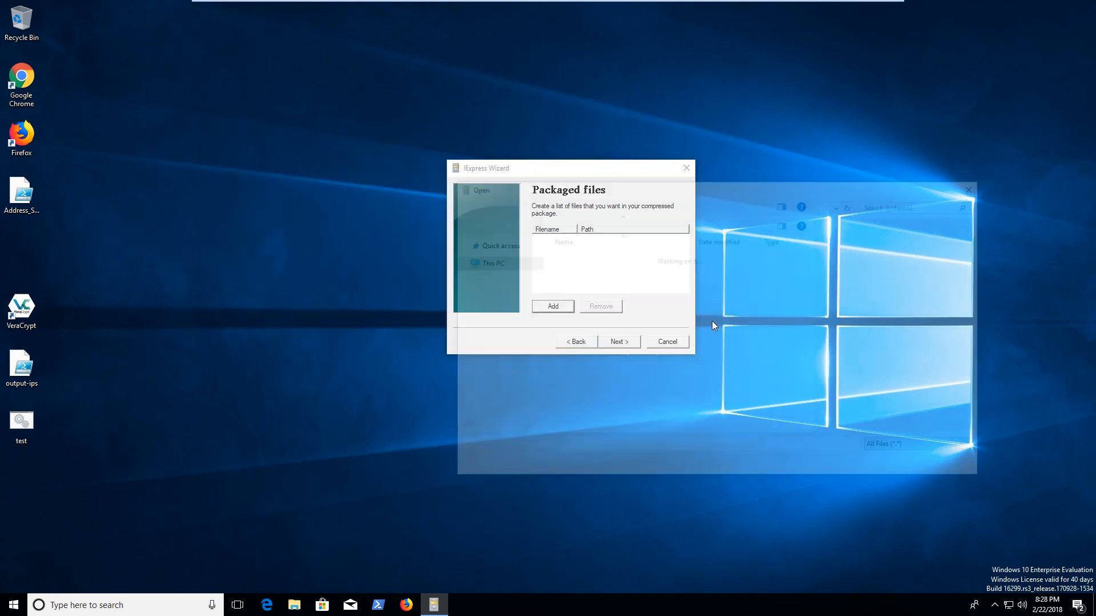
click(551, 306)
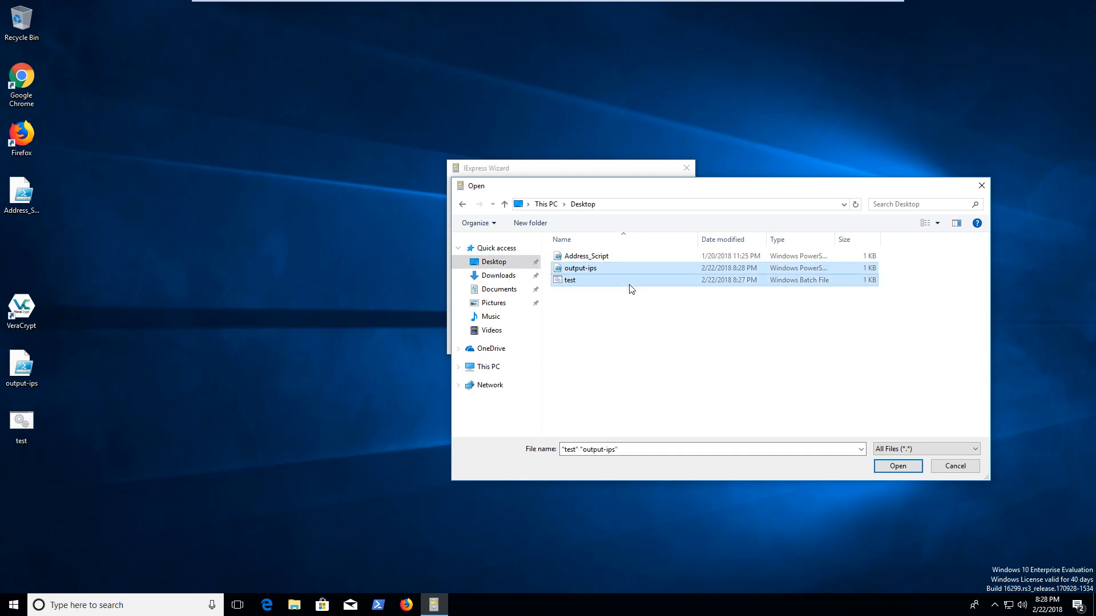
click(897, 466)
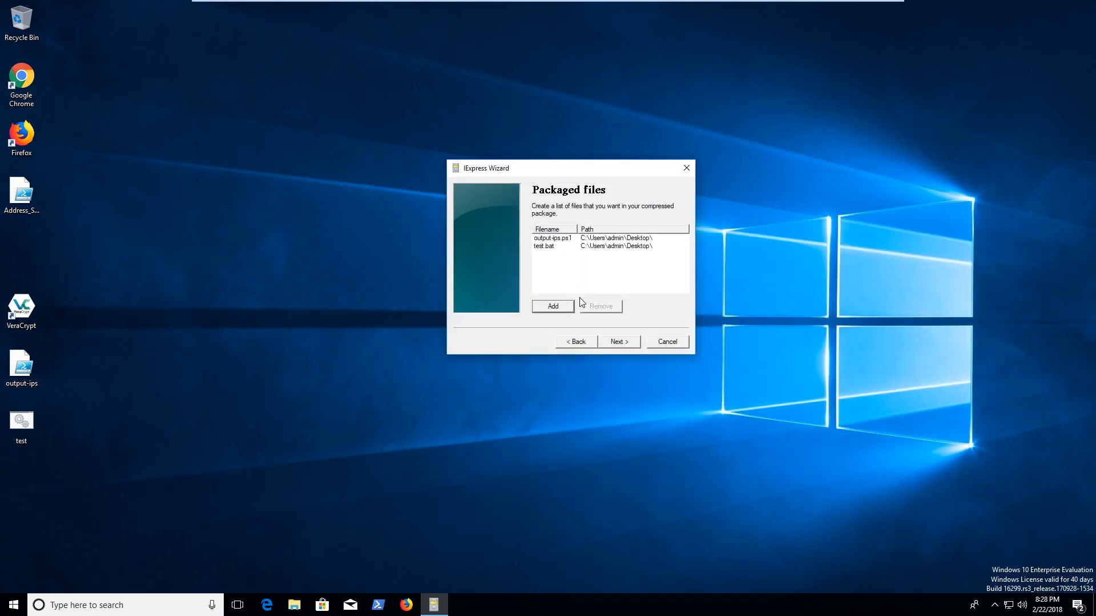
click(617, 341)
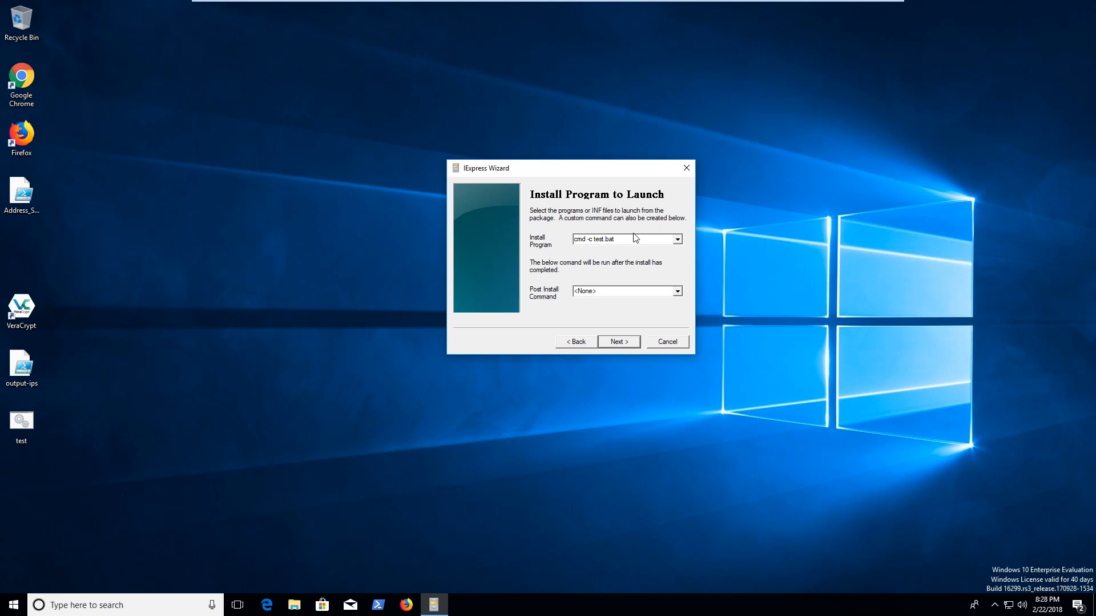
Keep cmd /c test.bat as the install program, with default window and no finished message
click(622, 291)
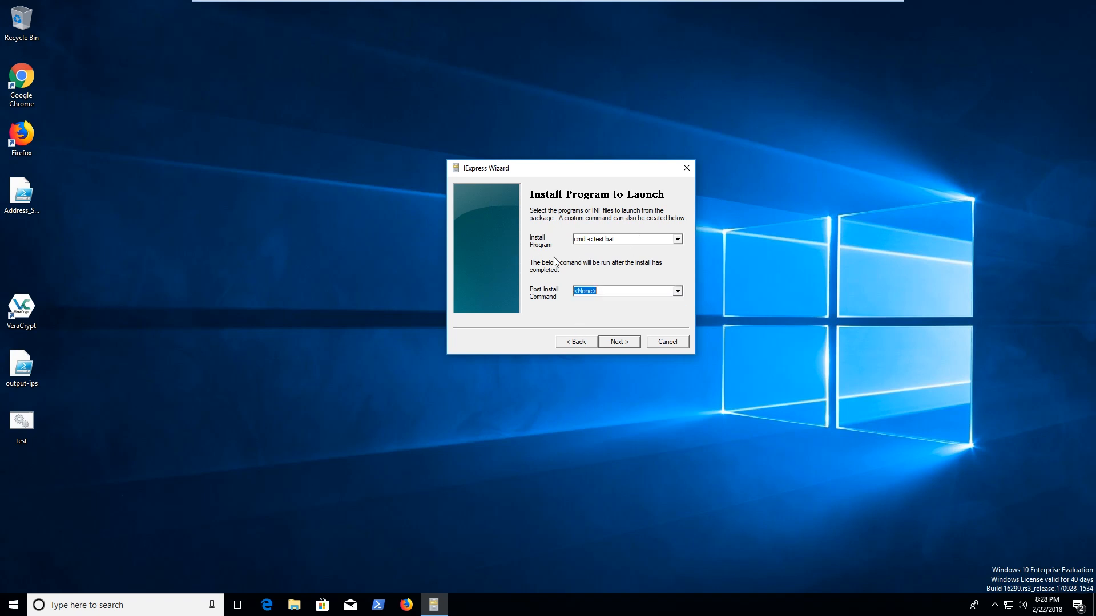
click(618, 342)
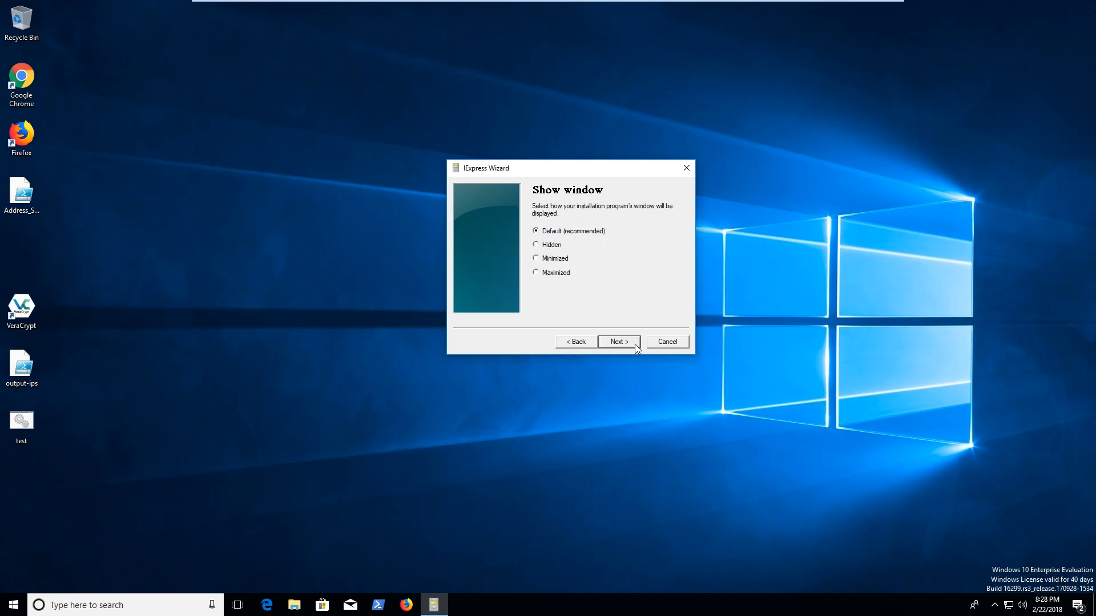
click(617, 341)
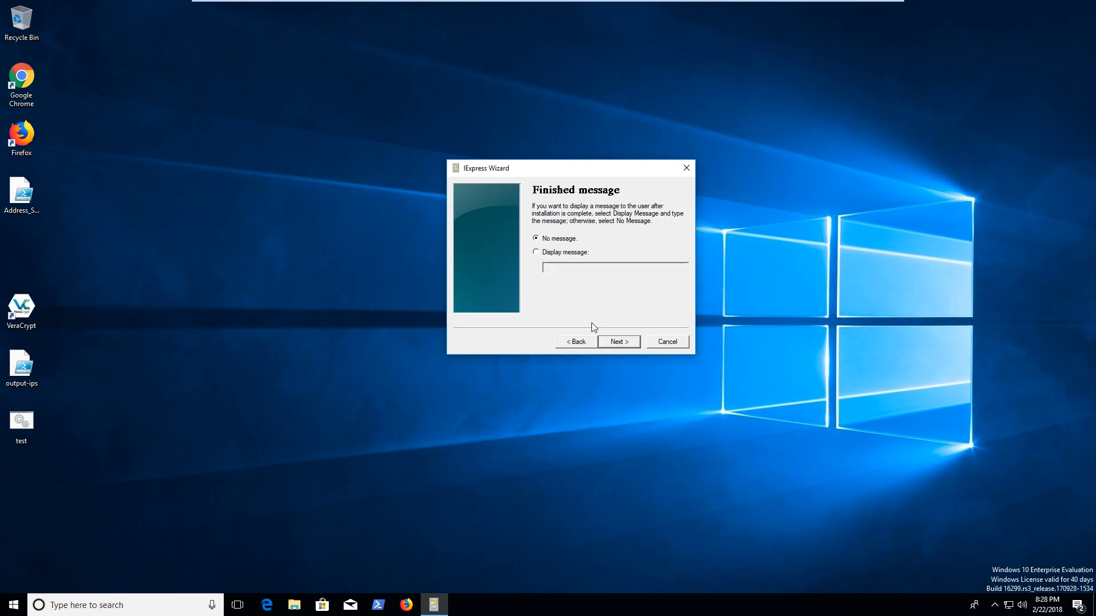
click(618, 342)
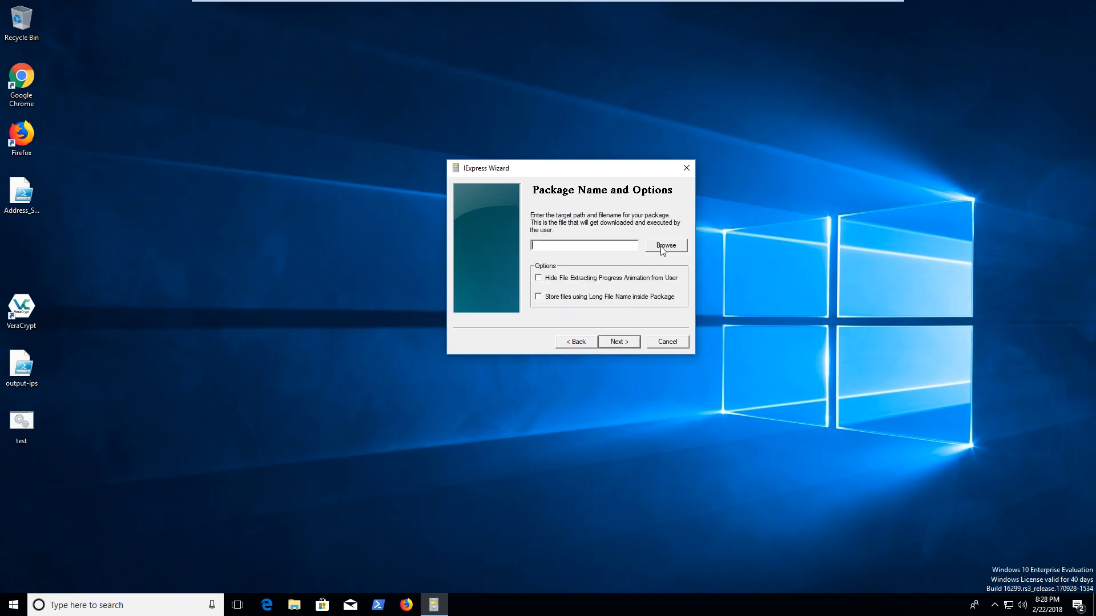
Set the package target to myEXE.EXE on the Desktop
click(664, 246)
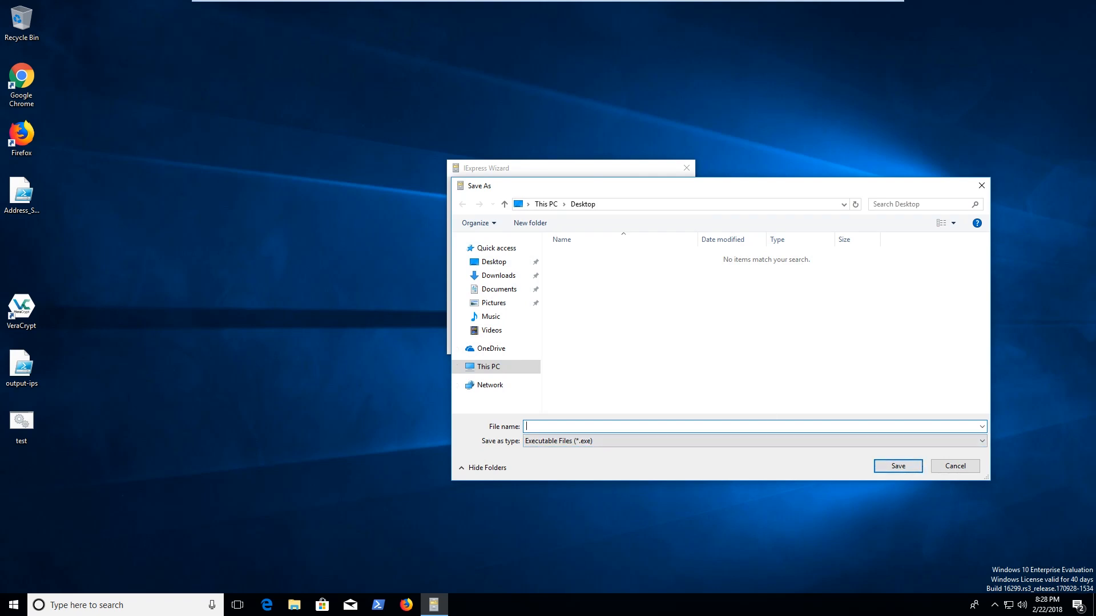
text(myEX)
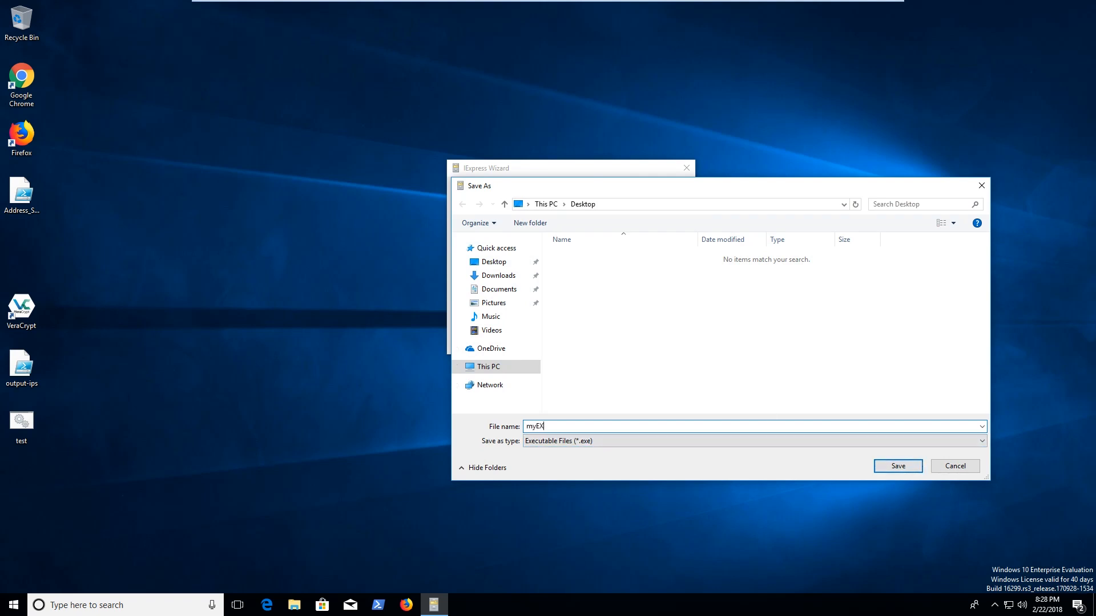
click(897, 467)
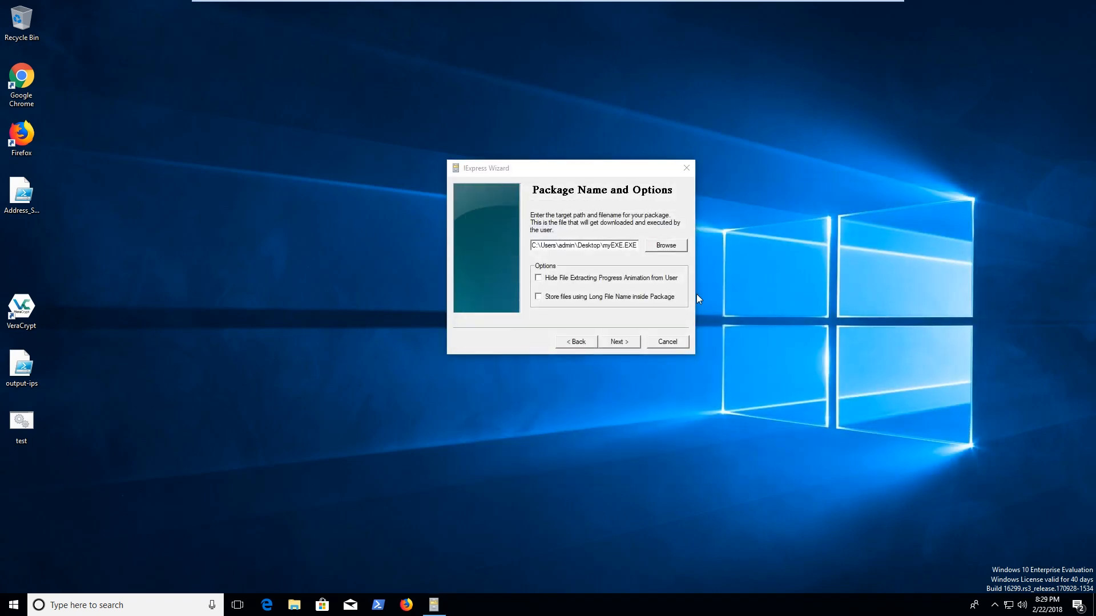
Hide the extraction progress animation, keep restart-if-needed, and keep saving the SED file
click(539, 278)
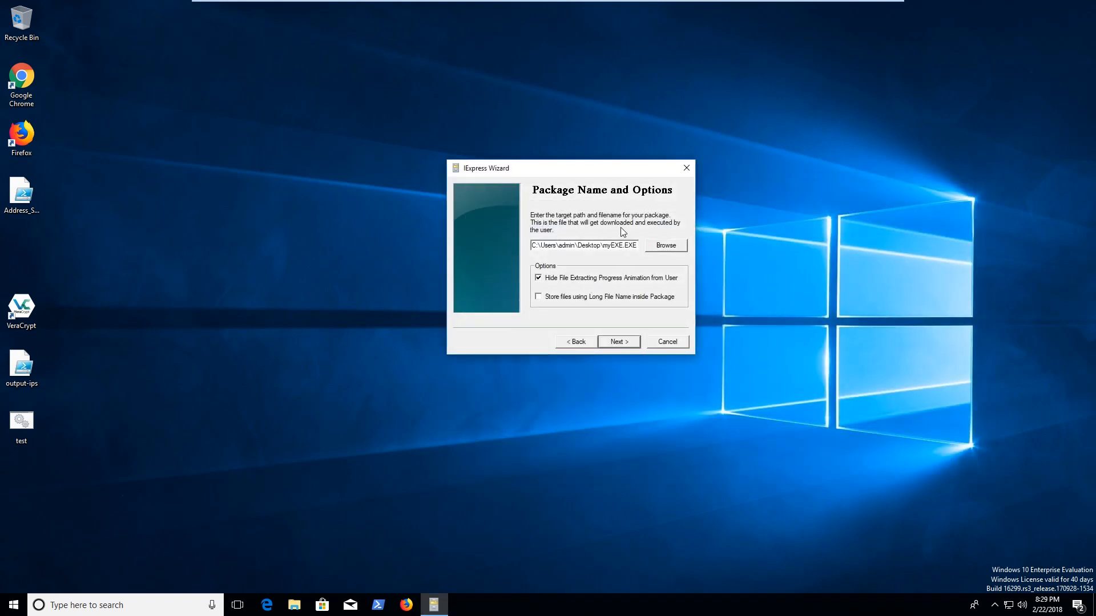
mouse_move(590, 301)
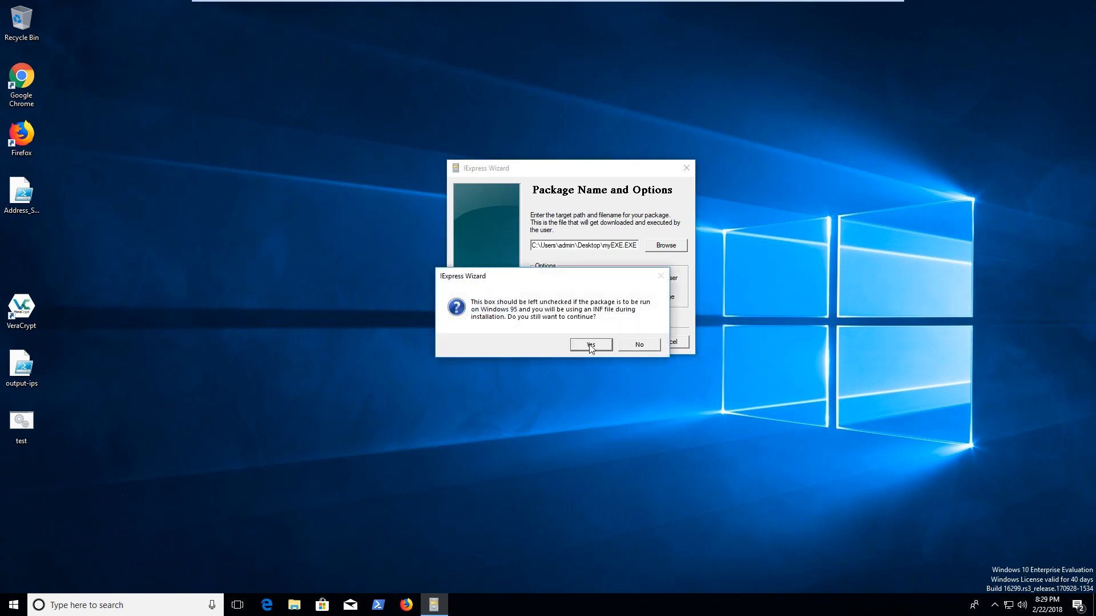
click(590, 344)
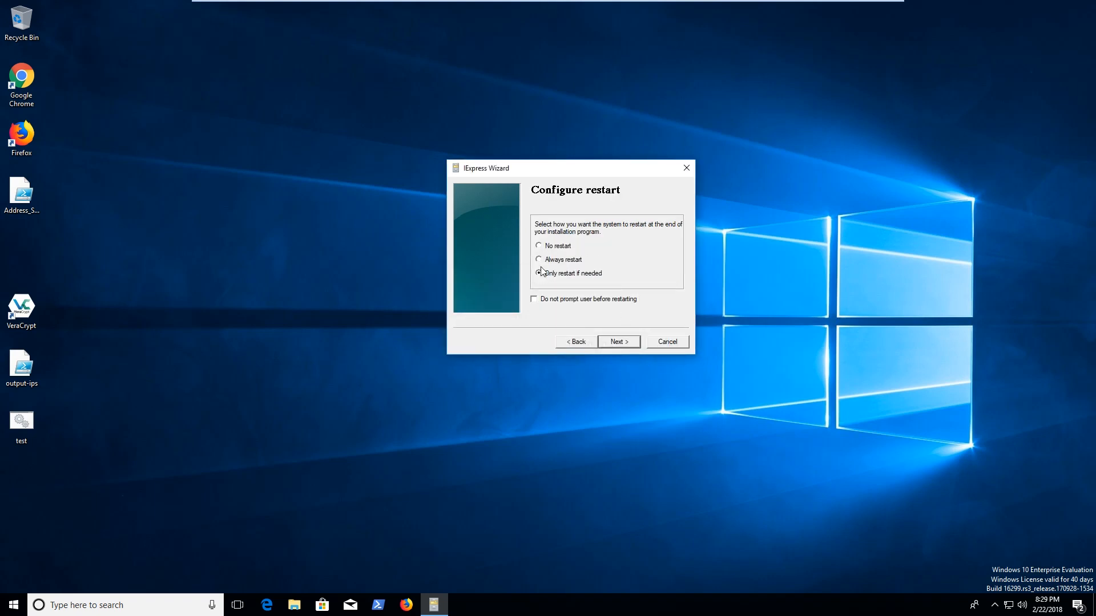
click(618, 342)
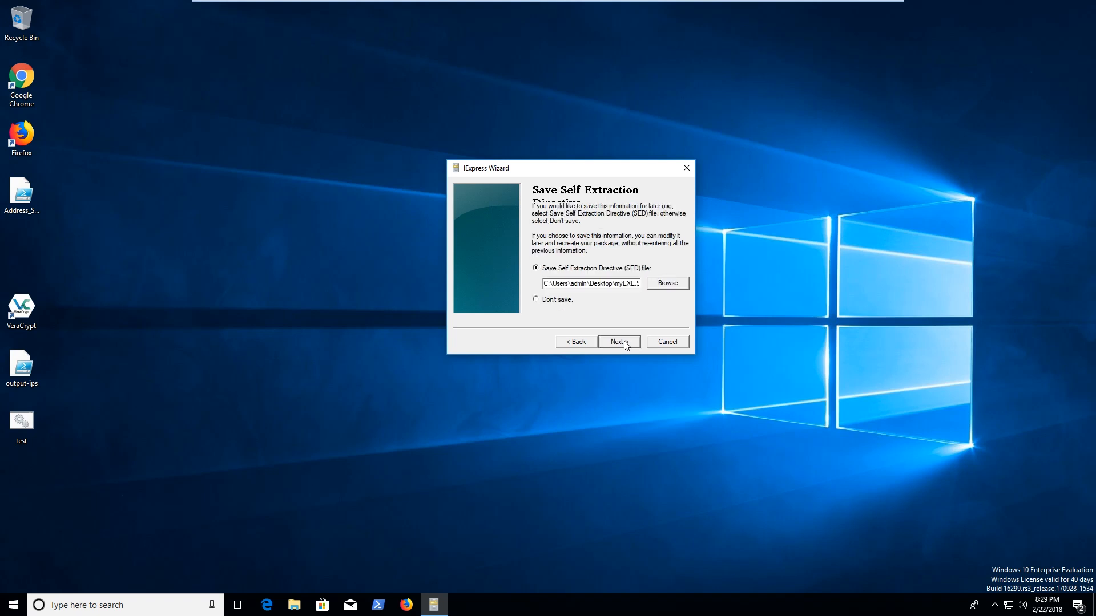
mouse_move(619, 274)
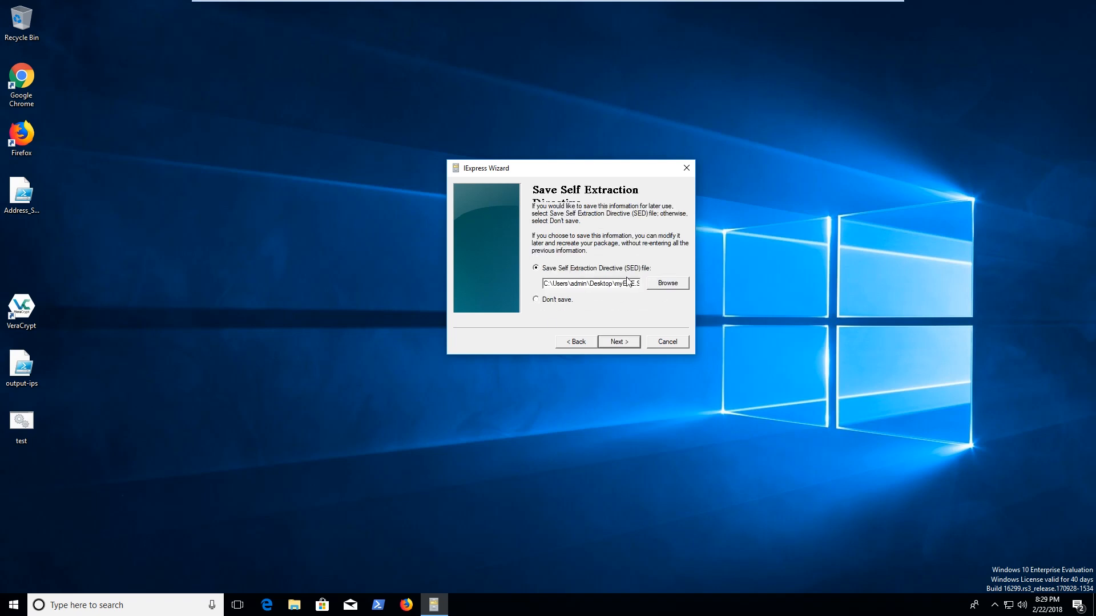
click(617, 342)
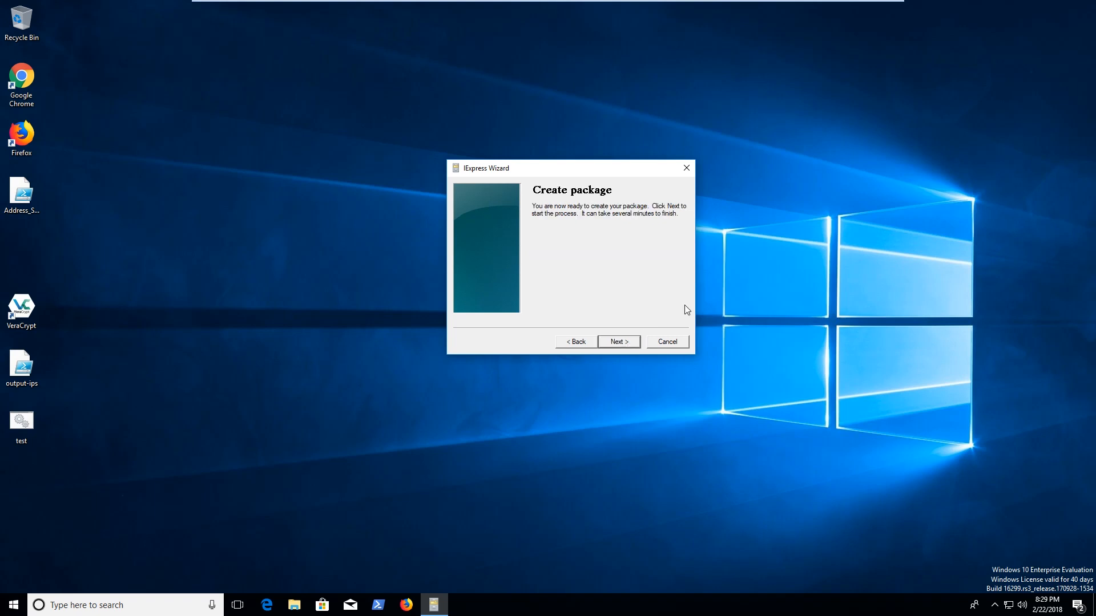
Attempt the build, dismiss the report-file error, quit the wizard, and search iex to relaunch
click(617, 342)
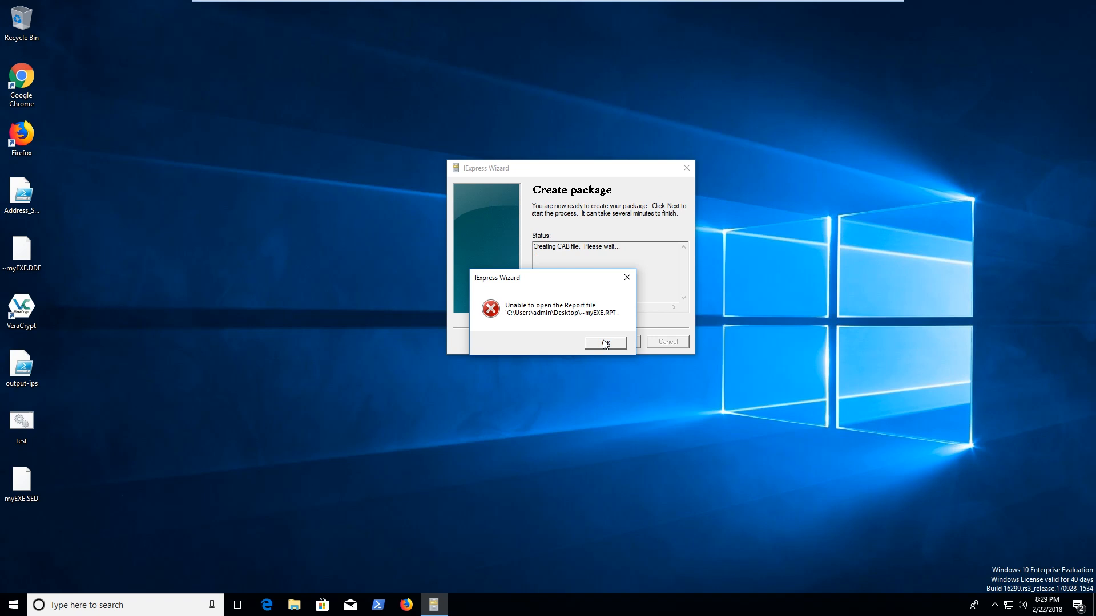
click(605, 343)
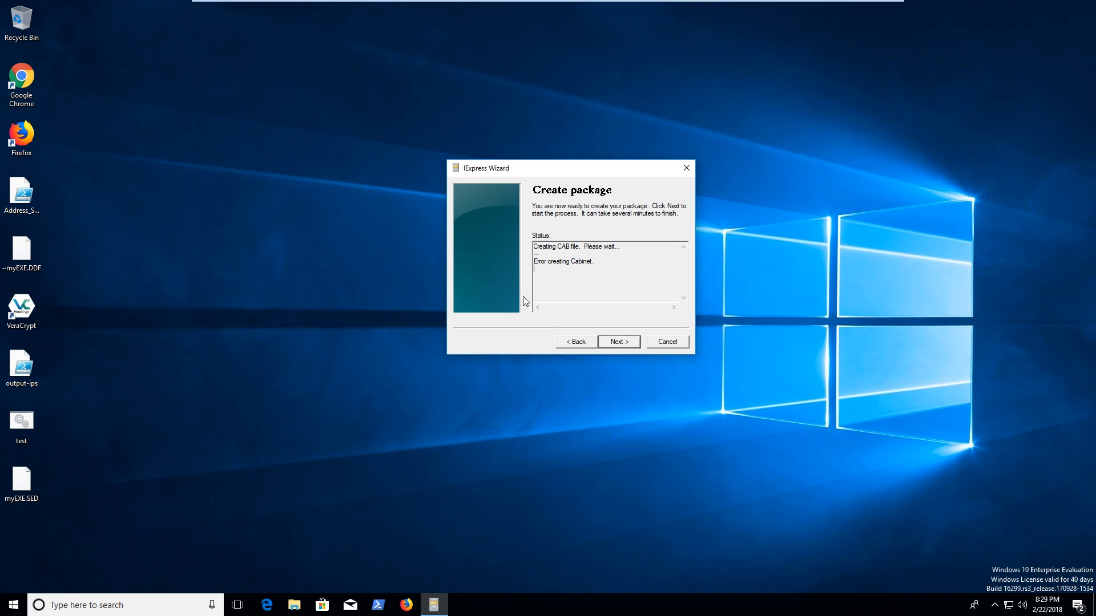
click(665, 342)
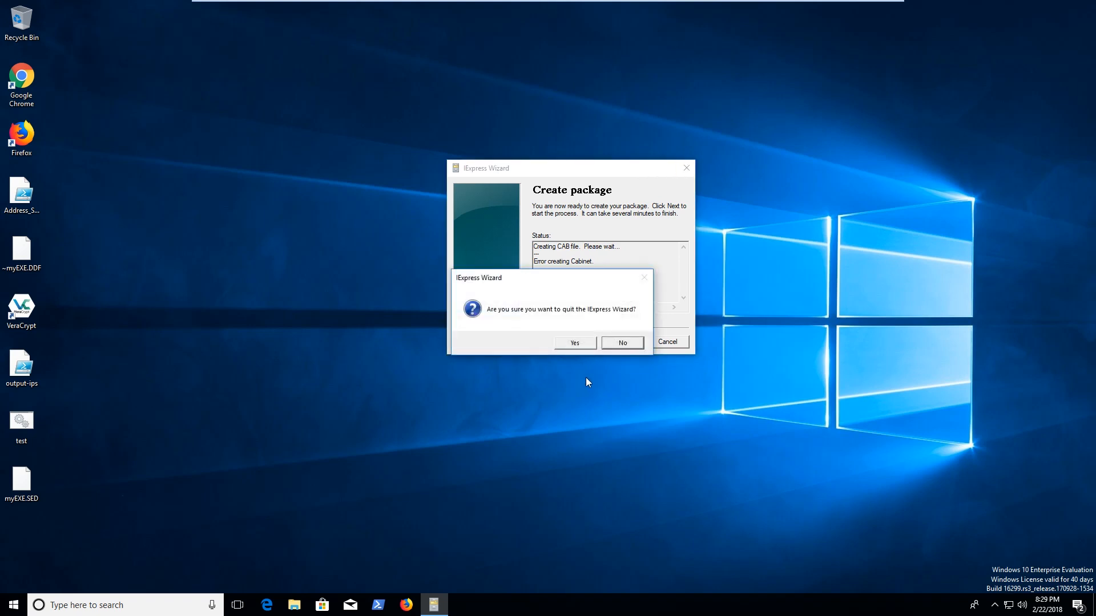
click(573, 343)
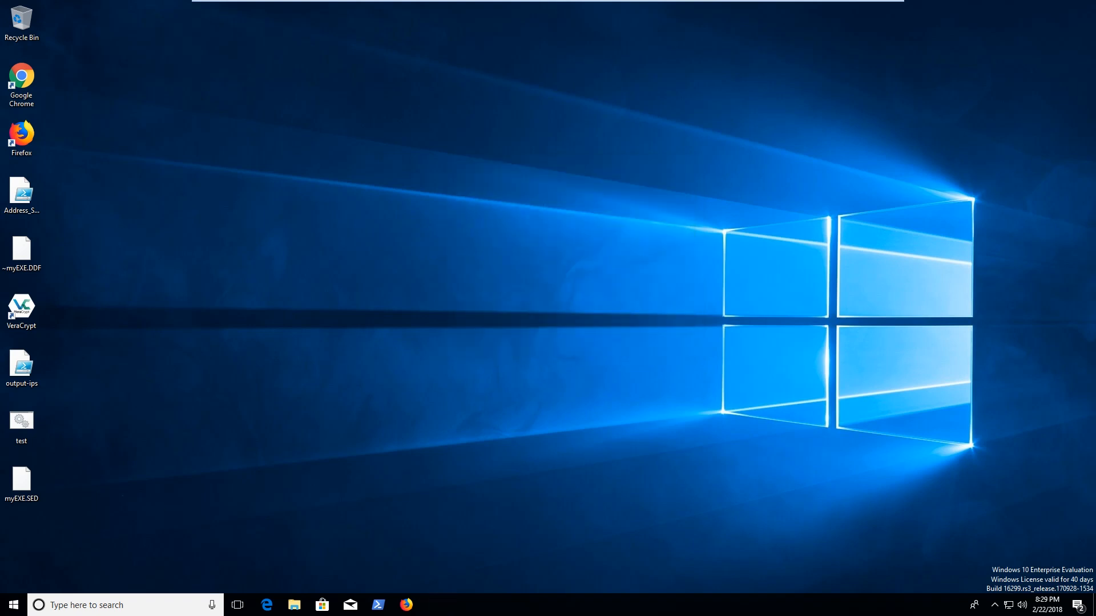
click(11, 604)
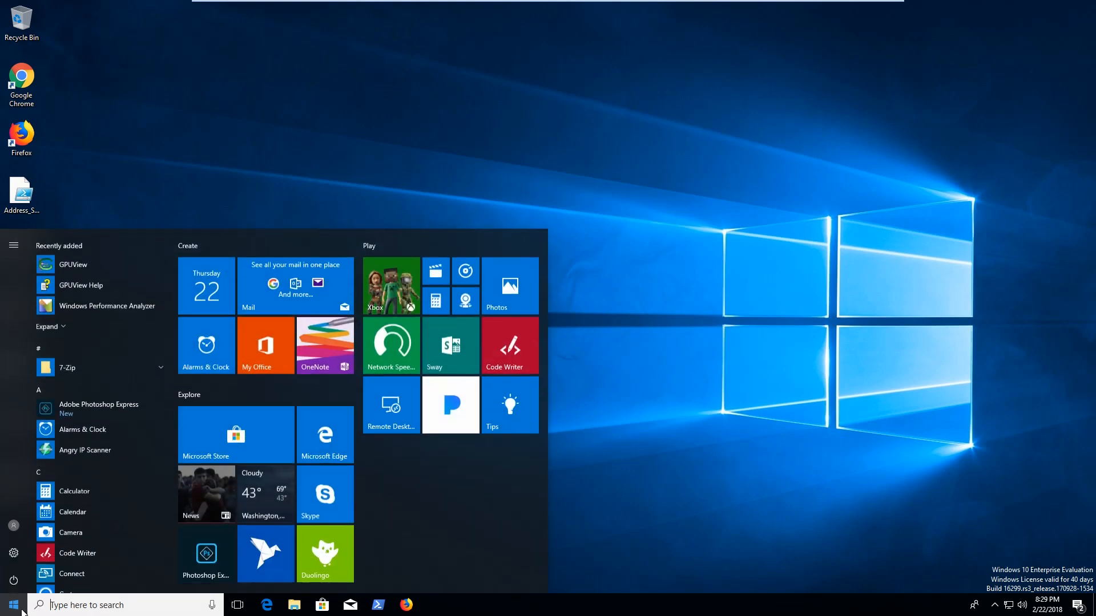
text(iex)
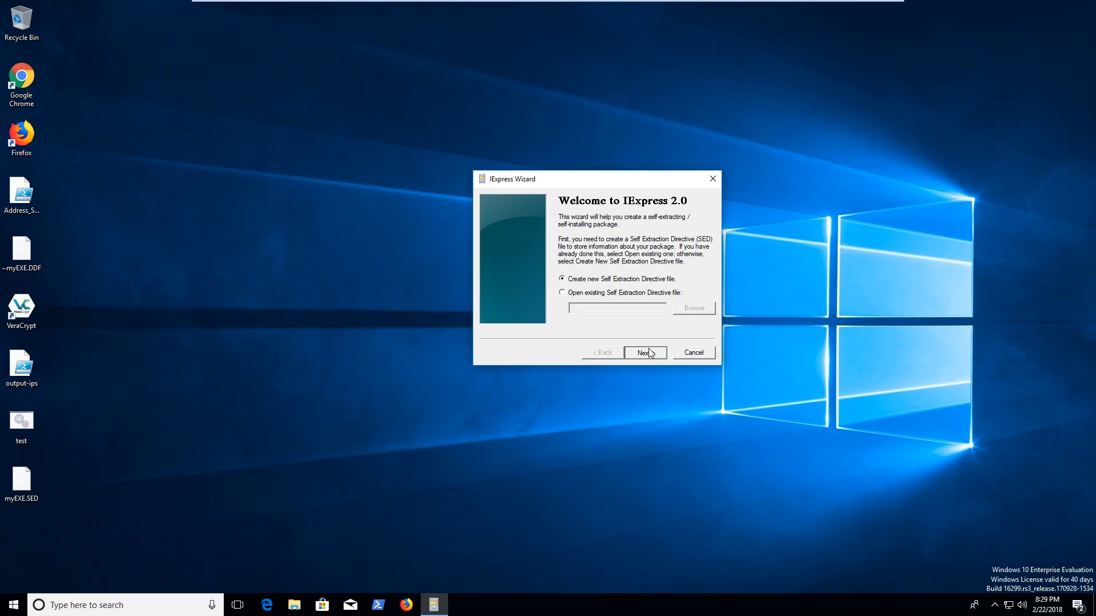
Reopen myEXE.SED from the welcome page and build, dismissing the file-in-use error
click(643, 352)
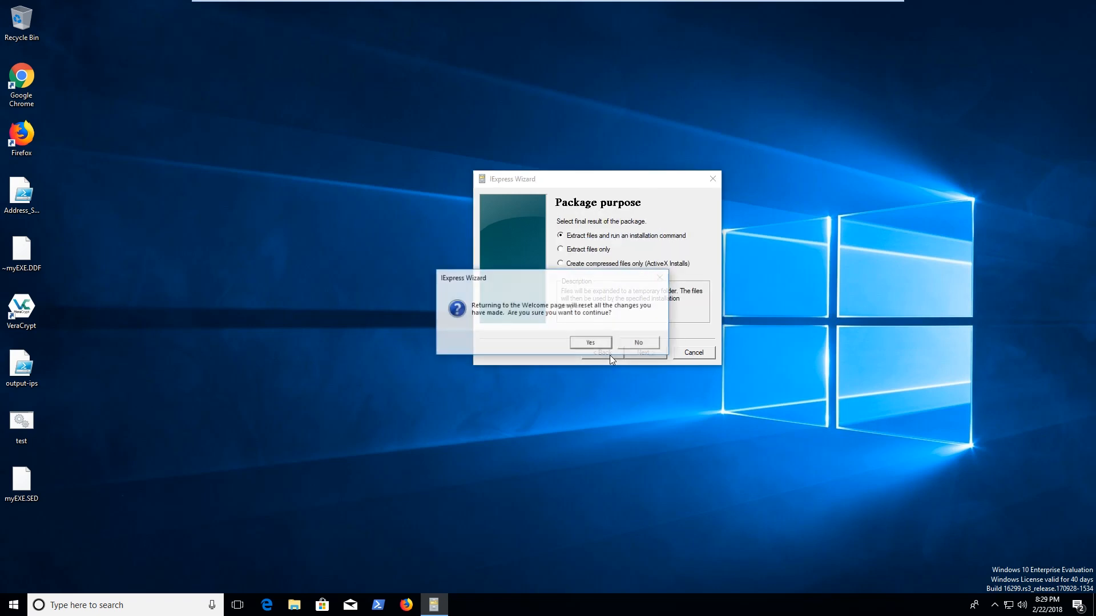
click(589, 343)
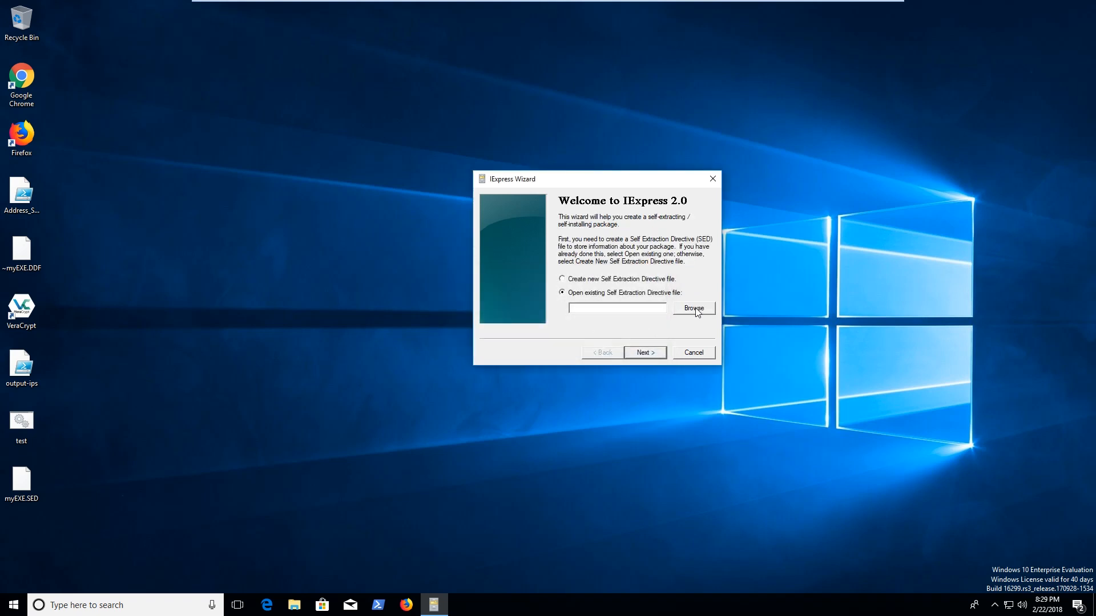
click(692, 308)
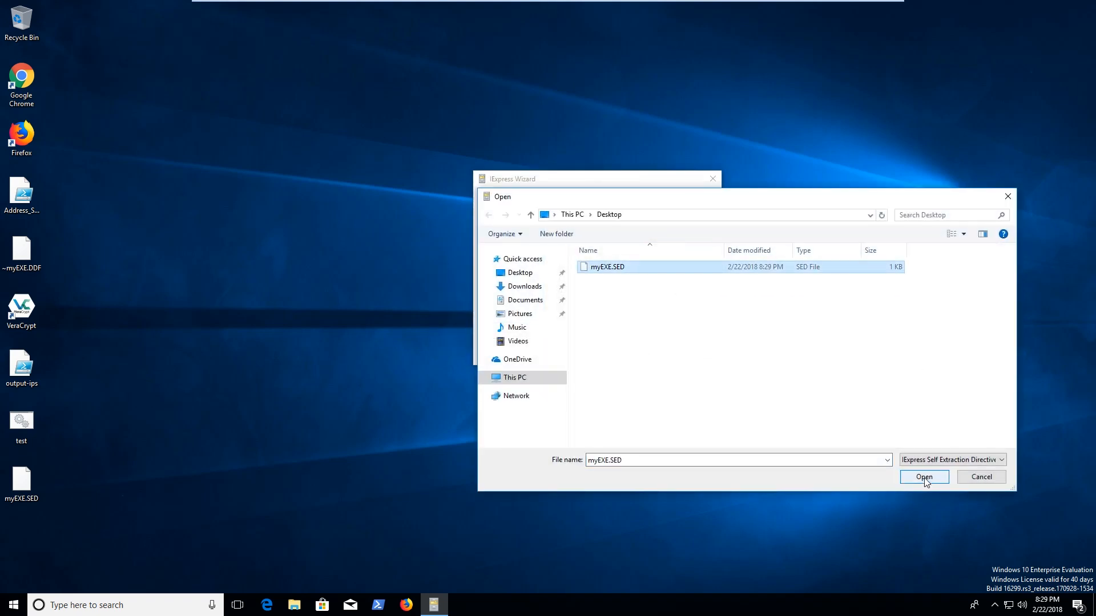
click(923, 477)
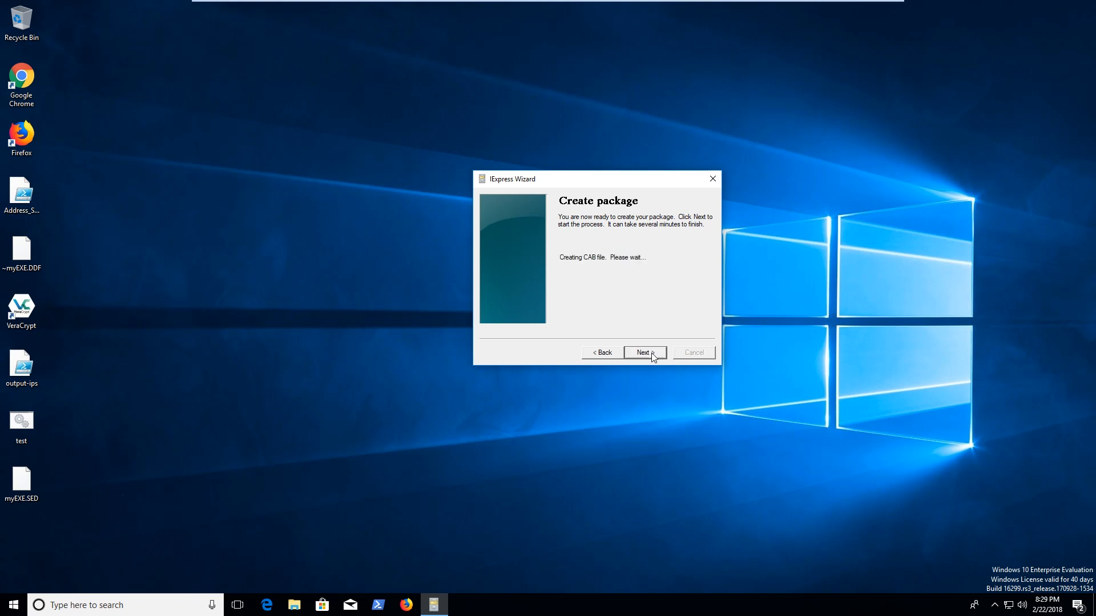
click(643, 352)
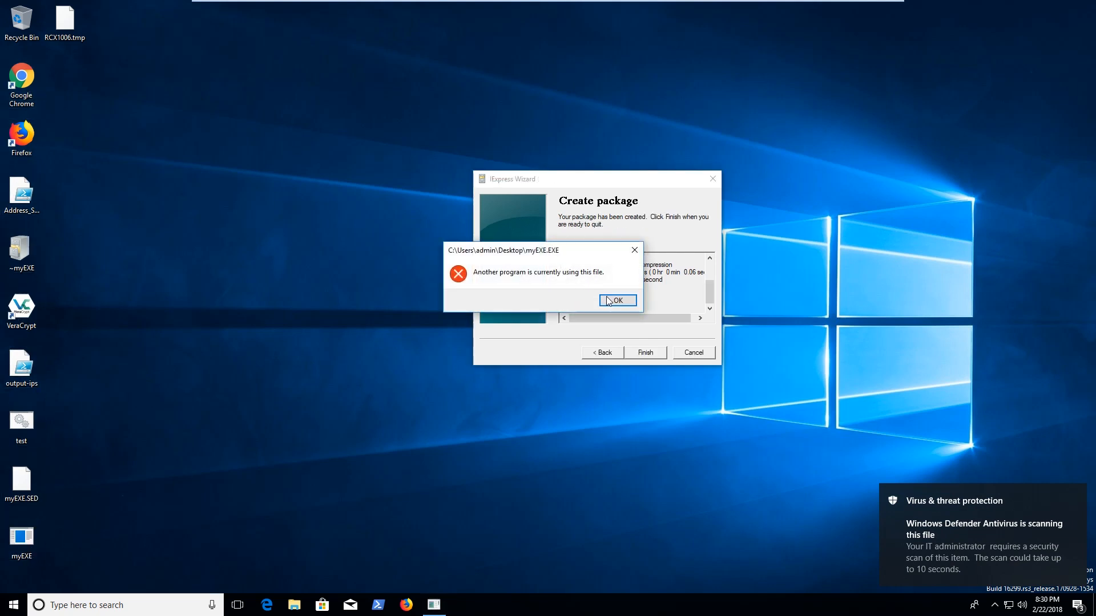
click(616, 300)
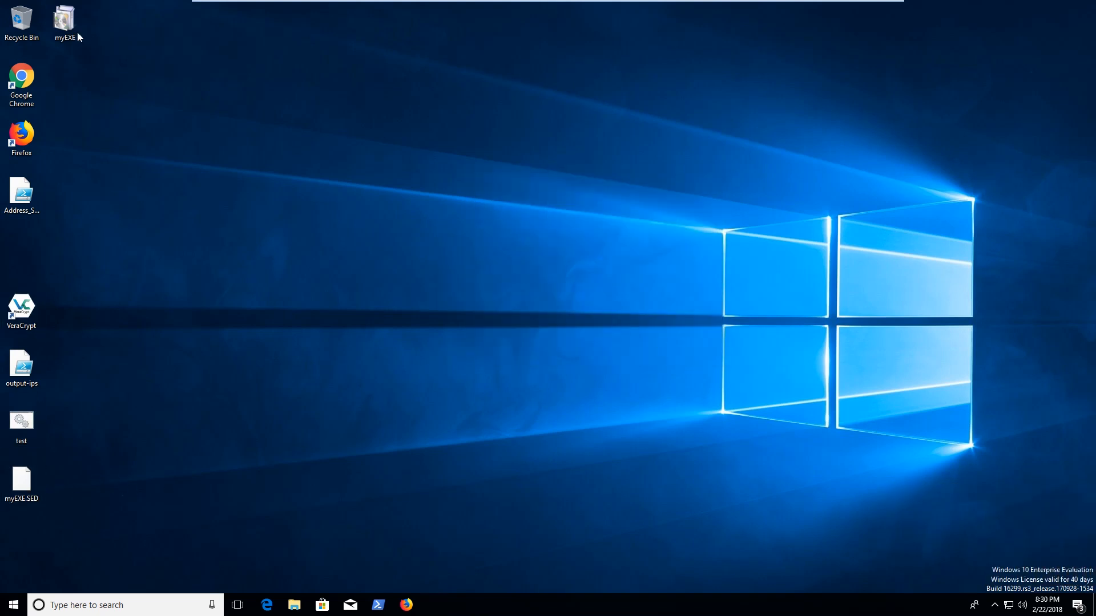
Run myEXE, close its Command Prompt window, and search for iexpress
double_click(63, 19)
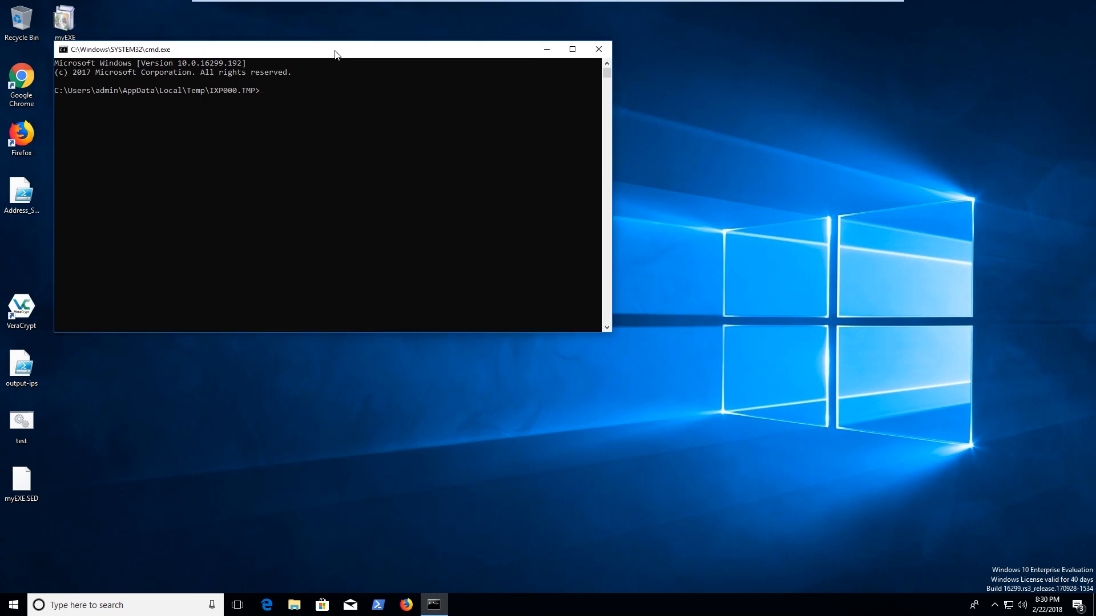
drag(334, 49, 531, 123)
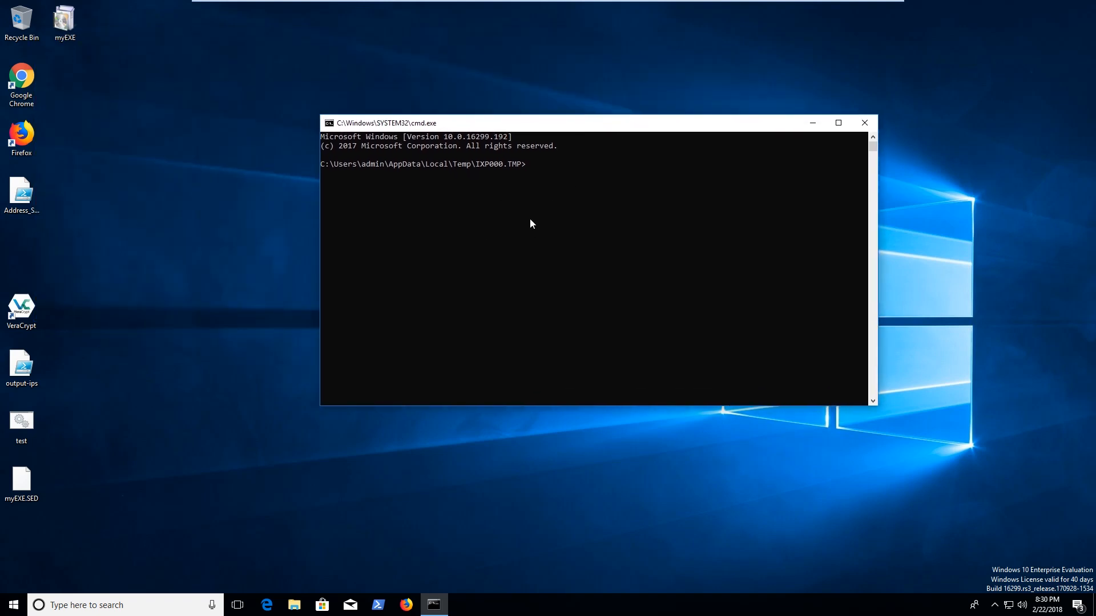
mouse_move(462, 196)
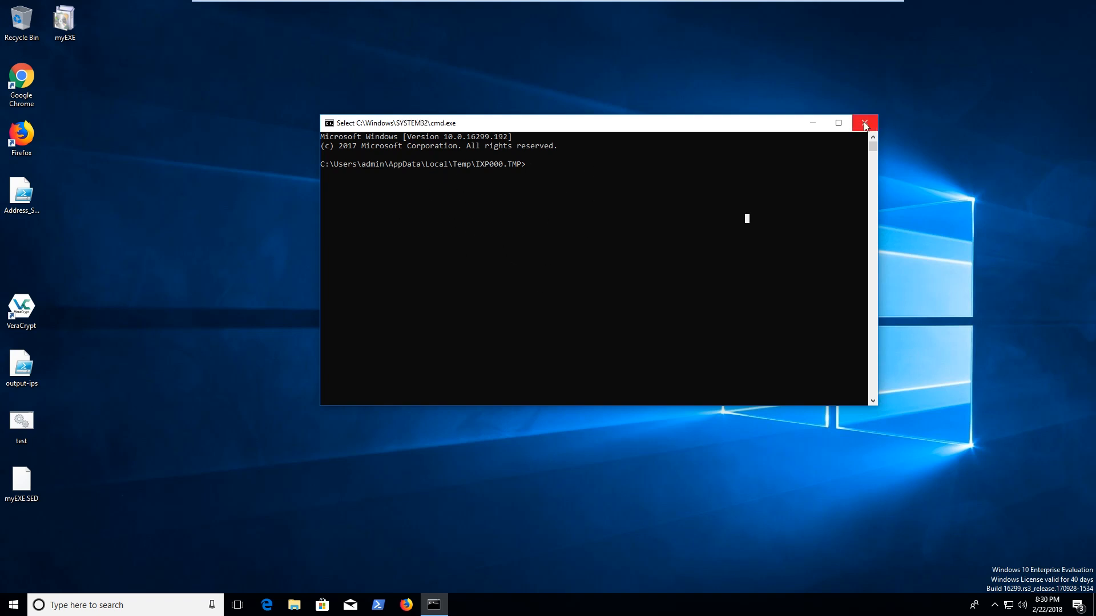
click(864, 124)
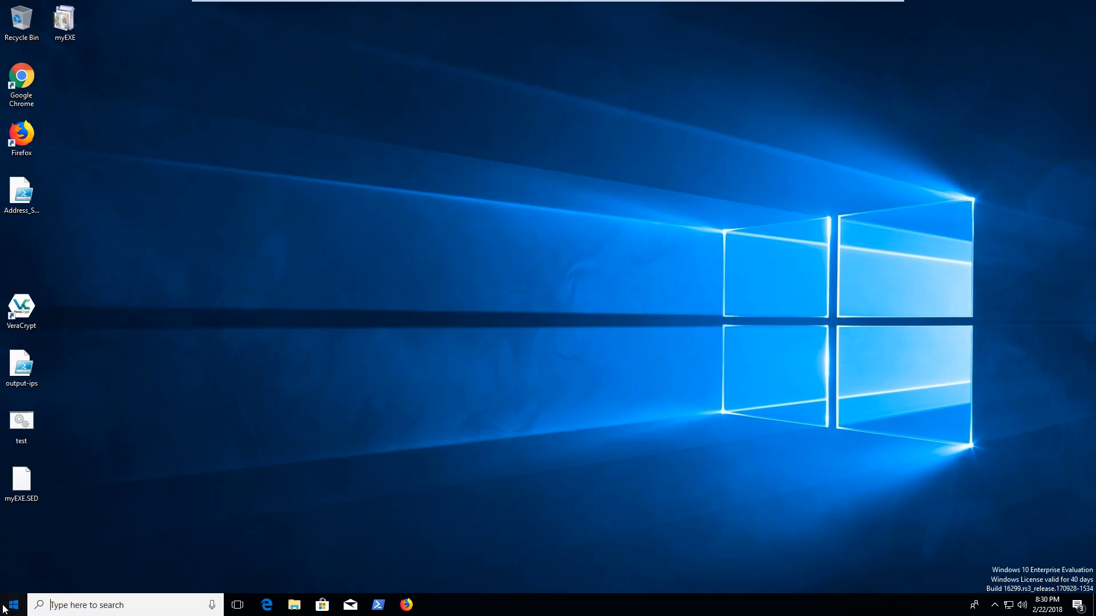
text(iexpress)
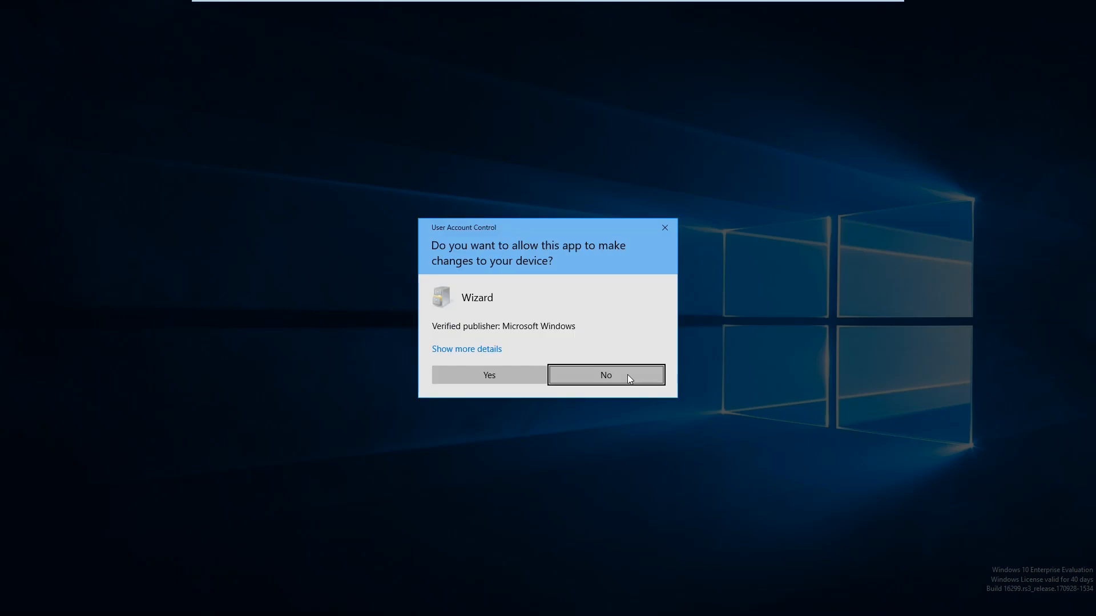
Approve the UAC prompt and reopen the myEXE.SED directive from the welcome page
click(488, 375)
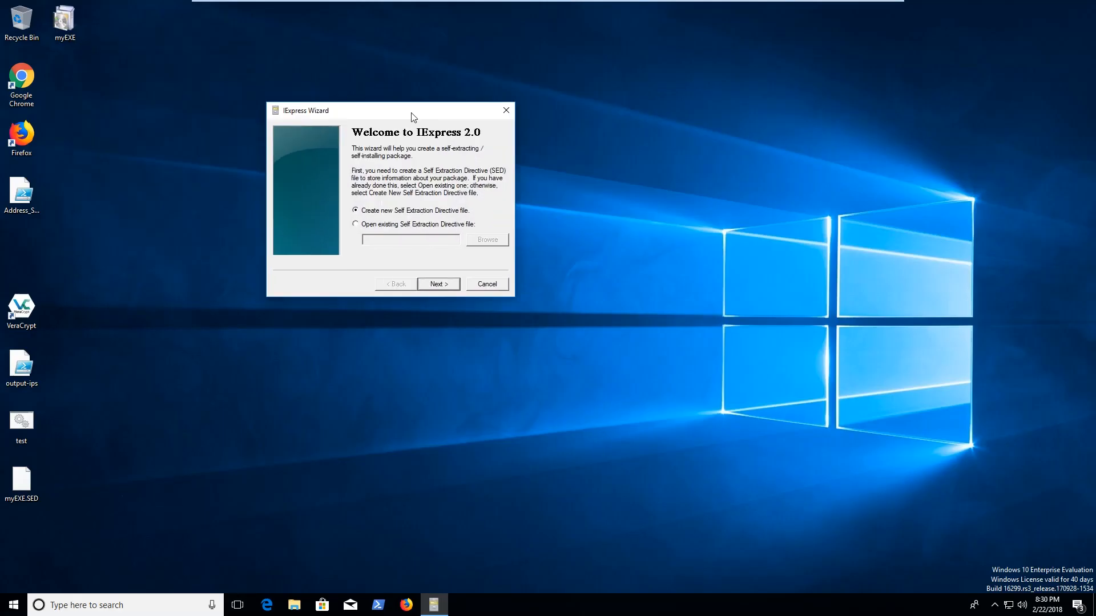
click(437, 283)
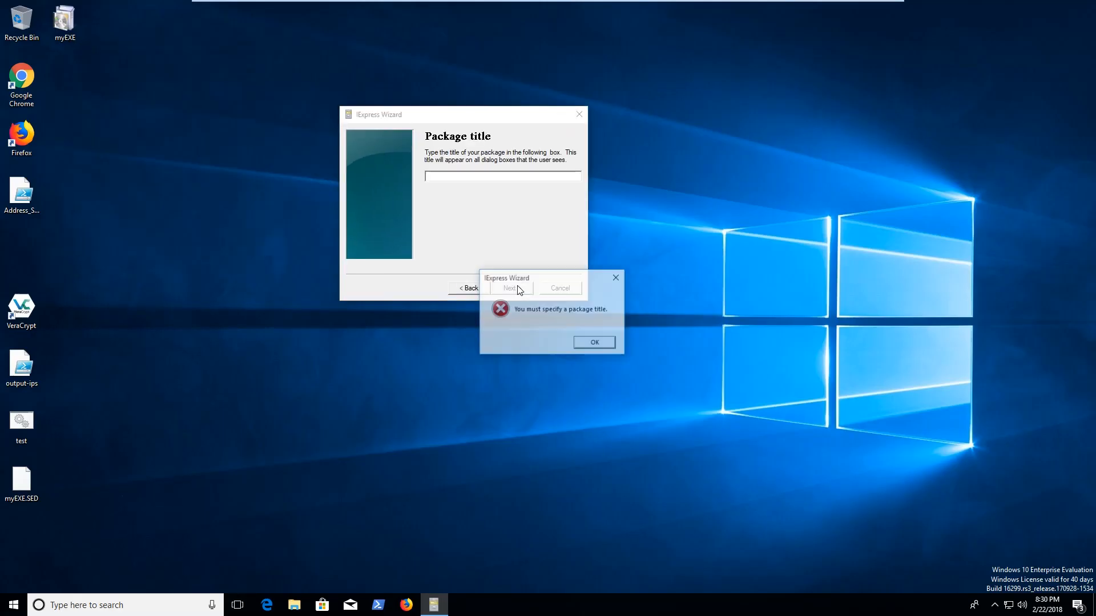
click(592, 342)
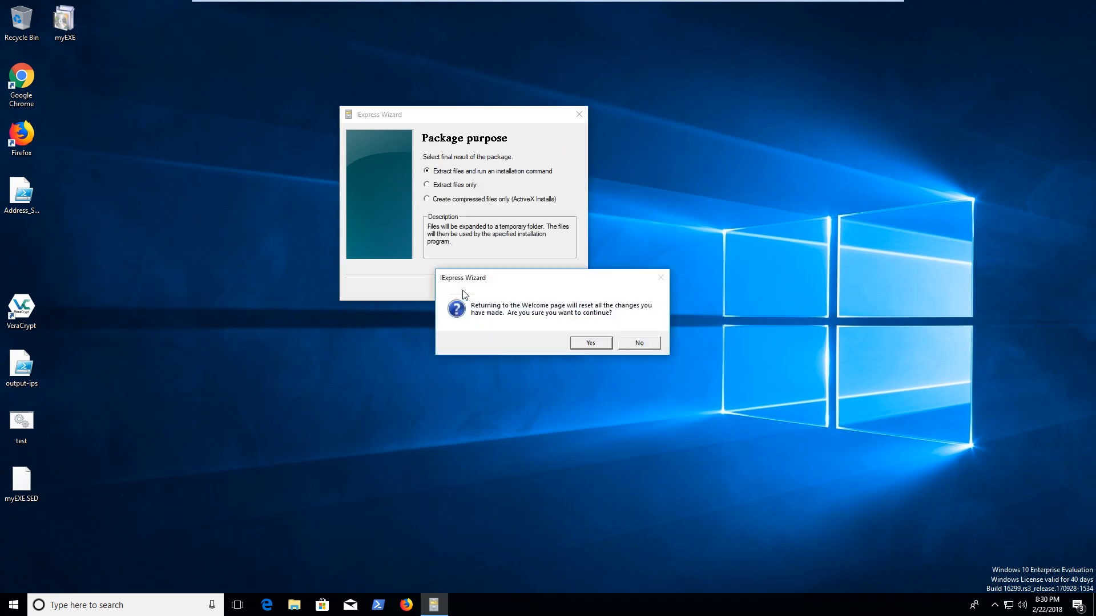
click(589, 343)
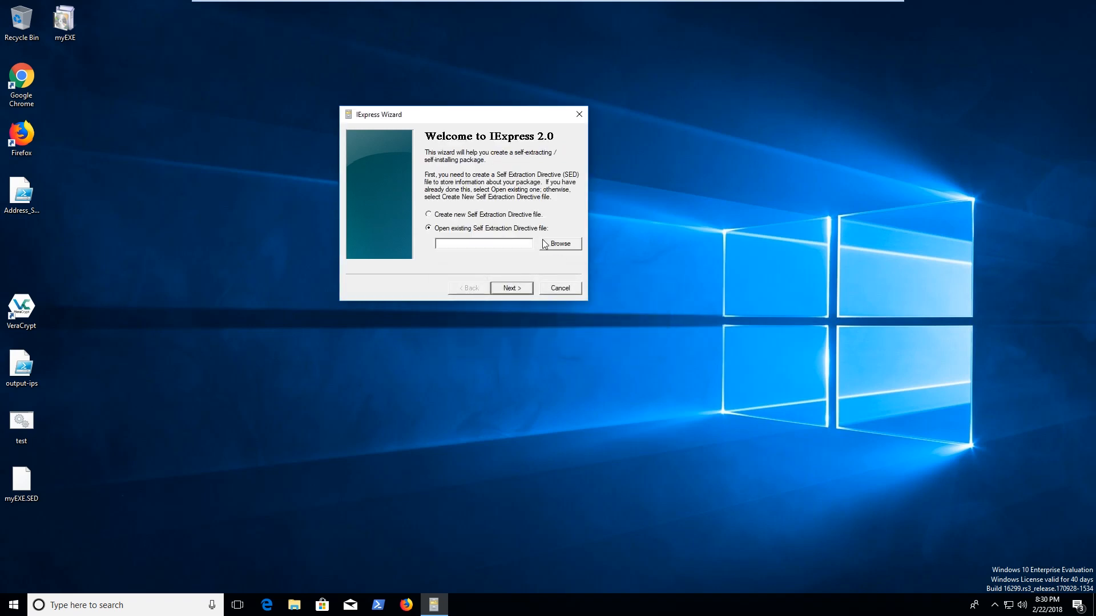
click(559, 243)
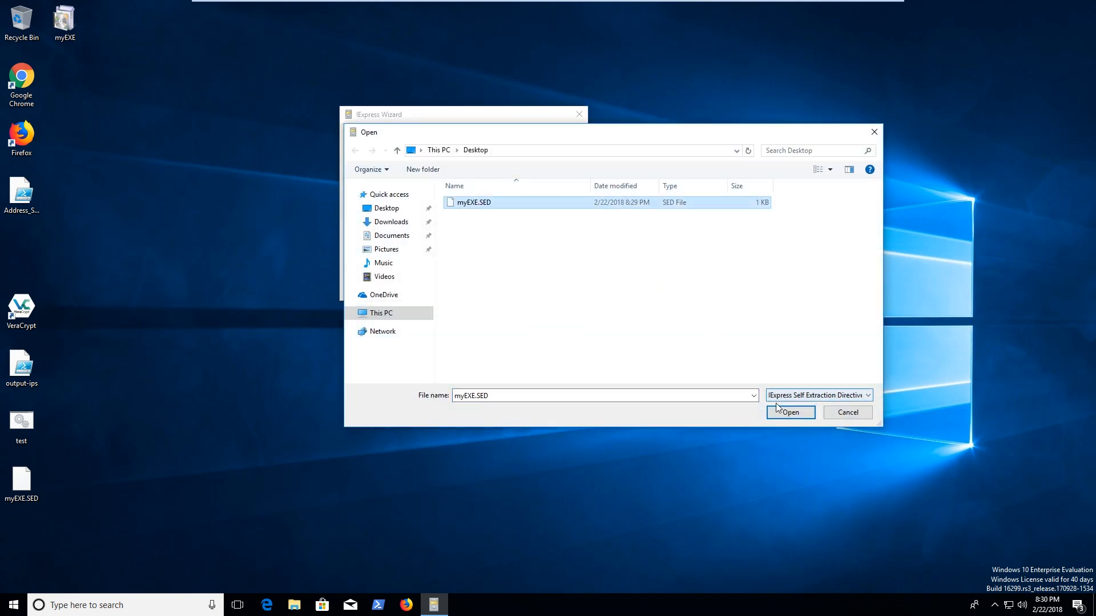
click(790, 412)
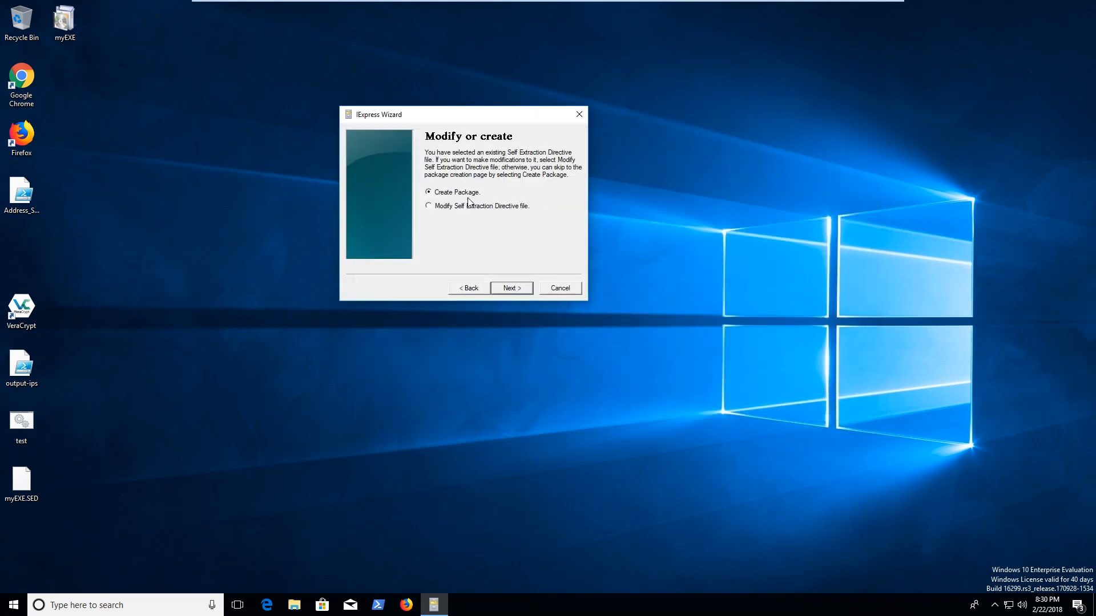
Keep package purpose, Get-IPs title, no license, and the output-ips.ps1 and test.bat files
click(511, 288)
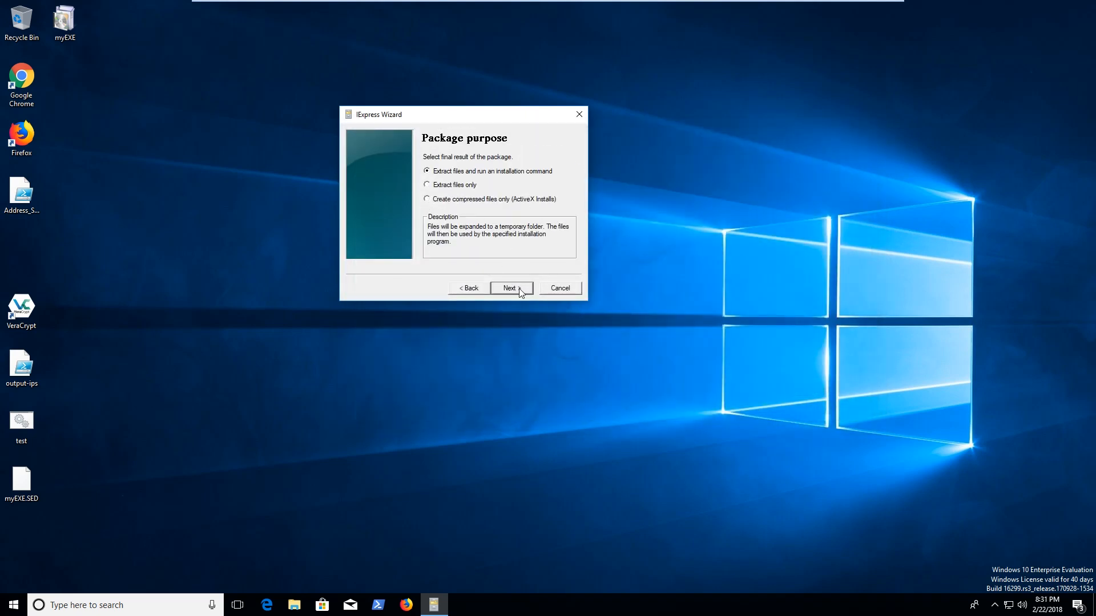
click(511, 287)
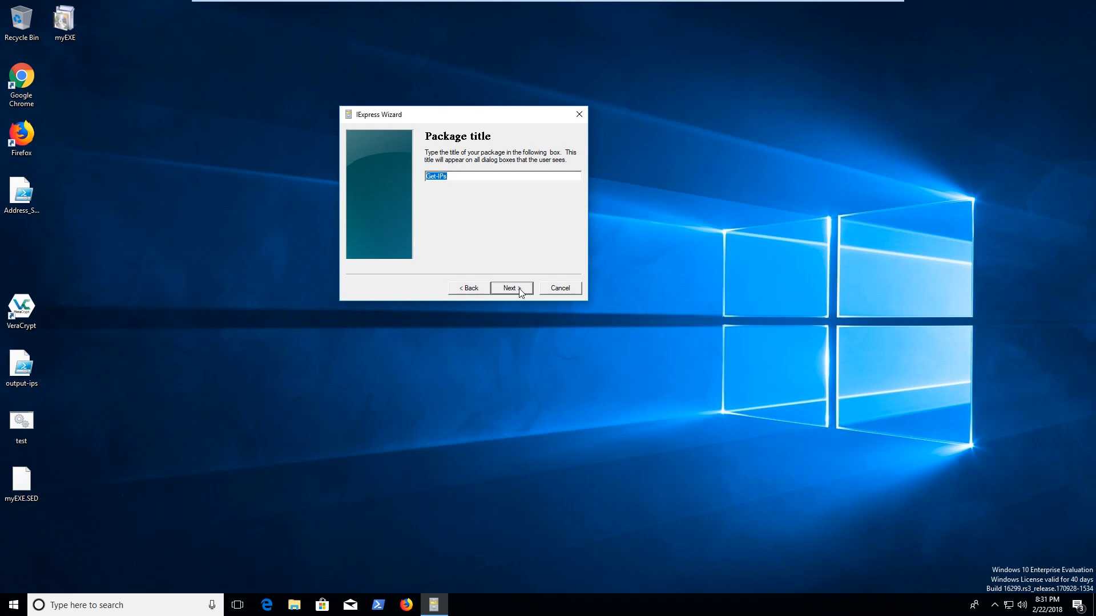
click(511, 287)
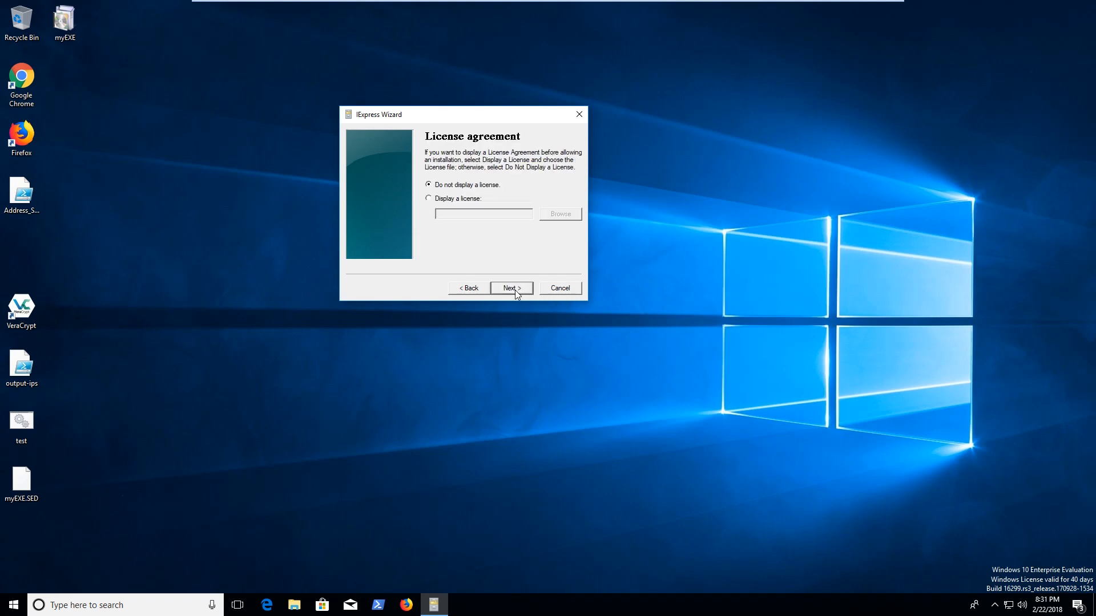
click(511, 288)
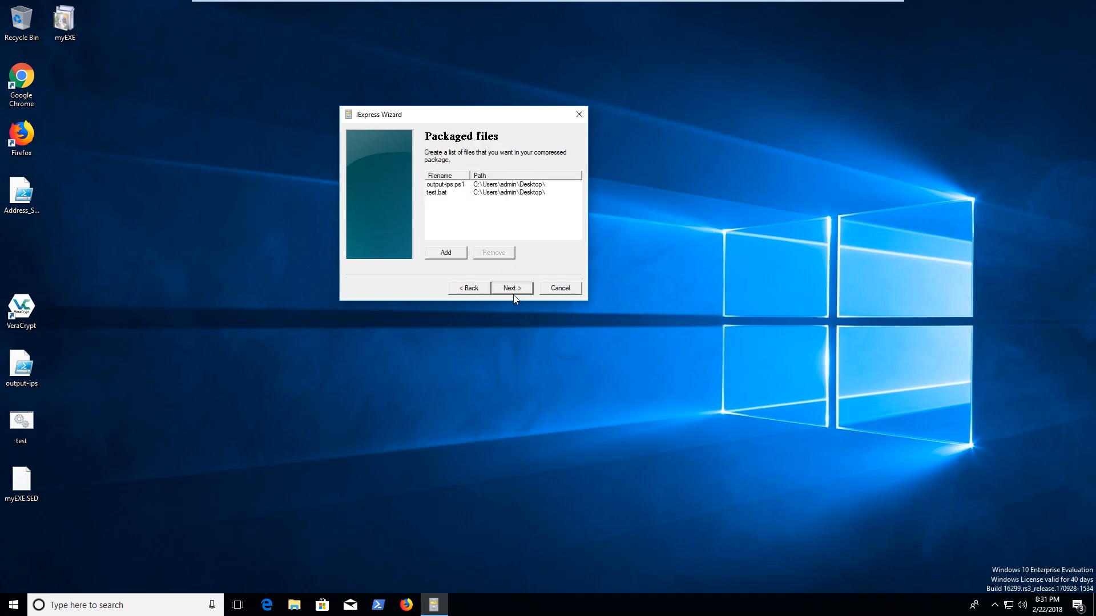
click(511, 287)
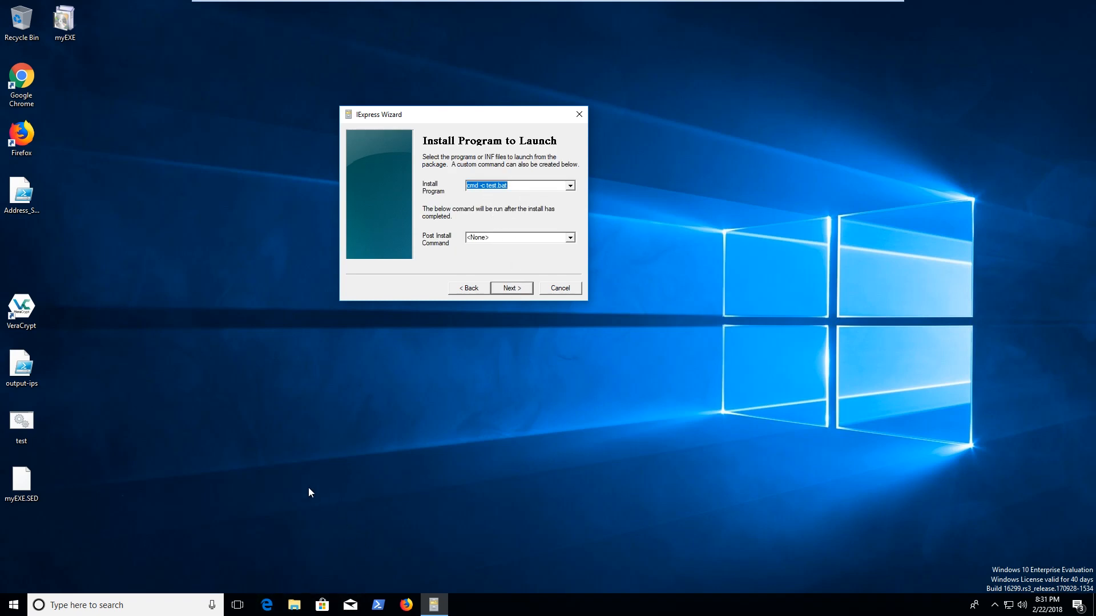
mouse_move(393, 506)
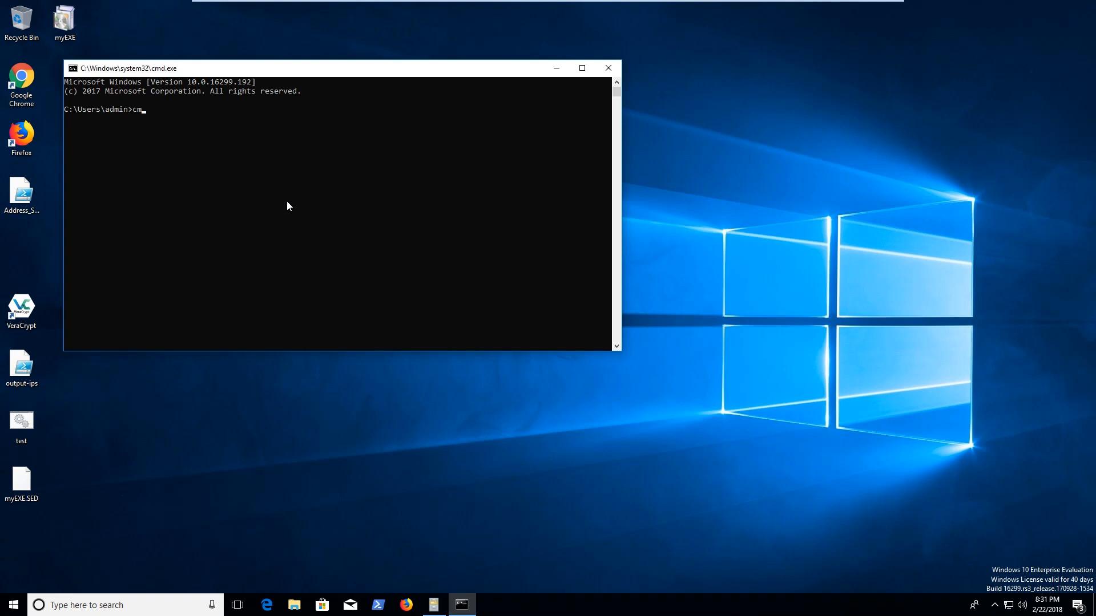
In Command Prompt, change to Desktop, try cmd -c test.bat, then exit
text(d Desk)
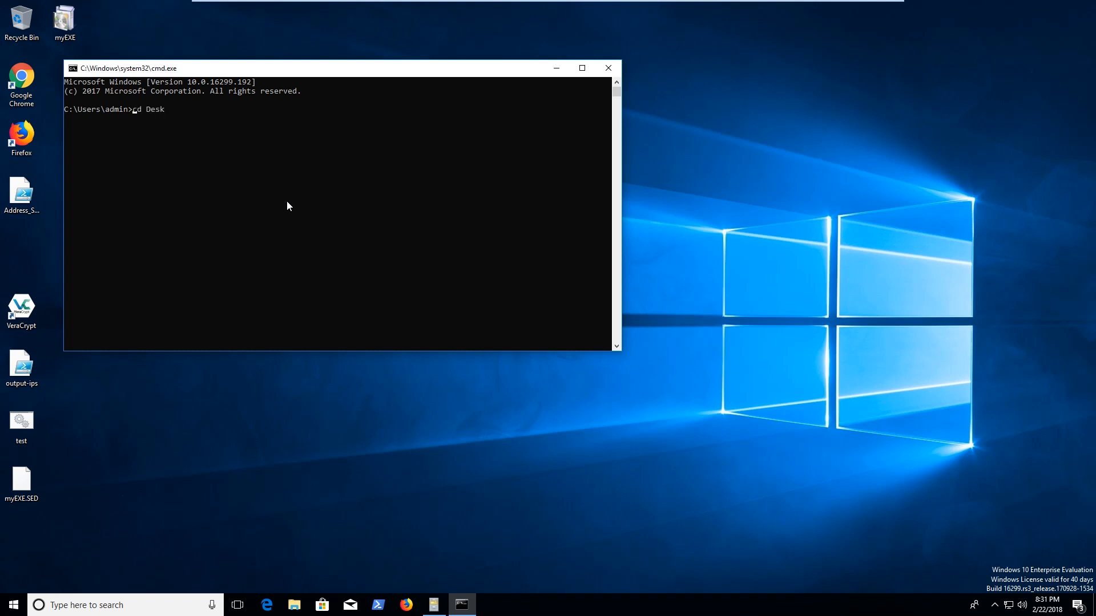
text(cmd -c test.bat)
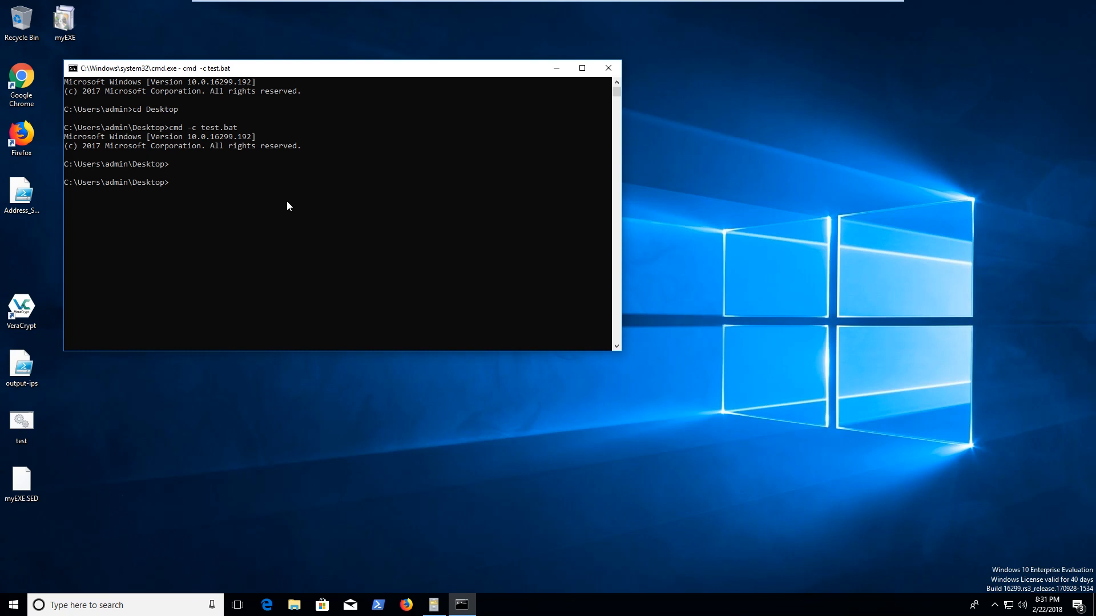
text(exit)
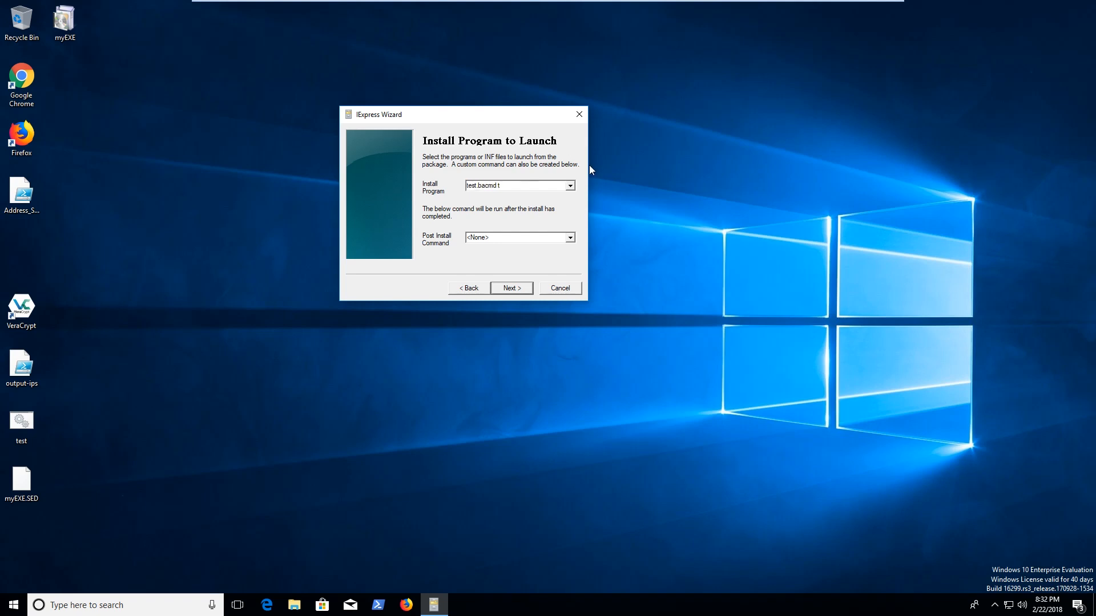
Set the launch command to cmd /c test.bat and rebuild myEXE.EXE
text(test.bat)
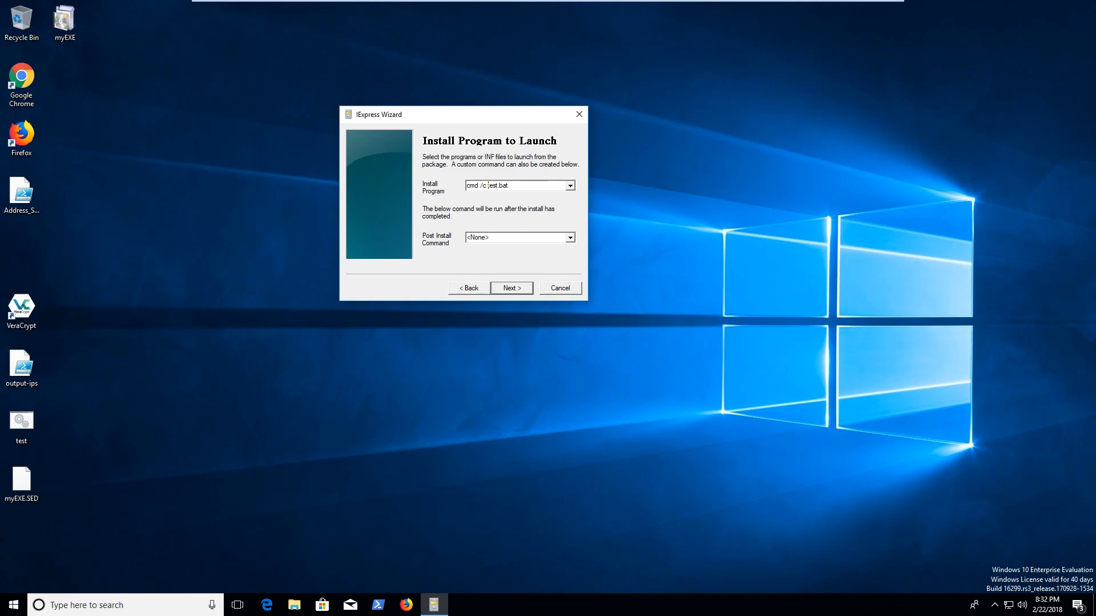
click(511, 287)
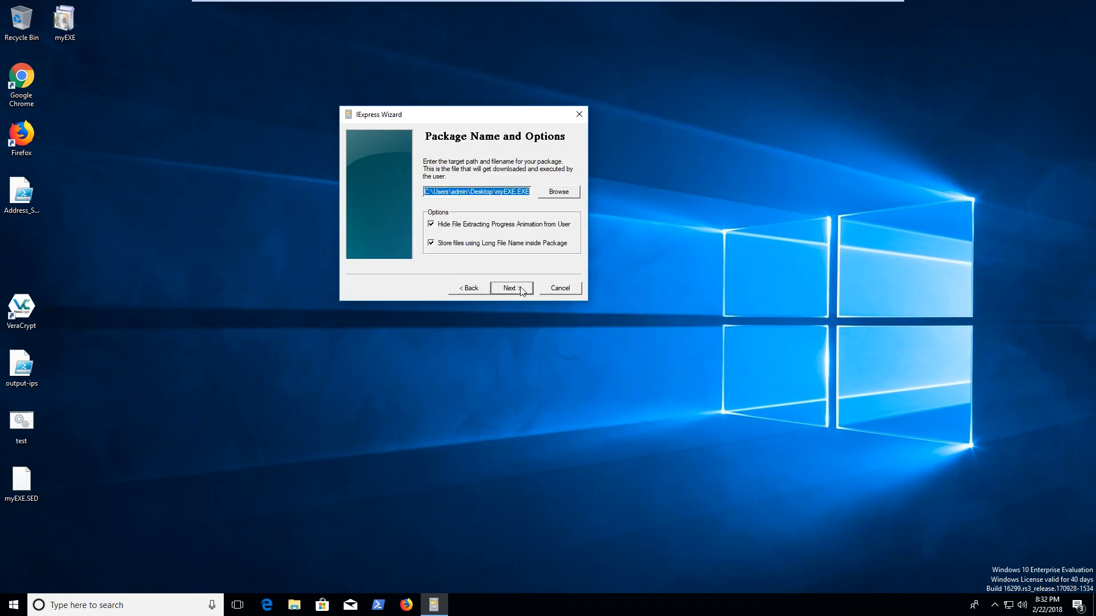
click(511, 288)
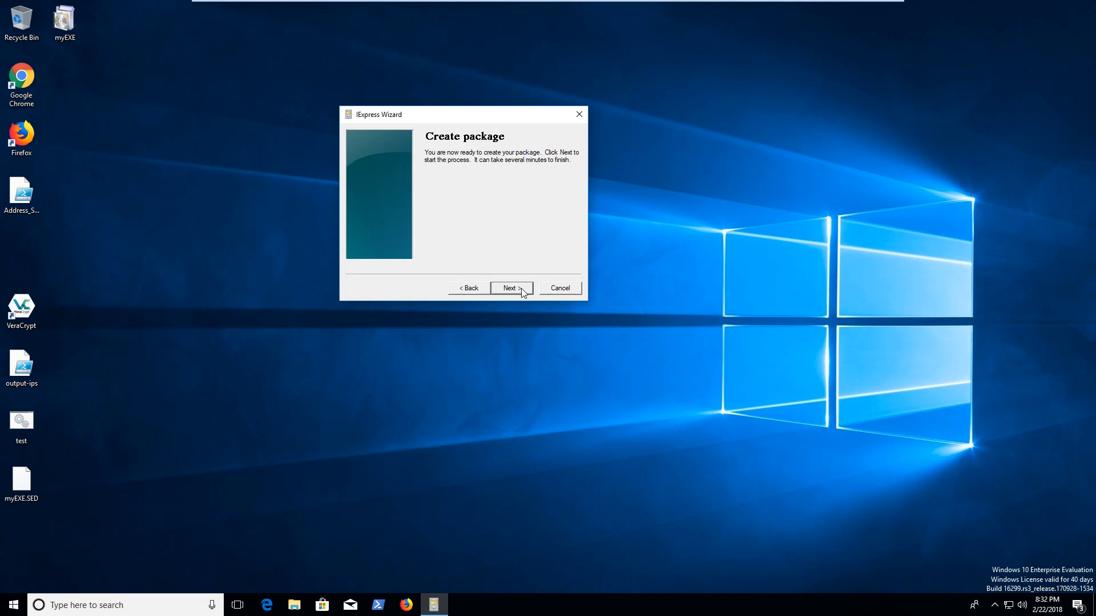
click(511, 287)
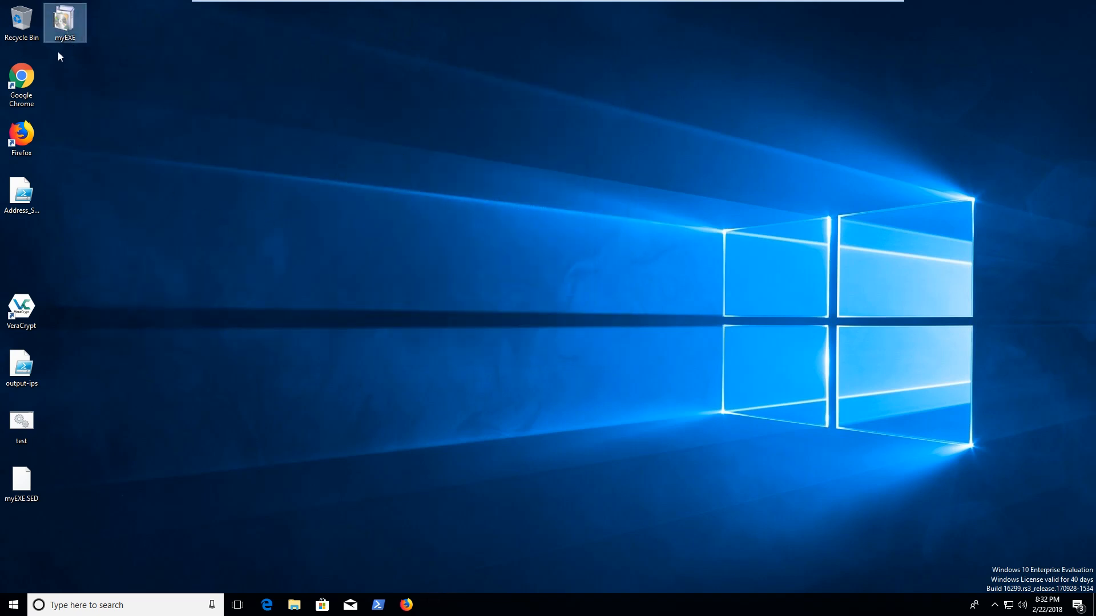
Run the rebuilt myEXE from the desktop and close the empty command window
double_click(65, 18)
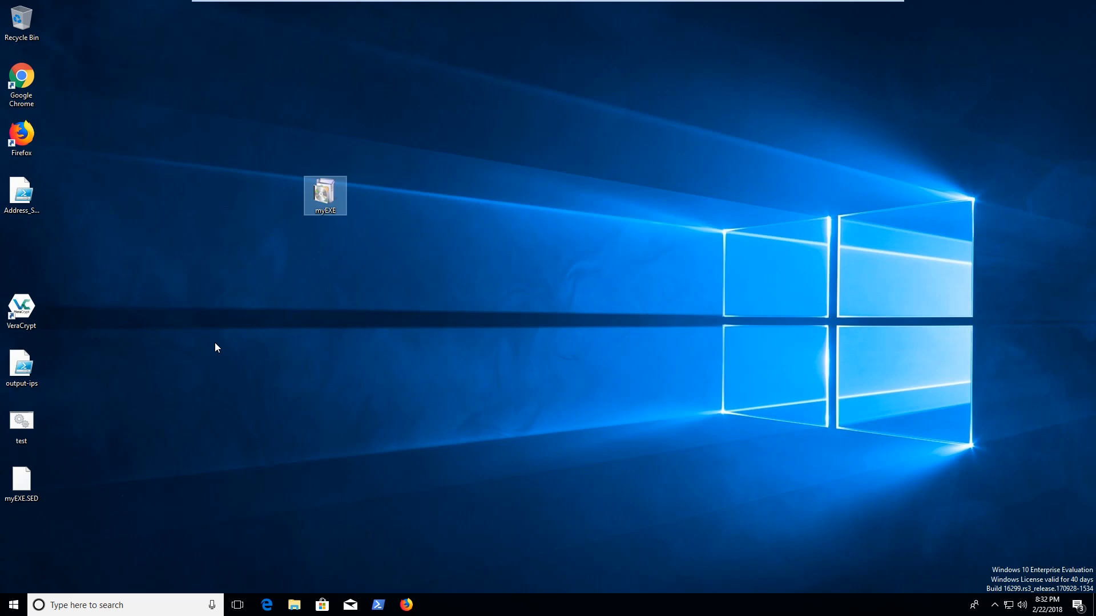
mouse_move(56, 276)
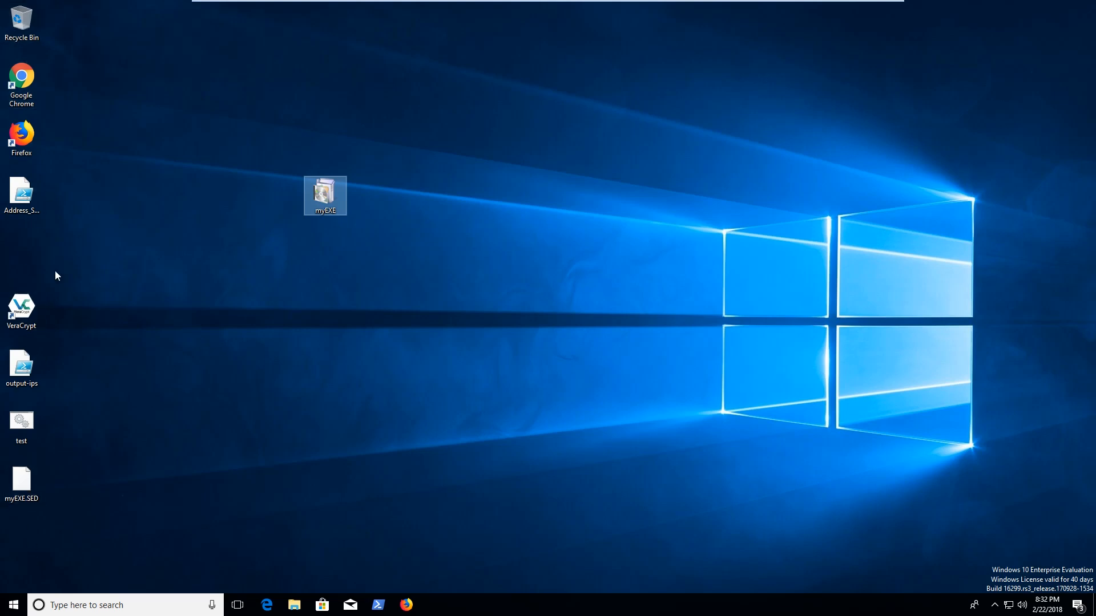
mouse_move(324, 195)
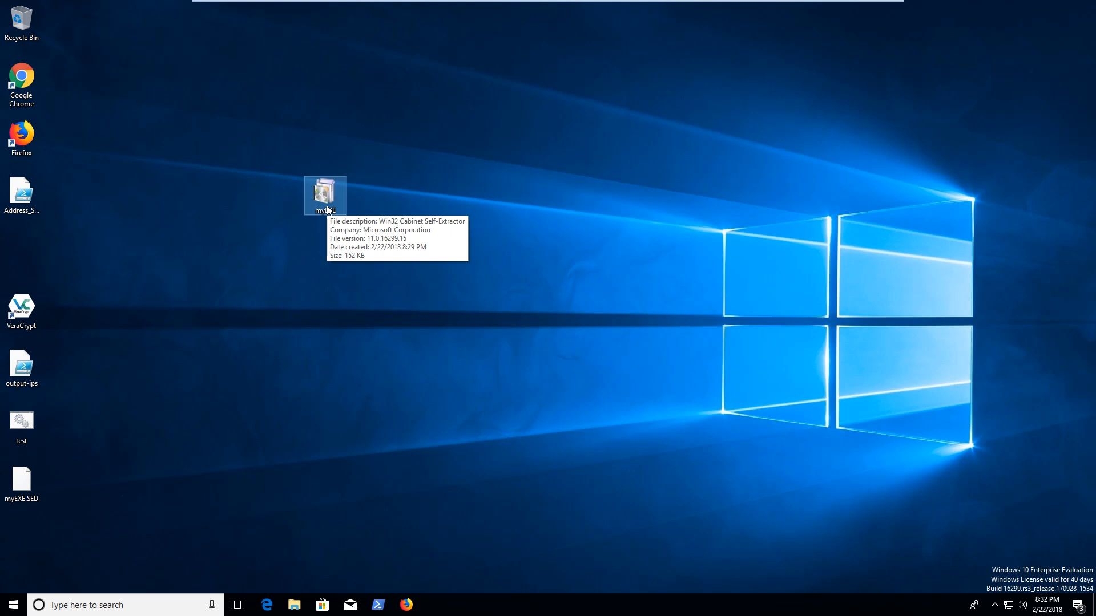
double_click(324, 194)
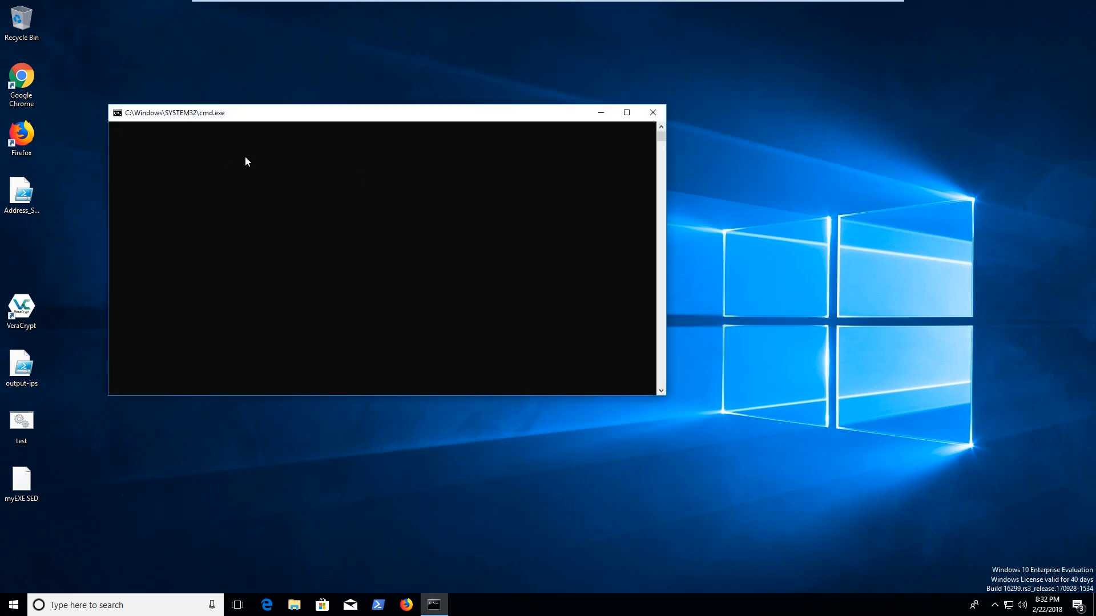
click(651, 112)
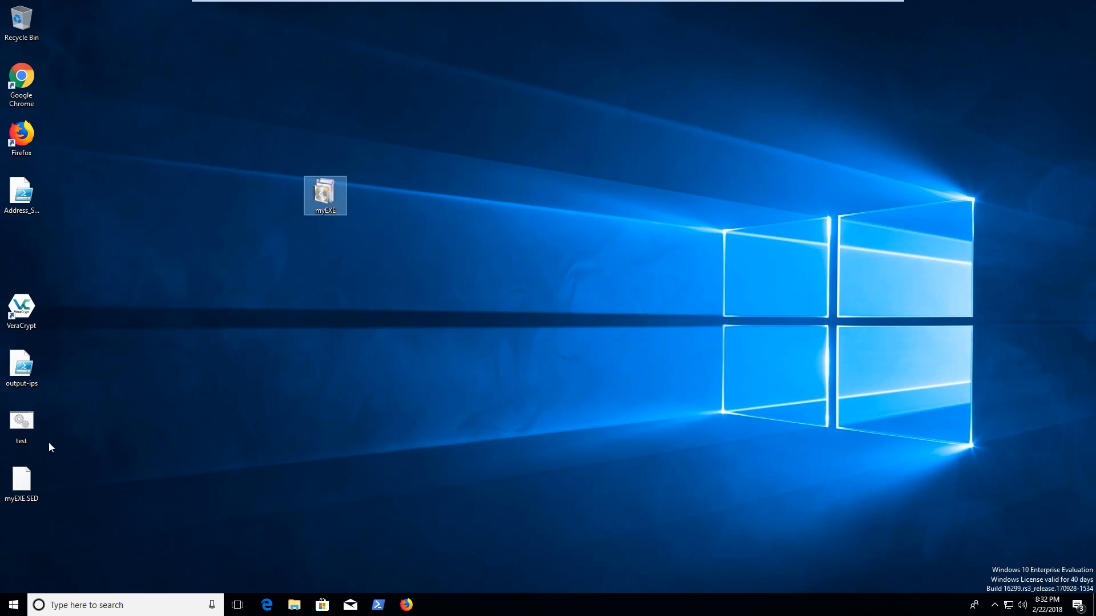
Check output-ips properties, open it in Notepad, and add a 'notepad' line
right_click(21, 367)
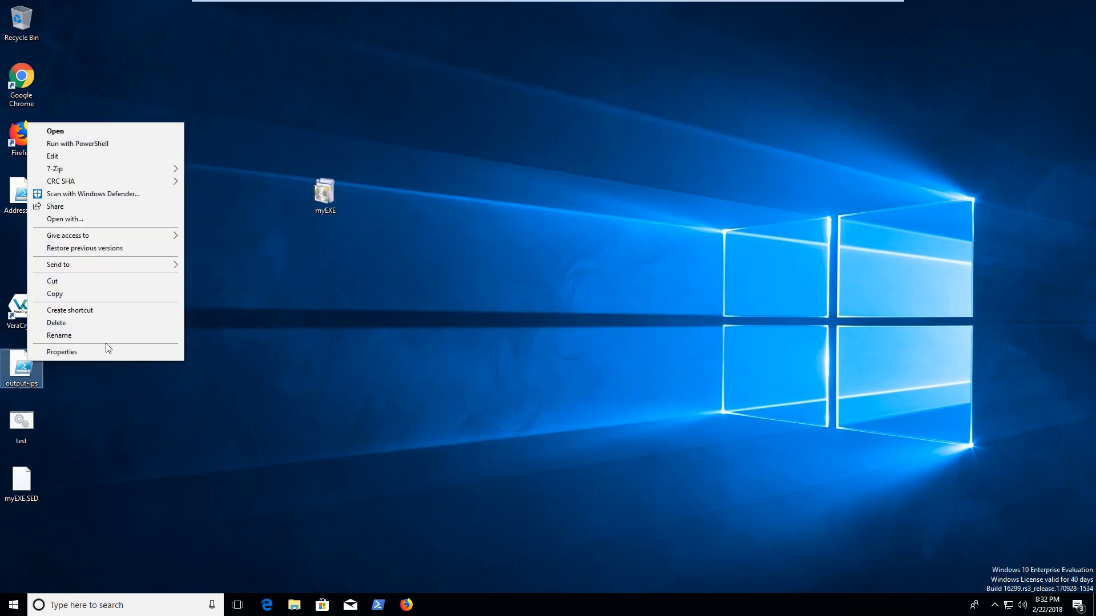
click(62, 352)
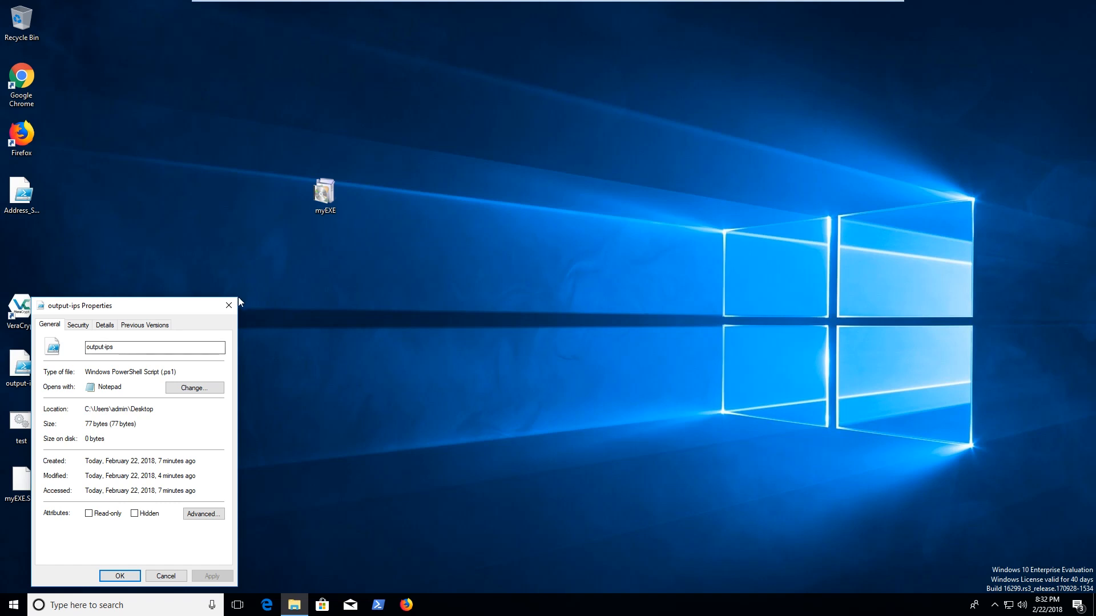
right_click(22, 367)
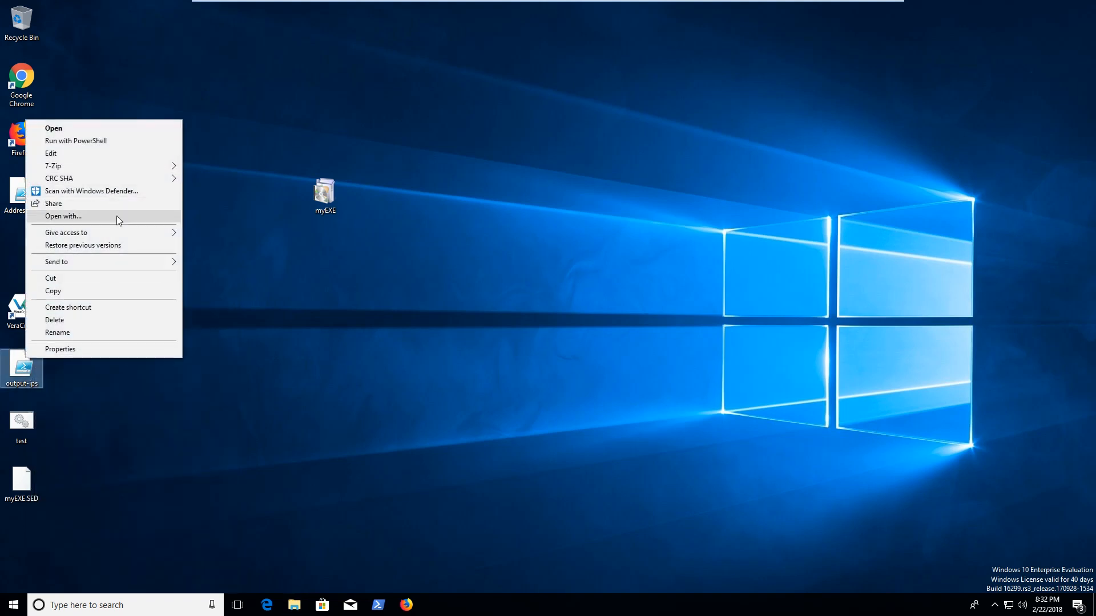
click(63, 215)
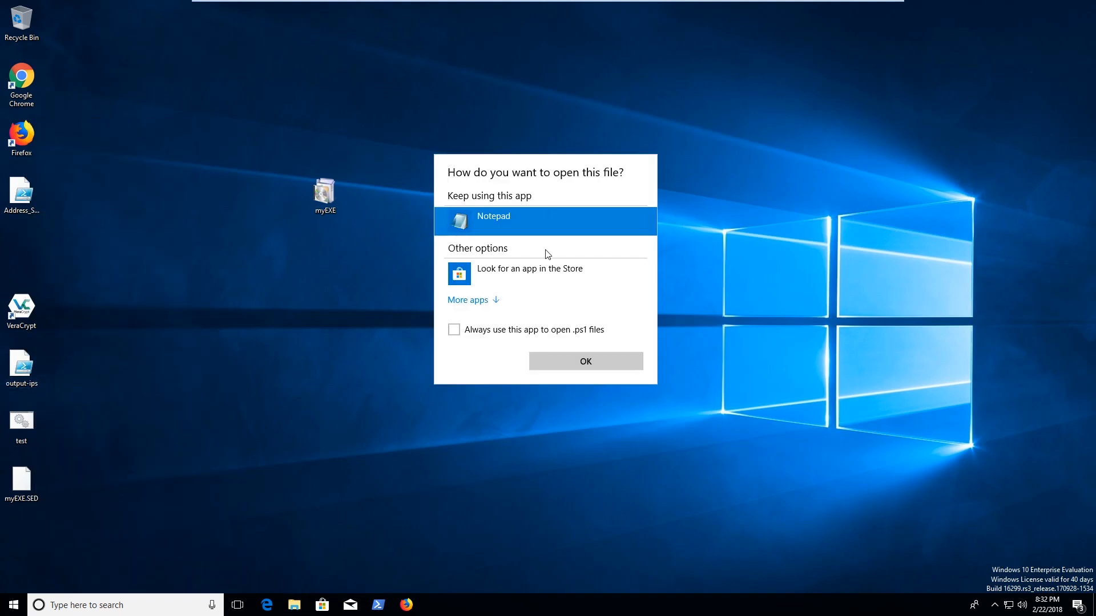
click(585, 361)
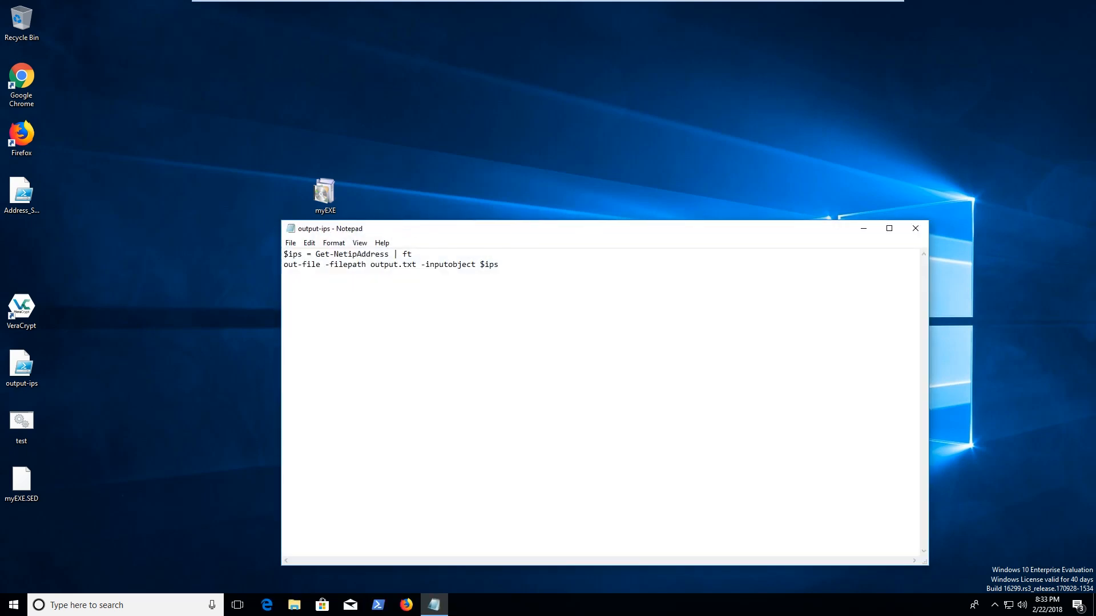
text(notepa)
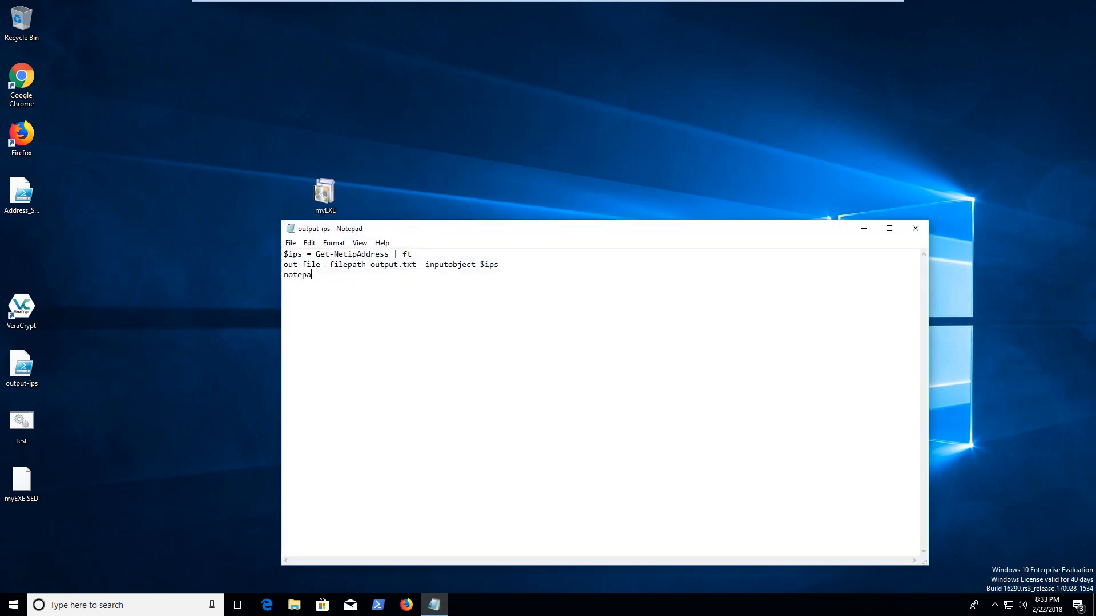
text(d)
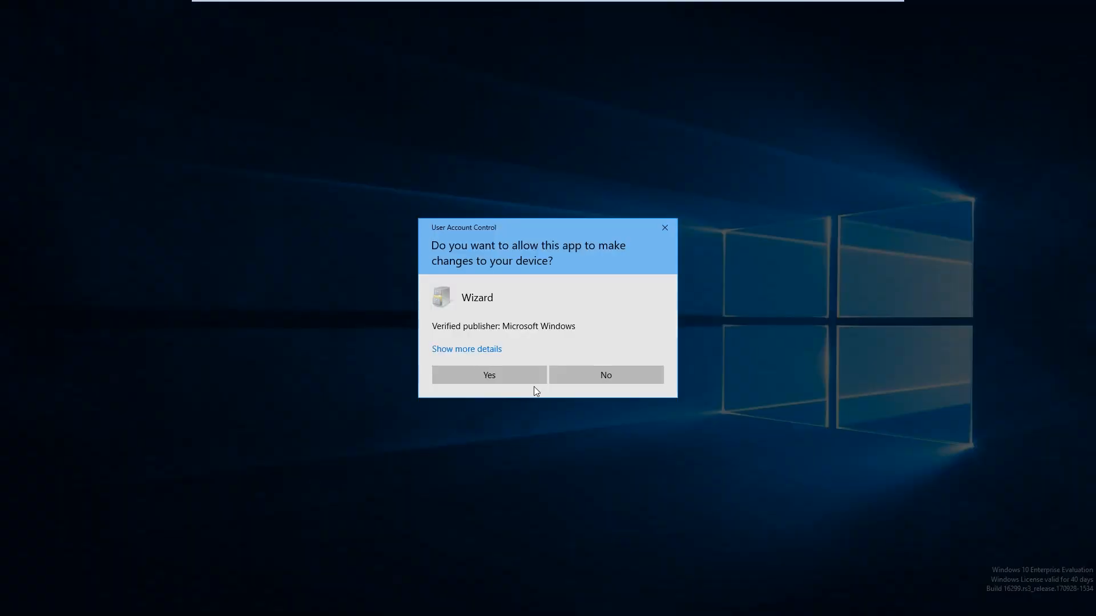
Approve UAC and load myEXE.SED with the Modify Self Extraction Directive option
click(488, 375)
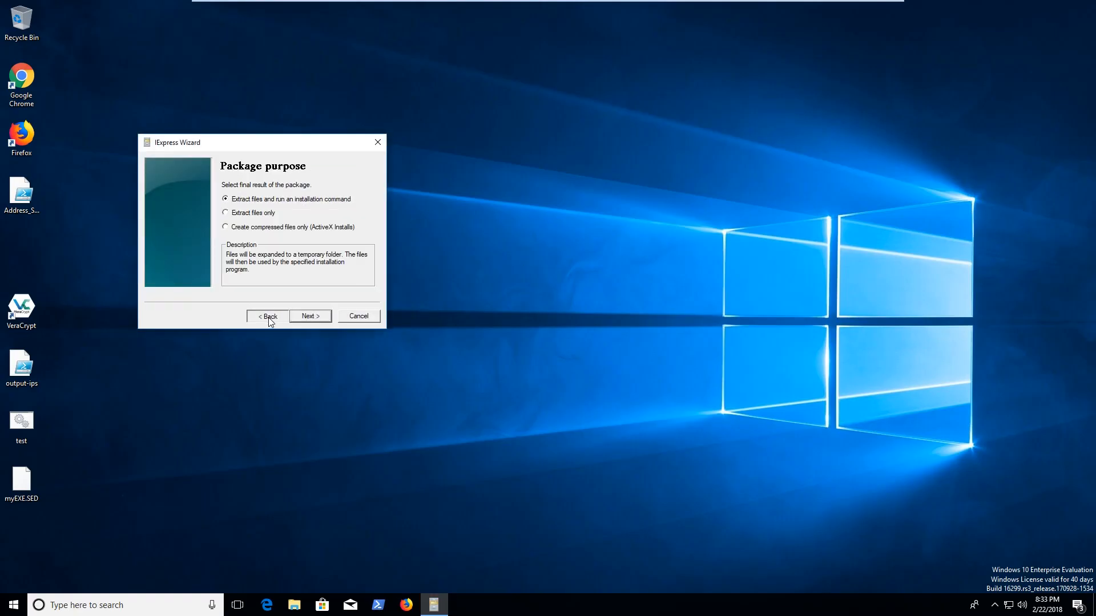
click(267, 315)
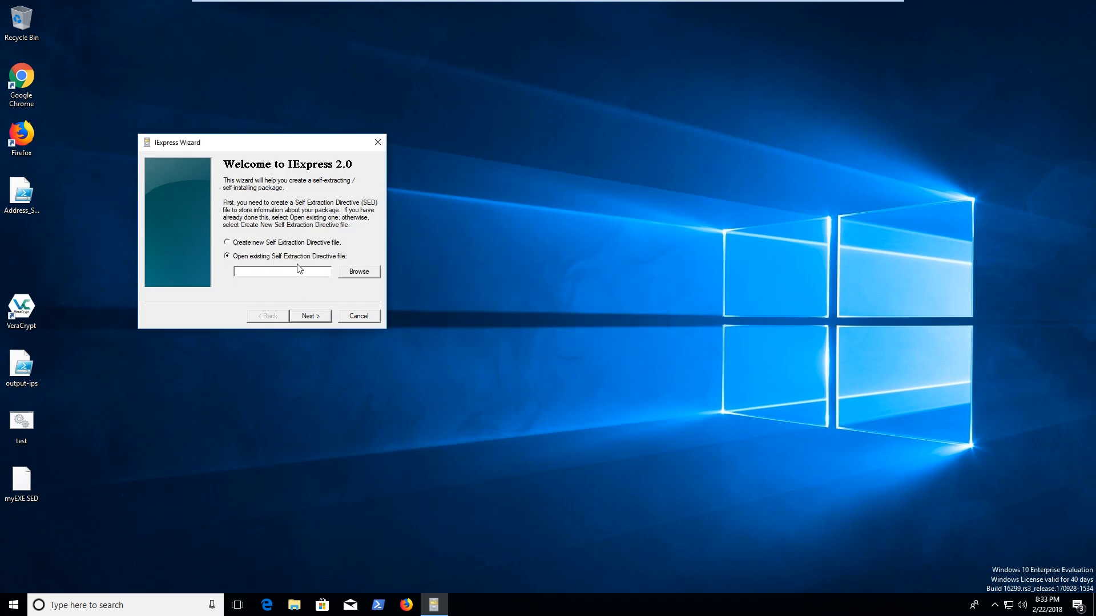
click(358, 271)
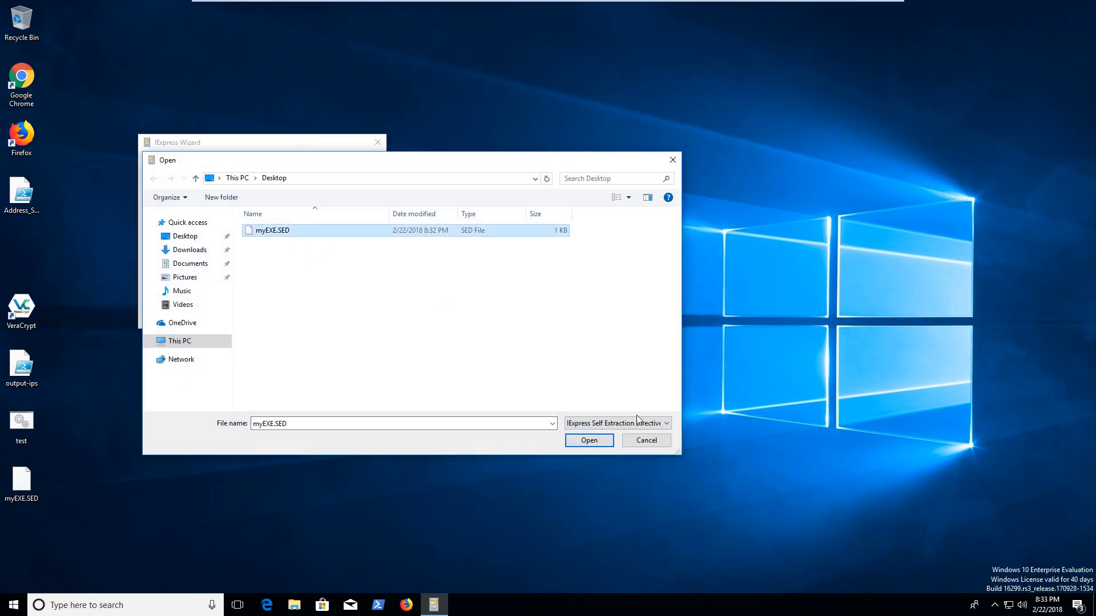
click(588, 440)
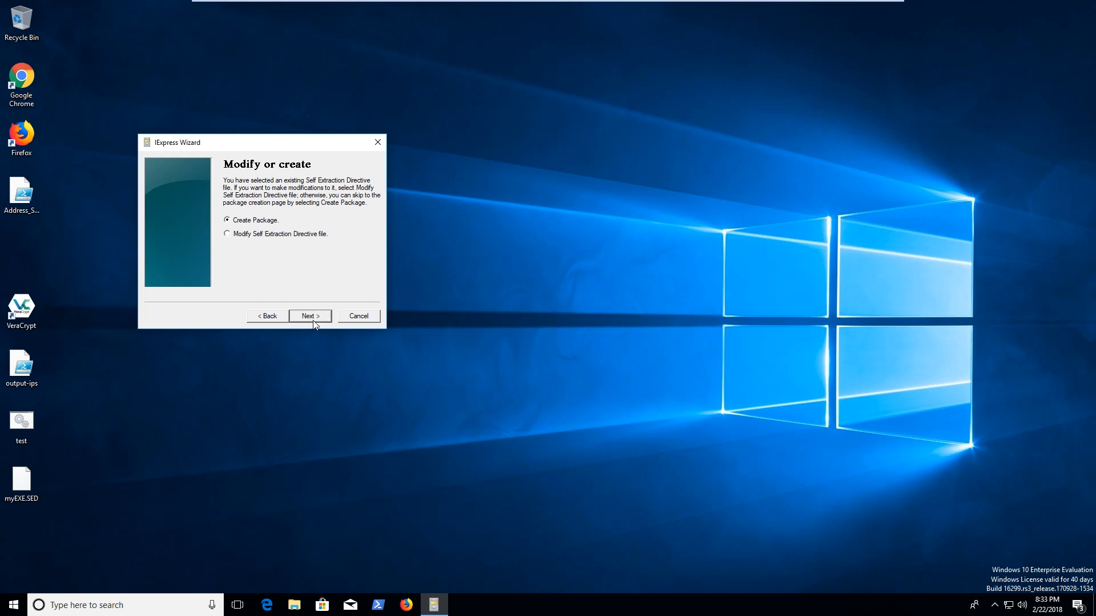
click(227, 234)
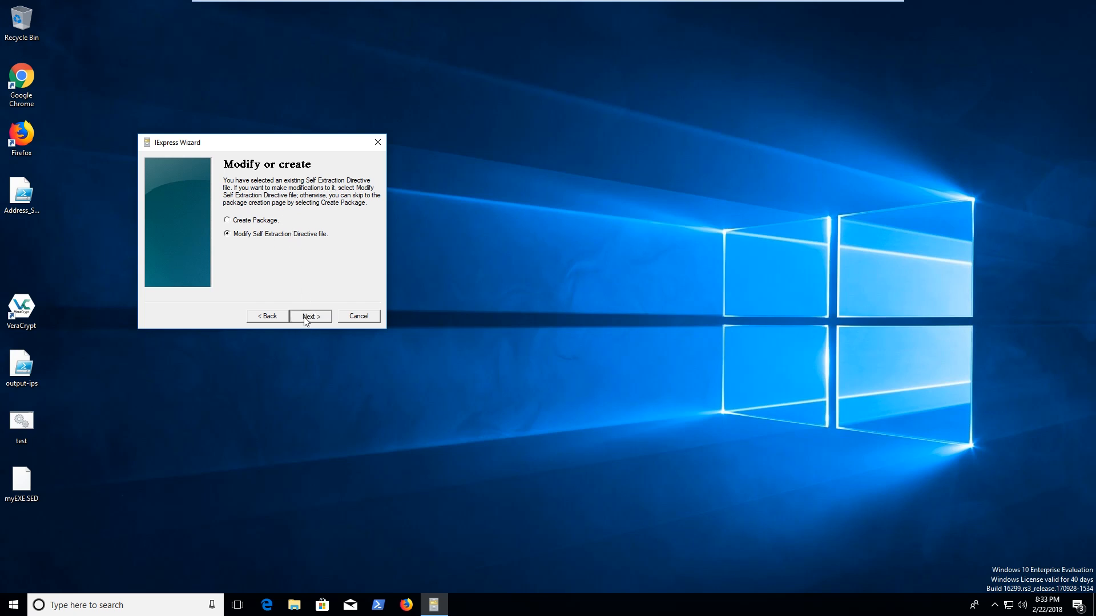
Keep the files, cmd /c test.bat, window, target and restart settings, and create the package
click(309, 316)
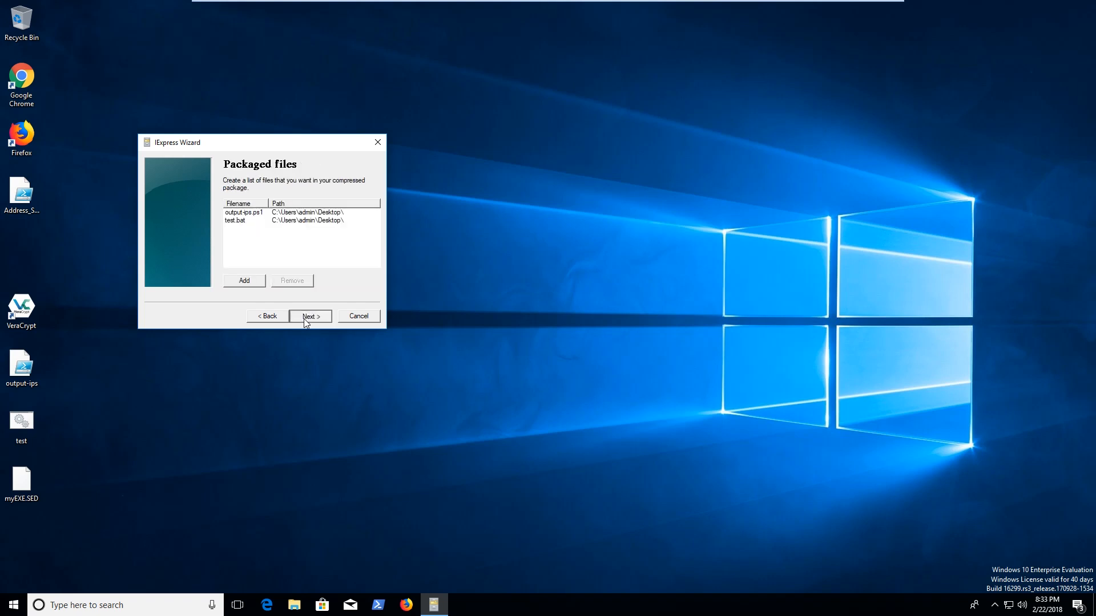
click(308, 316)
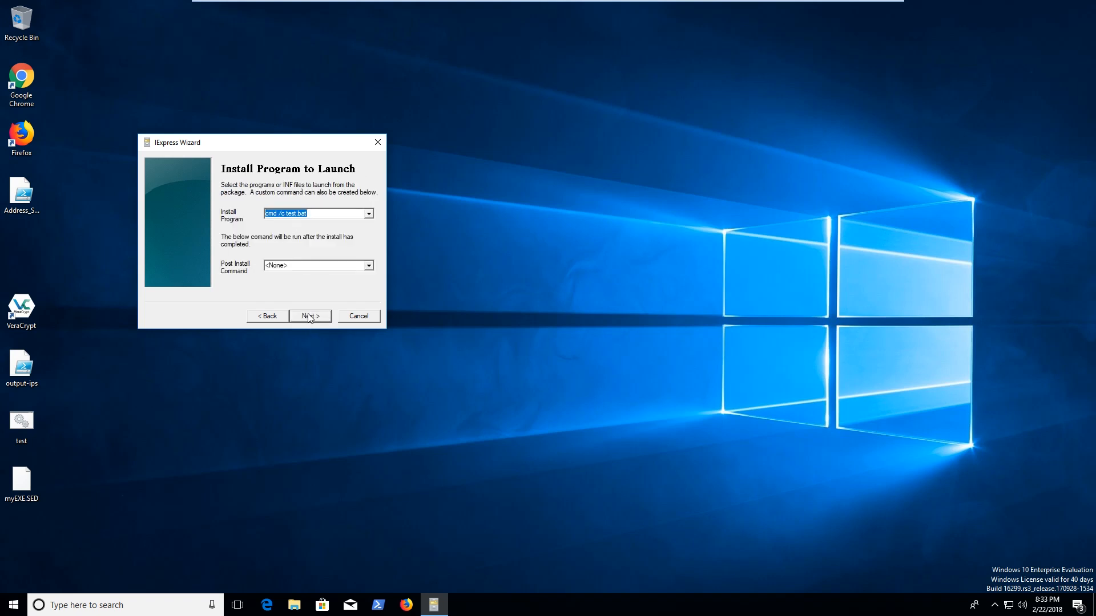
click(309, 316)
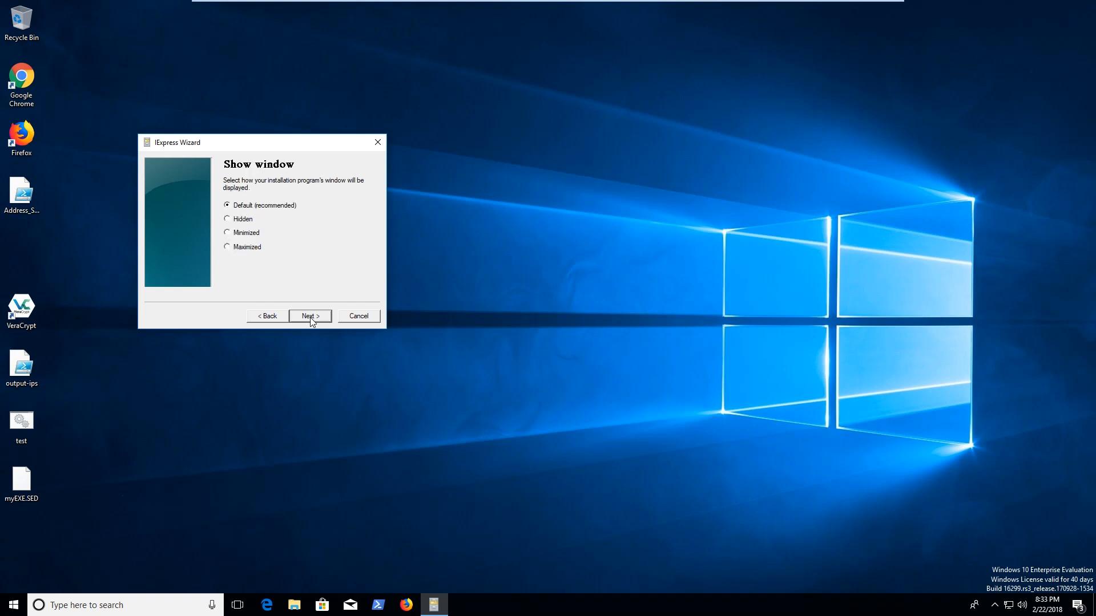
click(309, 316)
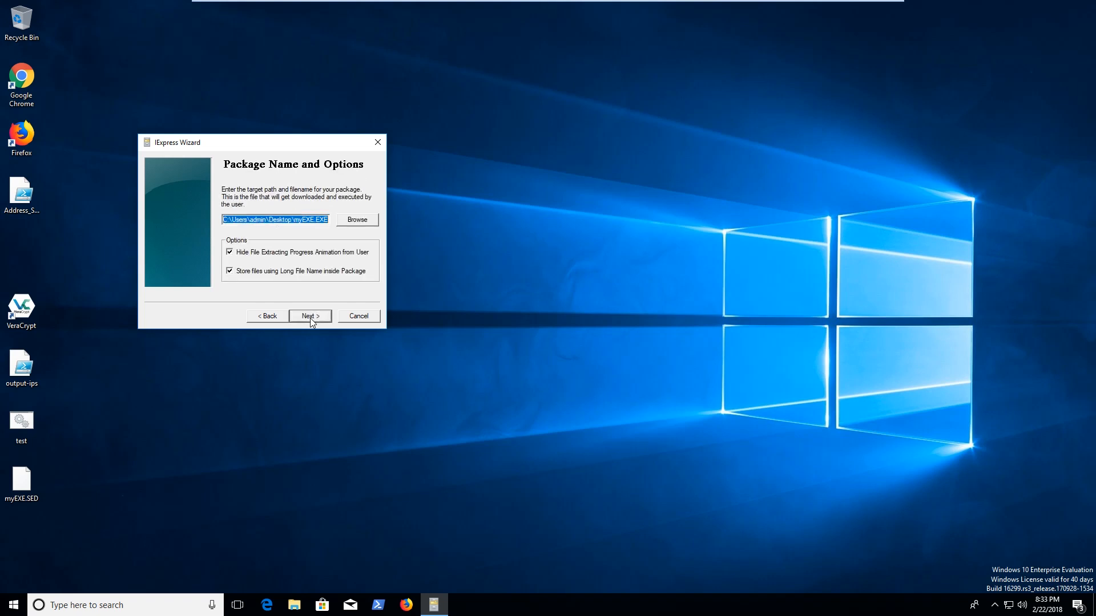
mouse_move(297, 330)
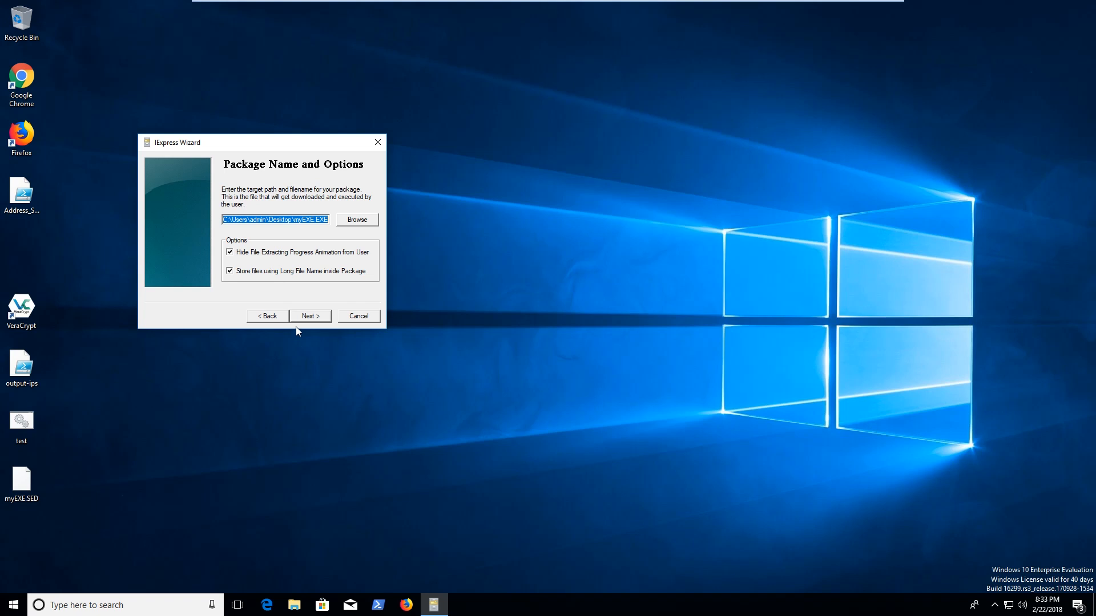
click(309, 316)
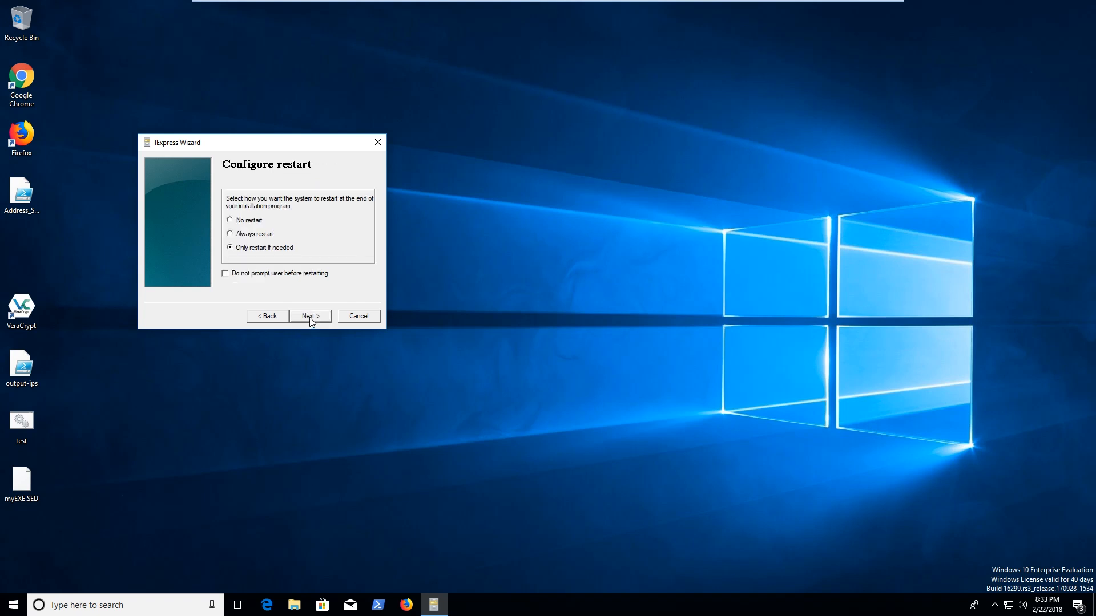
click(309, 315)
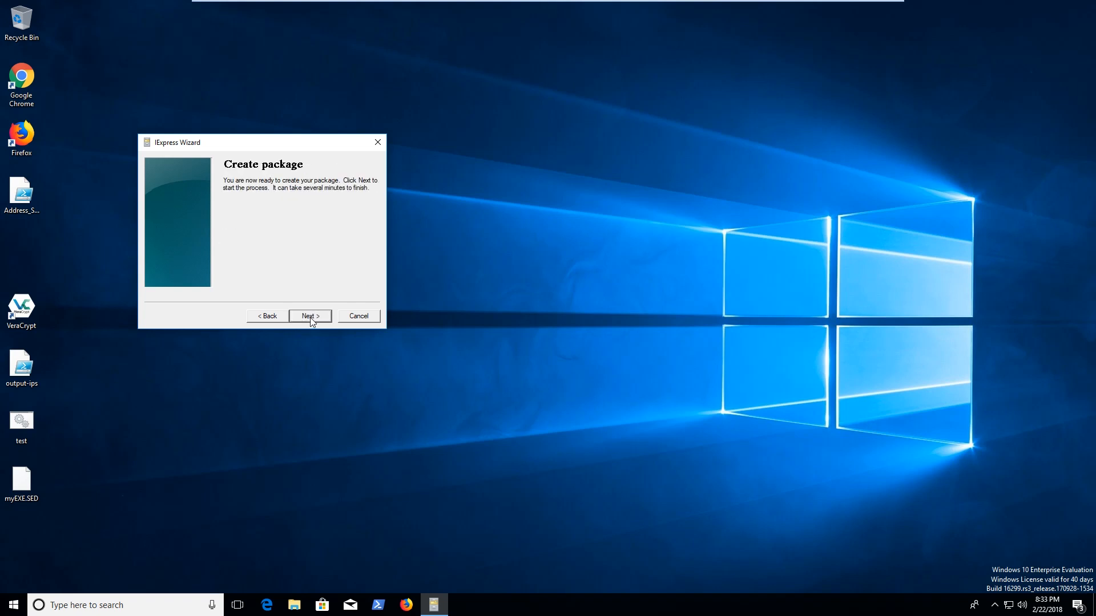
click(308, 316)
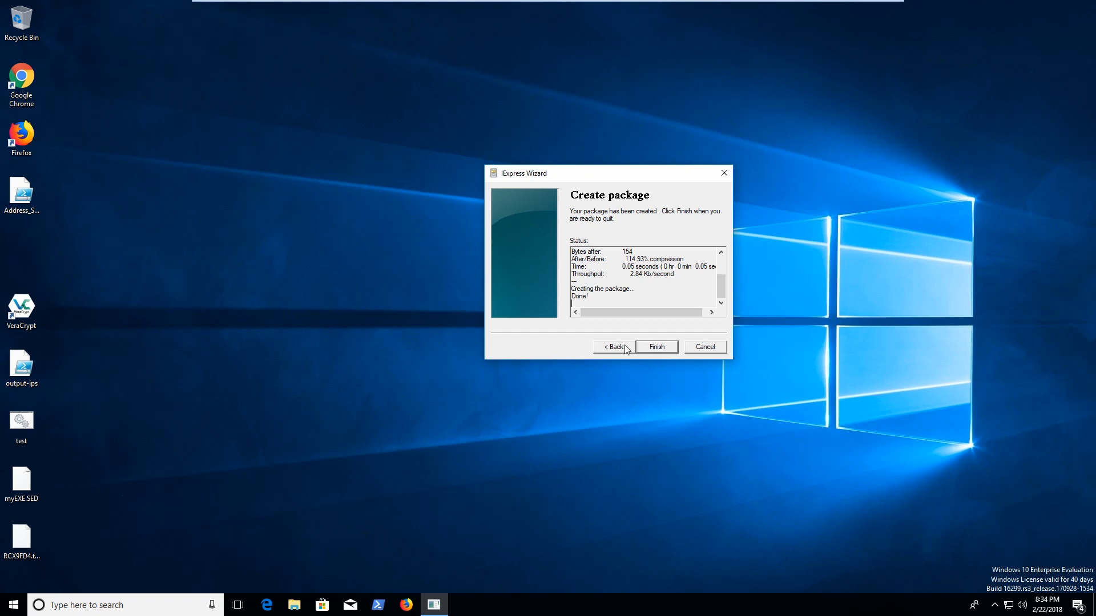
Rebuild the myEXE self-extracting package and finish the IExpress Wizard
click(613, 347)
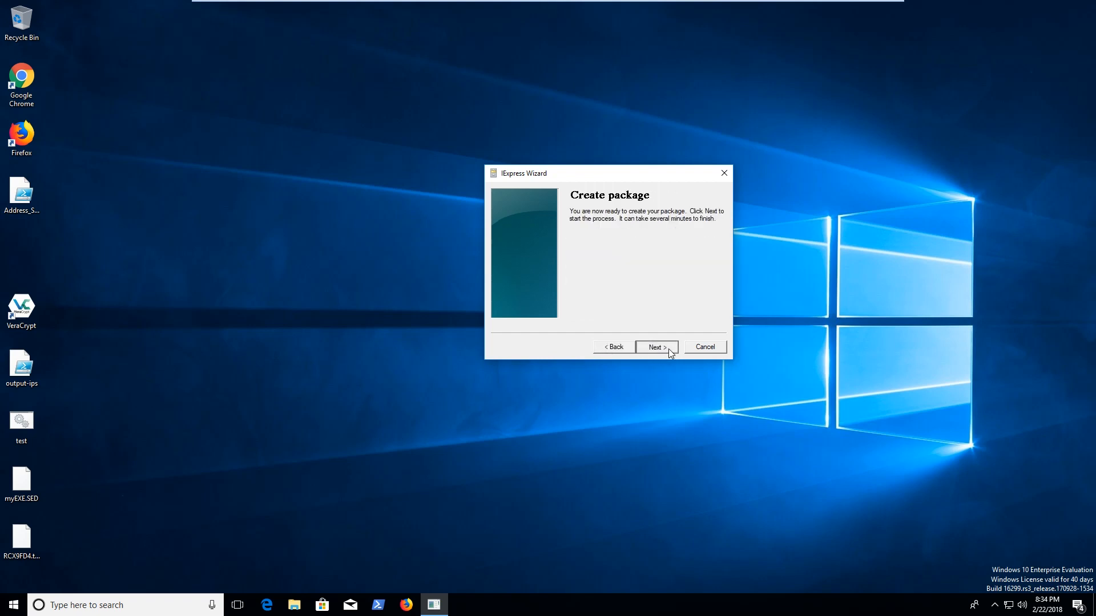
click(654, 347)
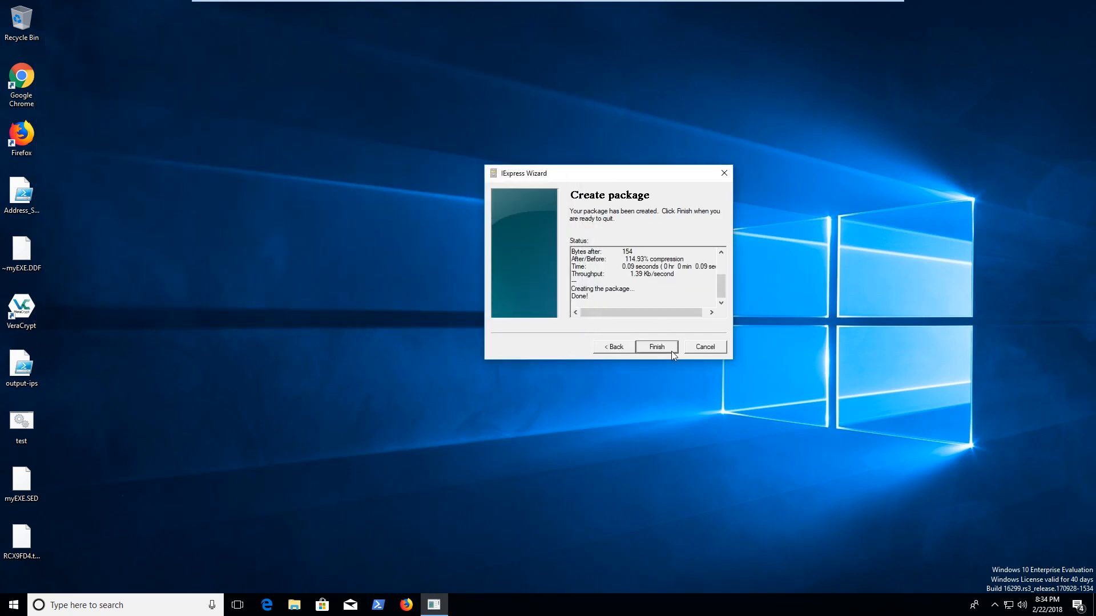
click(654, 347)
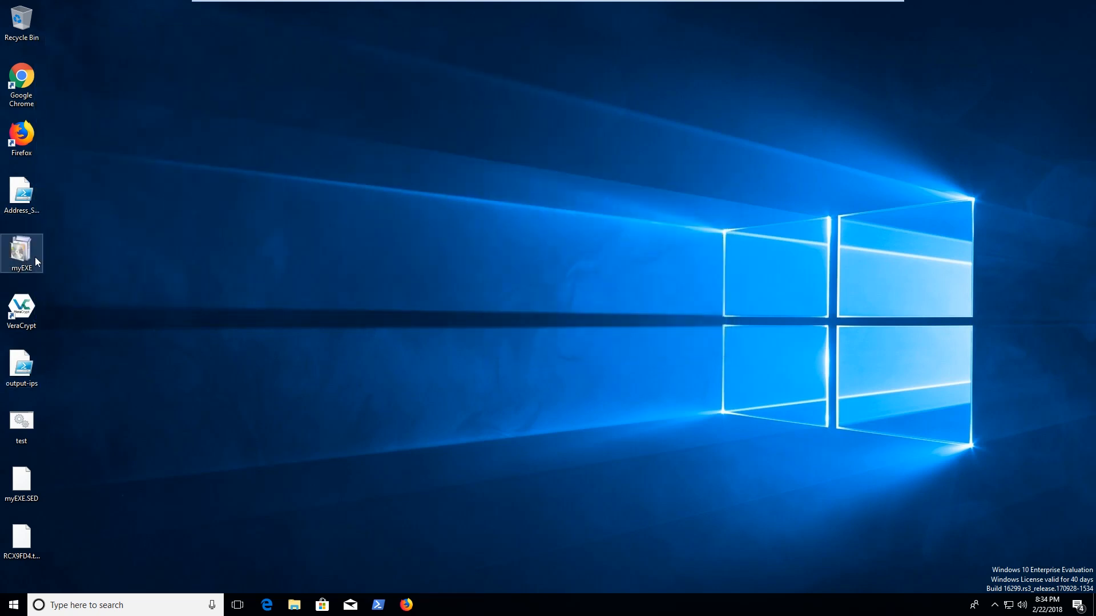
double_click(22, 253)
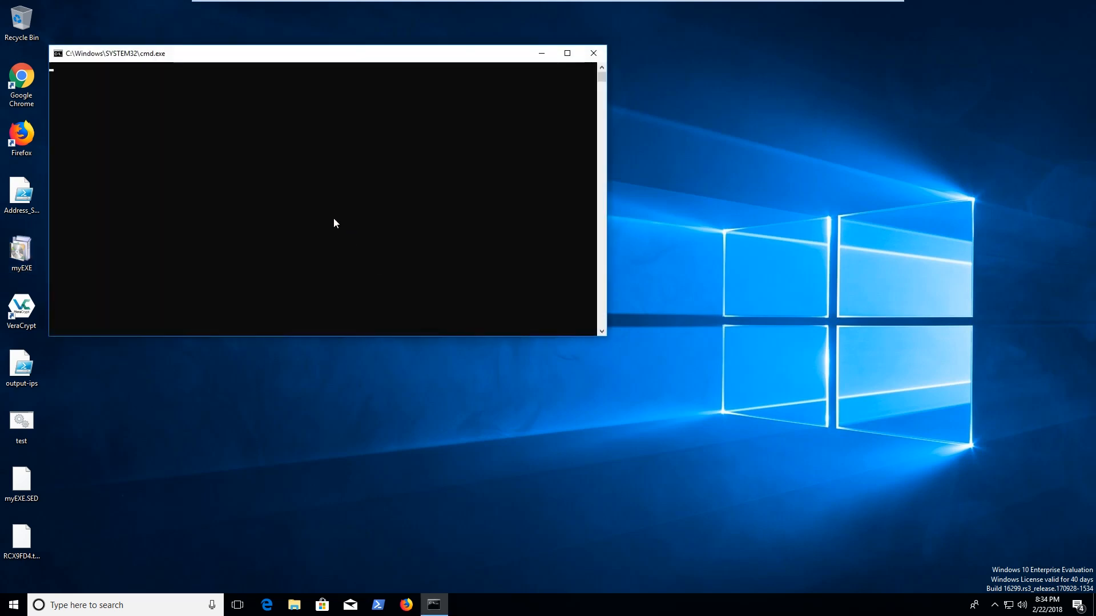
mouse_move(413, 237)
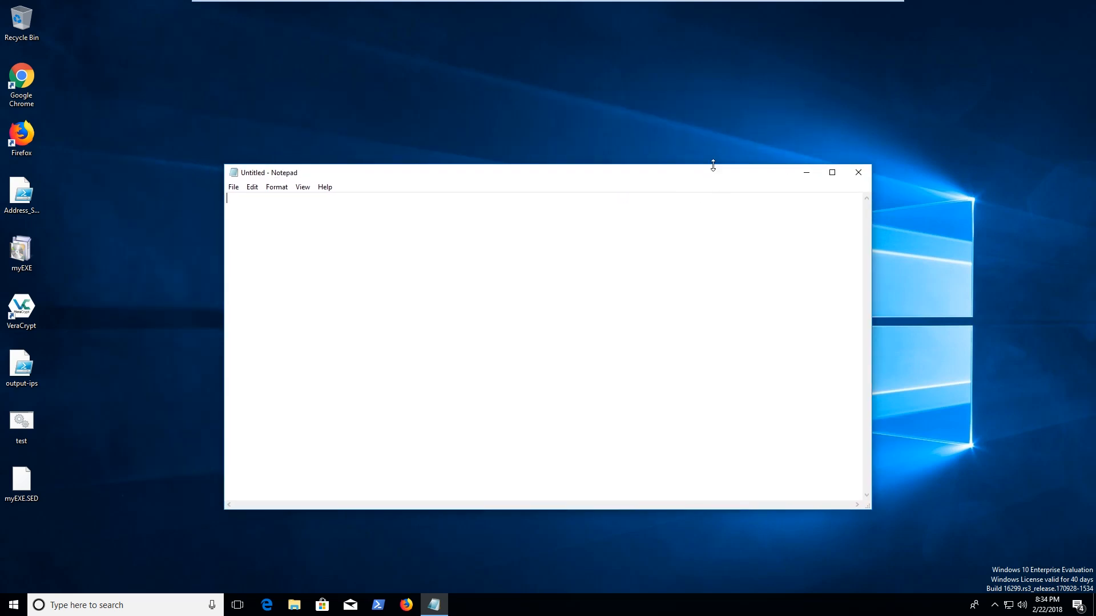
click(857, 172)
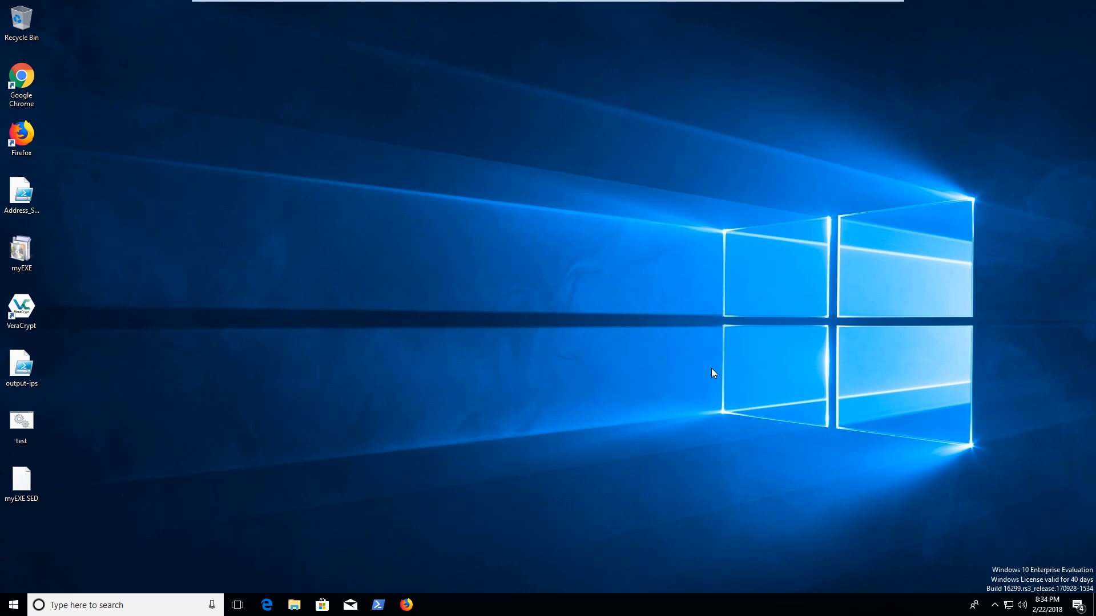
click(22, 366)
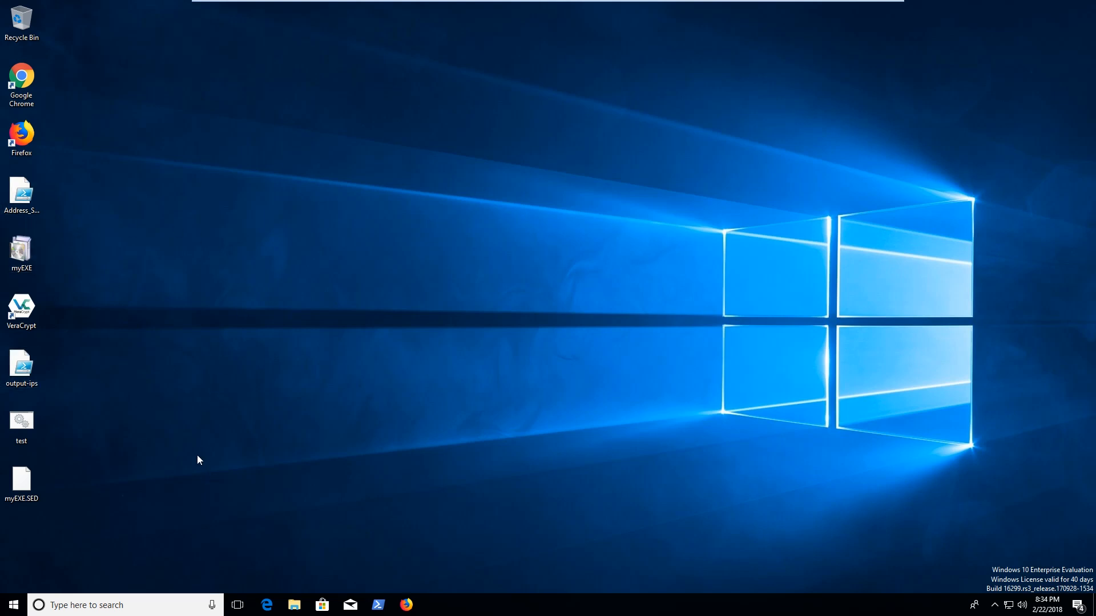
mouse_move(405, 520)
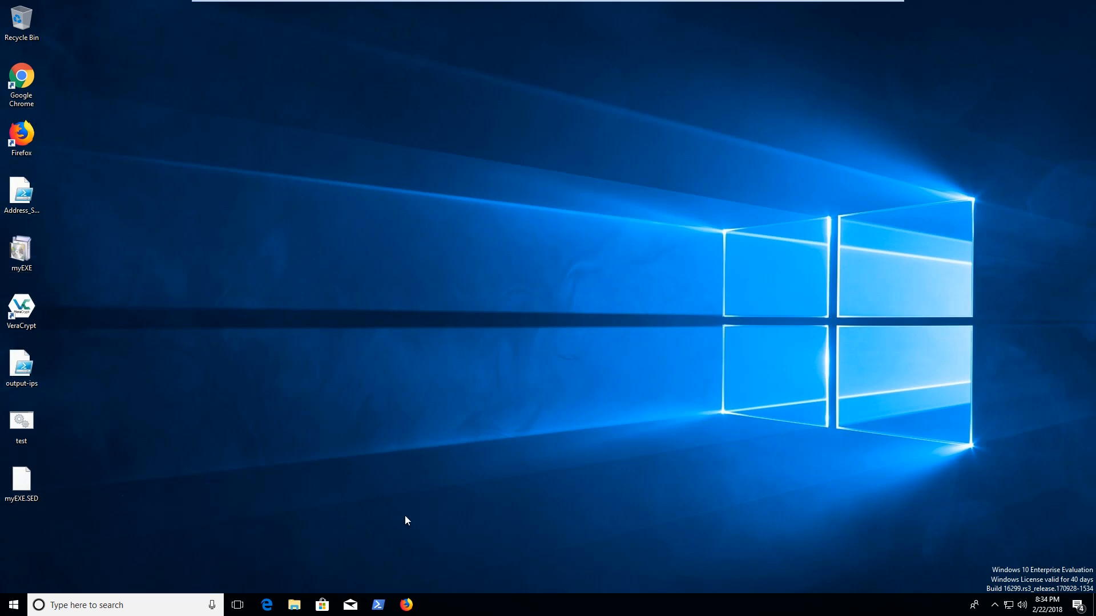
mouse_move(484, 514)
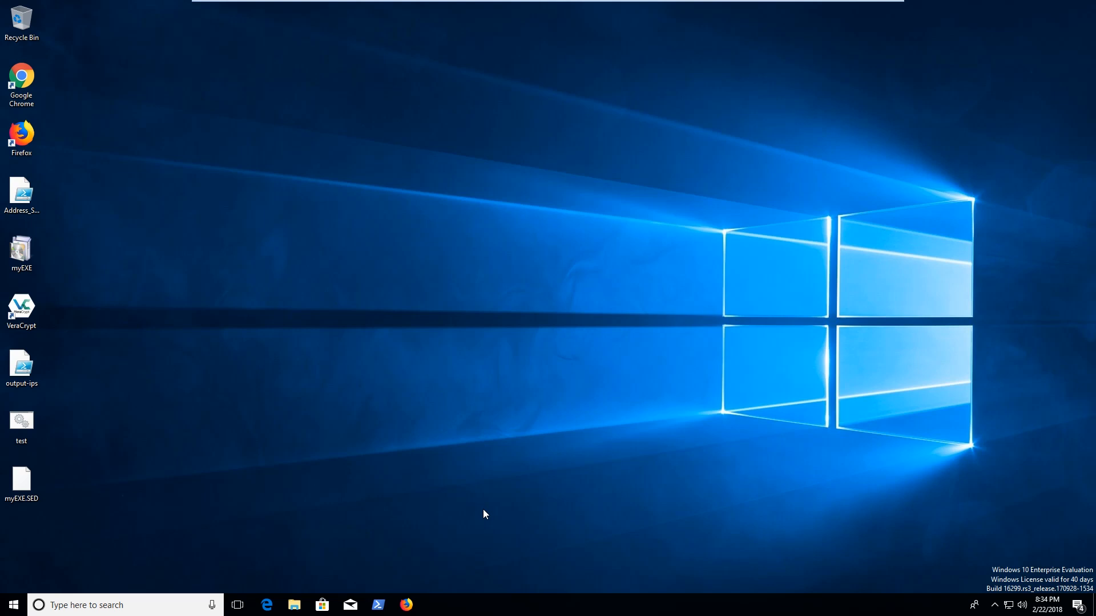
click(21, 423)
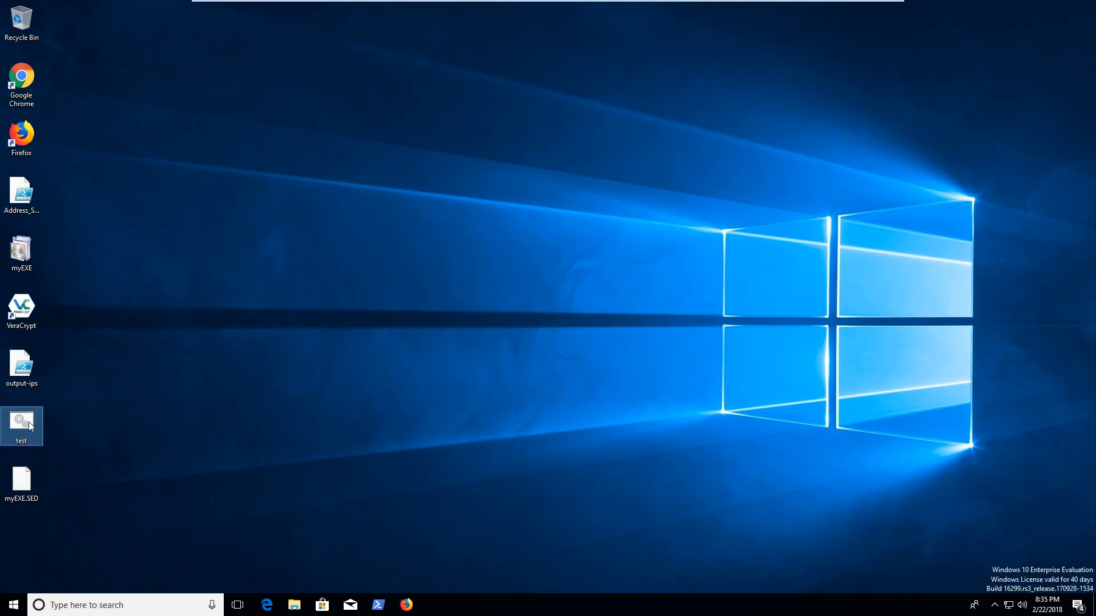
mouse_move(23, 427)
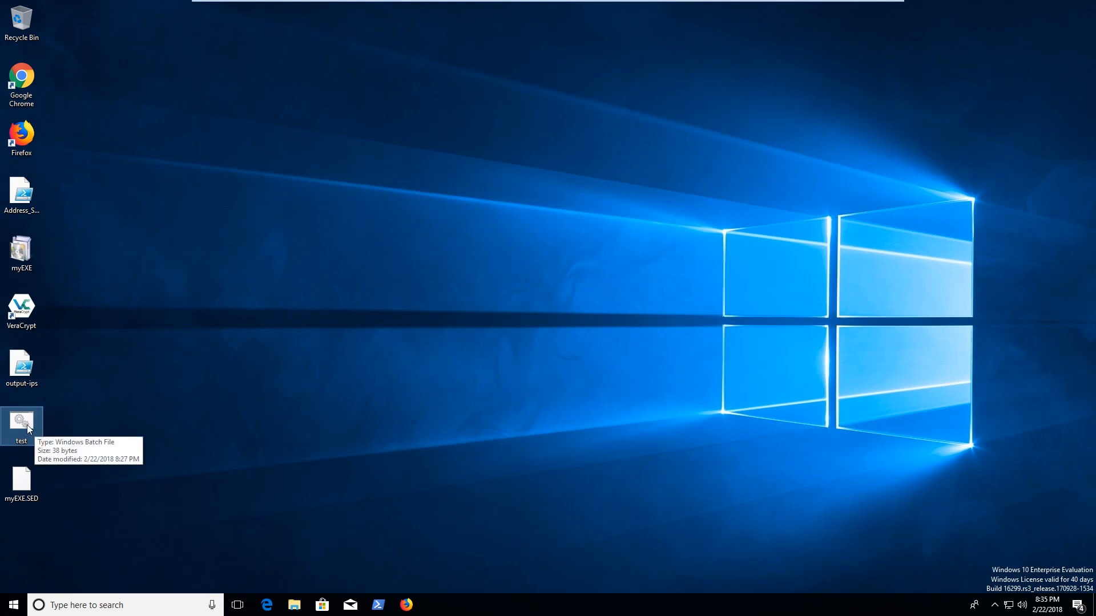
double_click(21, 424)
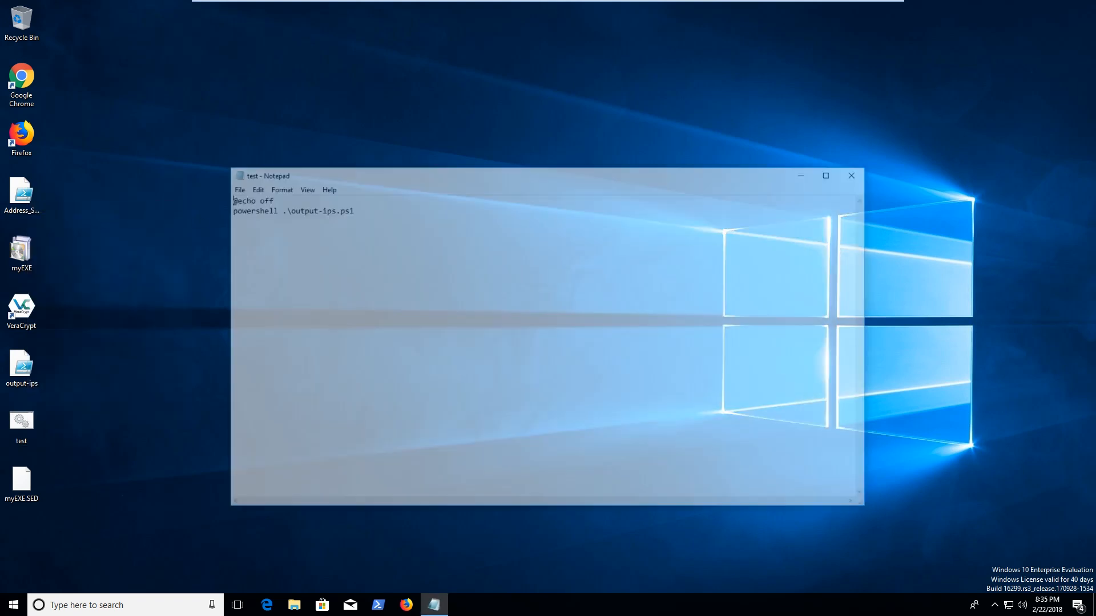
drag(265, 175, 314, 153)
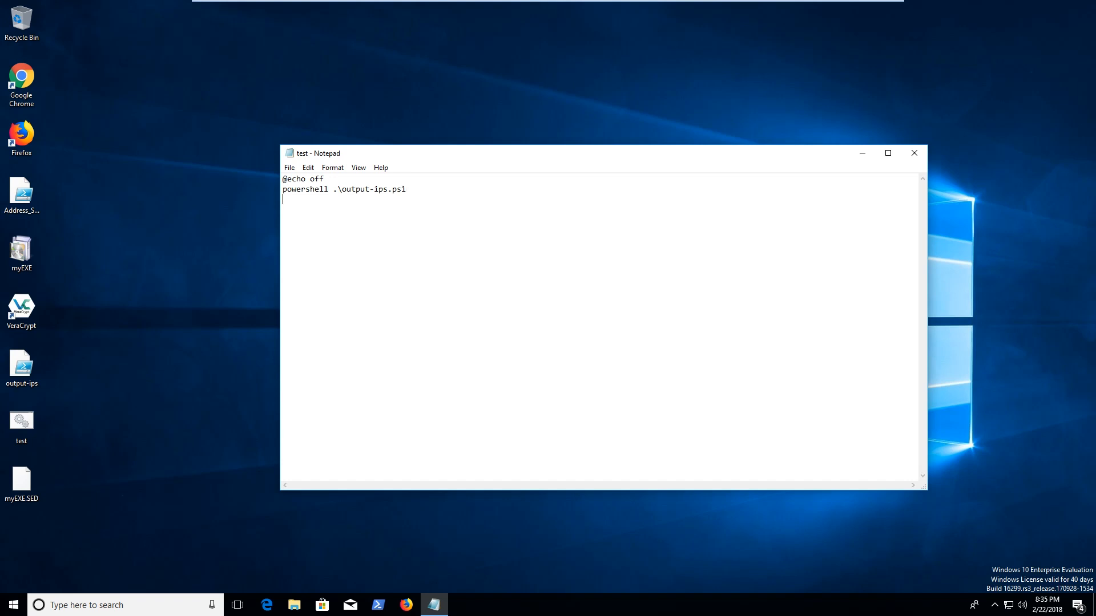
text(ipconfi)
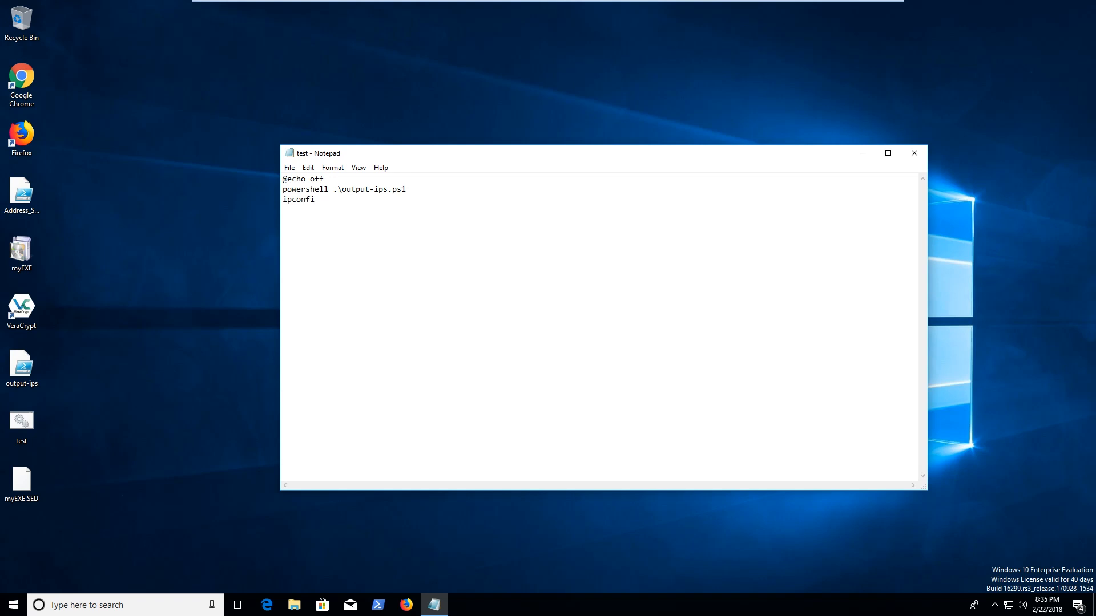
key(BackSpace)
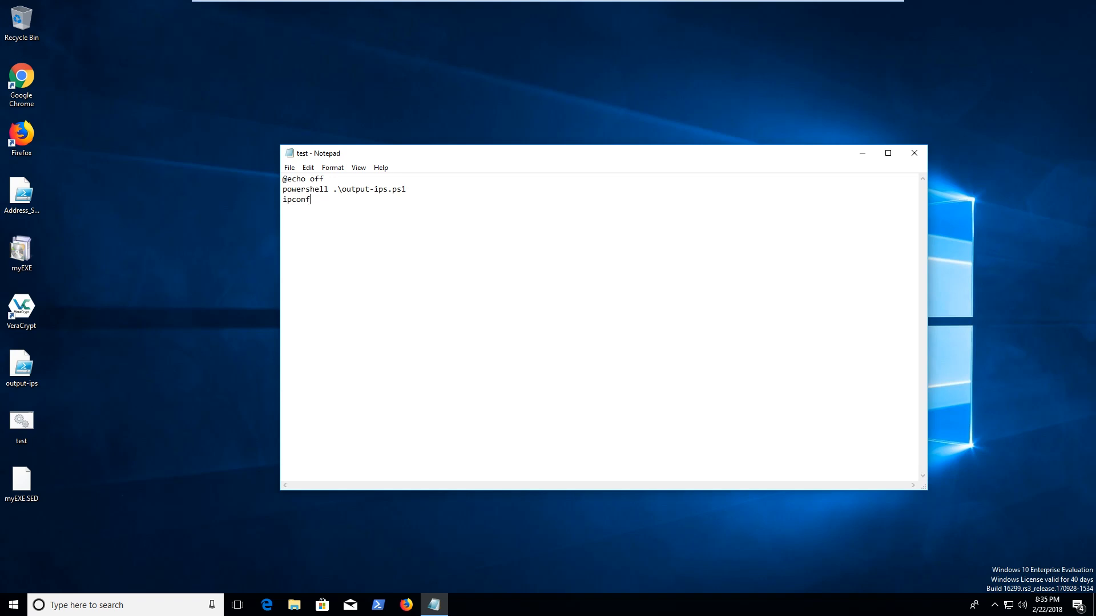
key(Backspace)
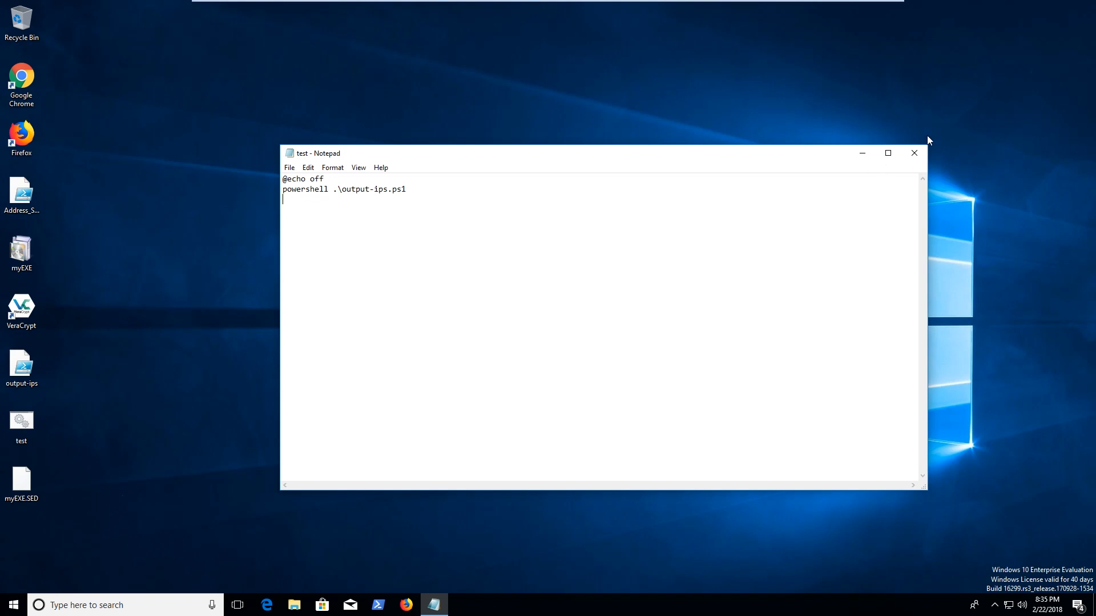
click(913, 152)
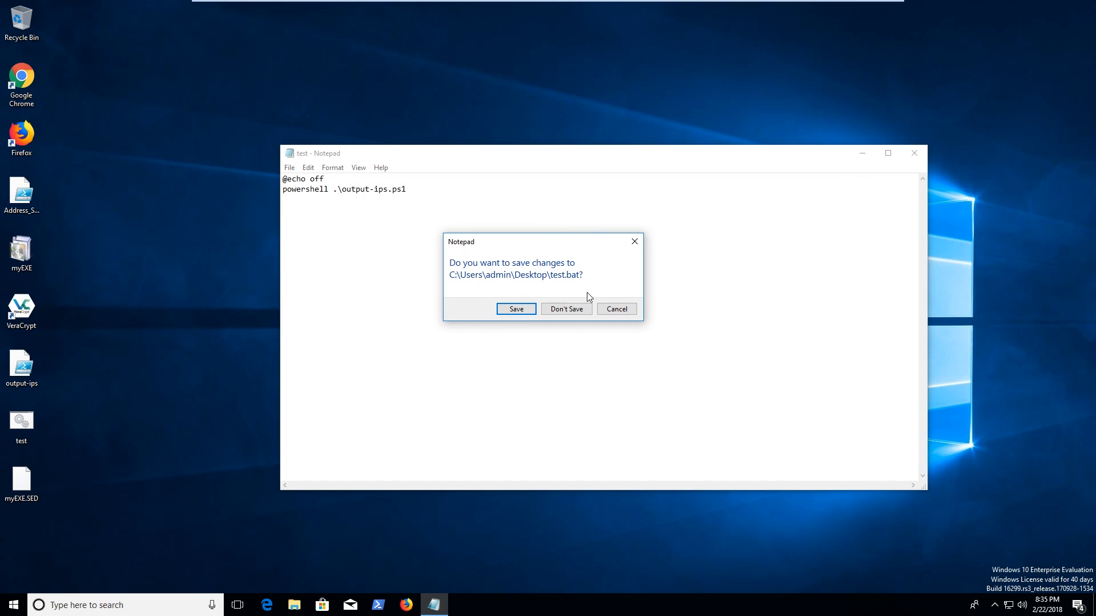
click(566, 309)
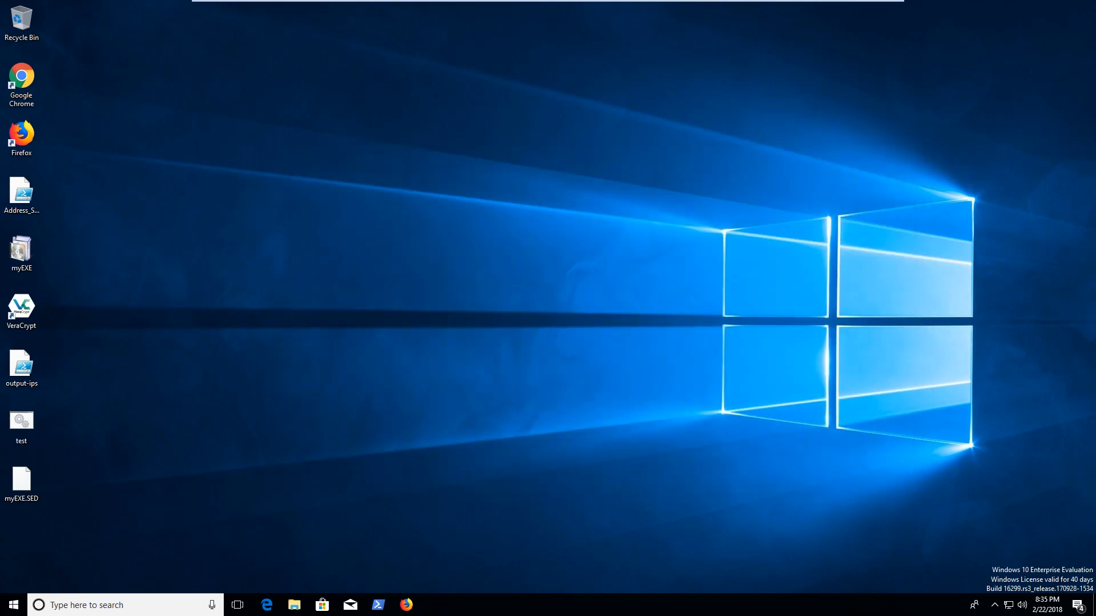